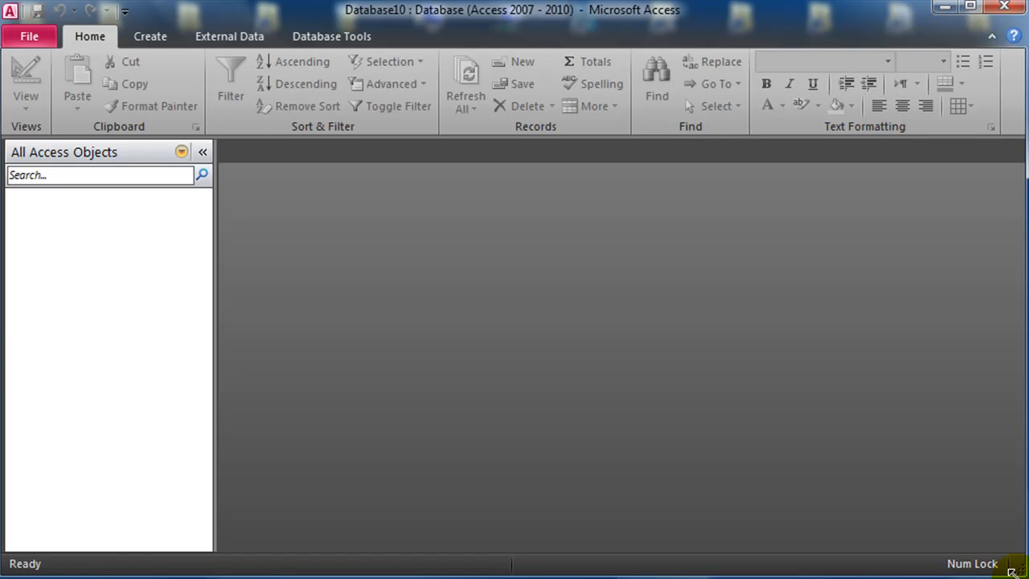
{"action": "mouse_move", "coordinate": [293, 152]}
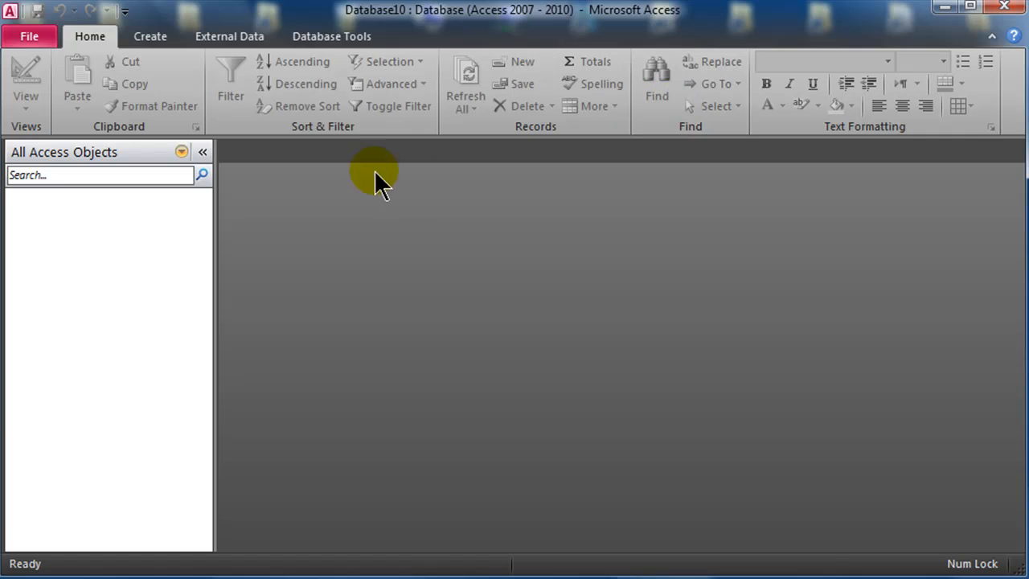
{"action": "mouse_move", "coordinate": [205, 64]}
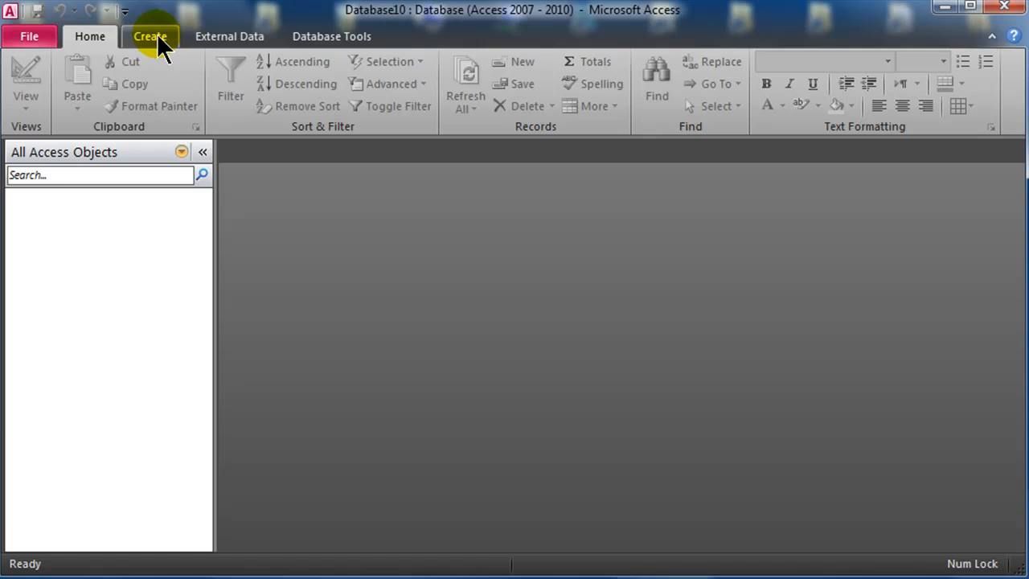
- Add BookID and BookTitle Text fields to a new table with BookID as primary key
{"action": "left_click", "coordinate": [150, 36]}
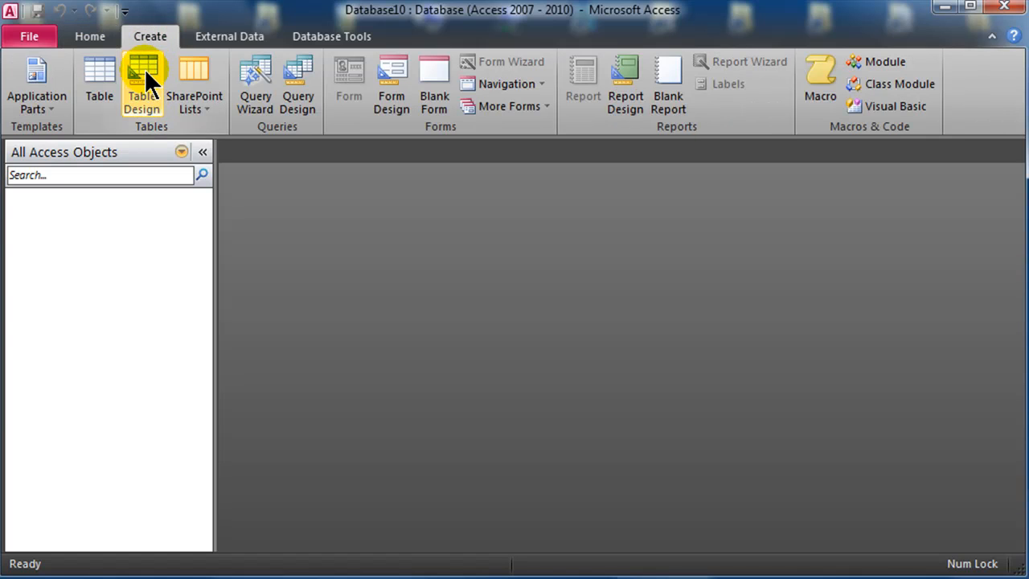
{"action": "left_click", "coordinate": [142, 81]}
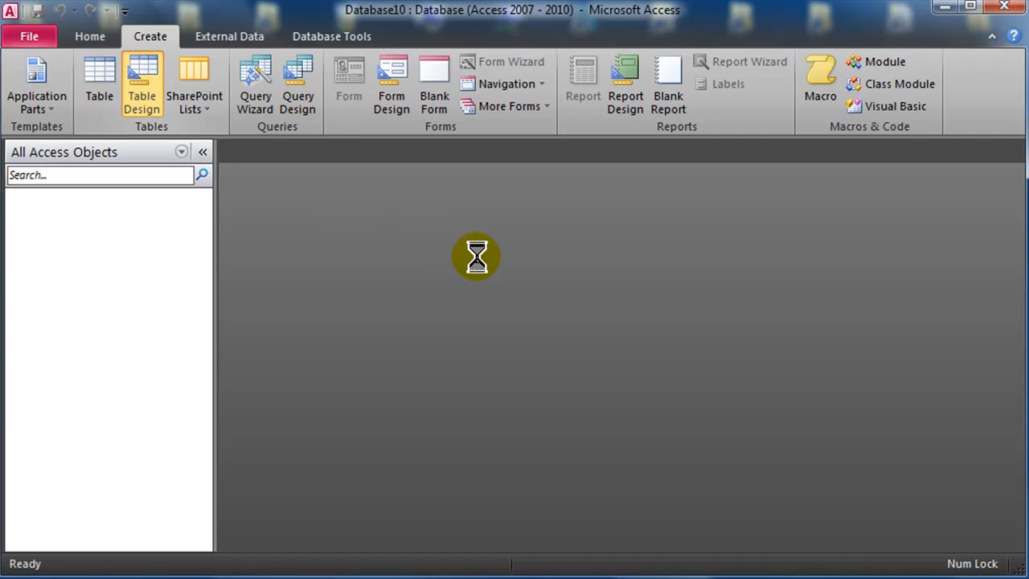
{"action": "left_click", "coordinate": [142, 80]}
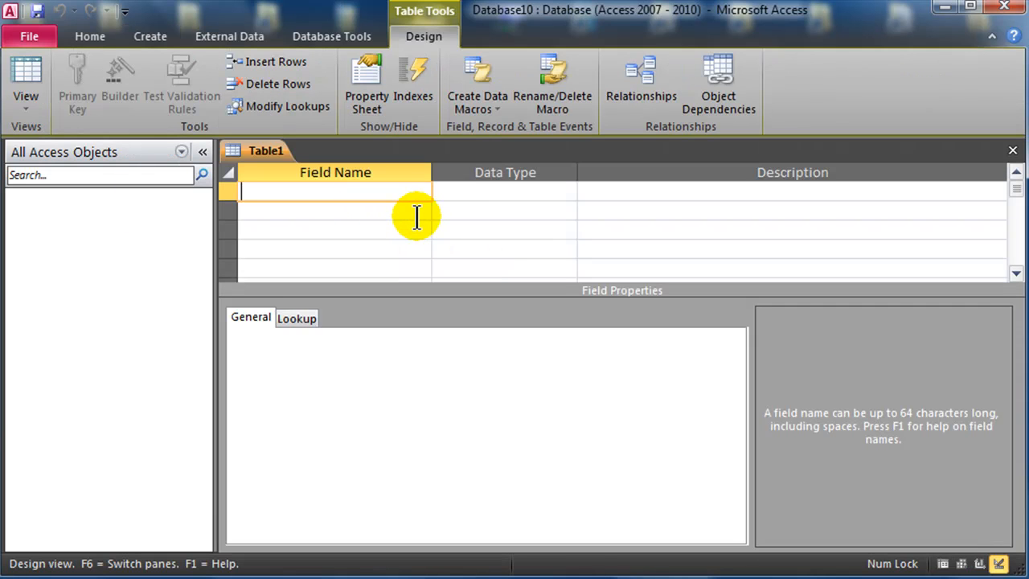
{"action": "type", "text": "BookID"}
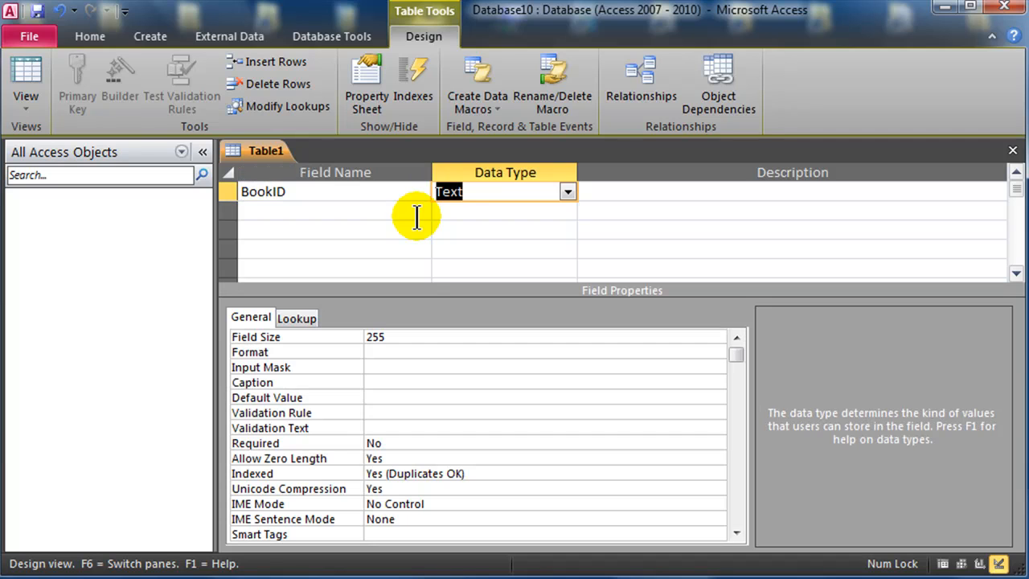
{"action": "type", "text": "Bo"}
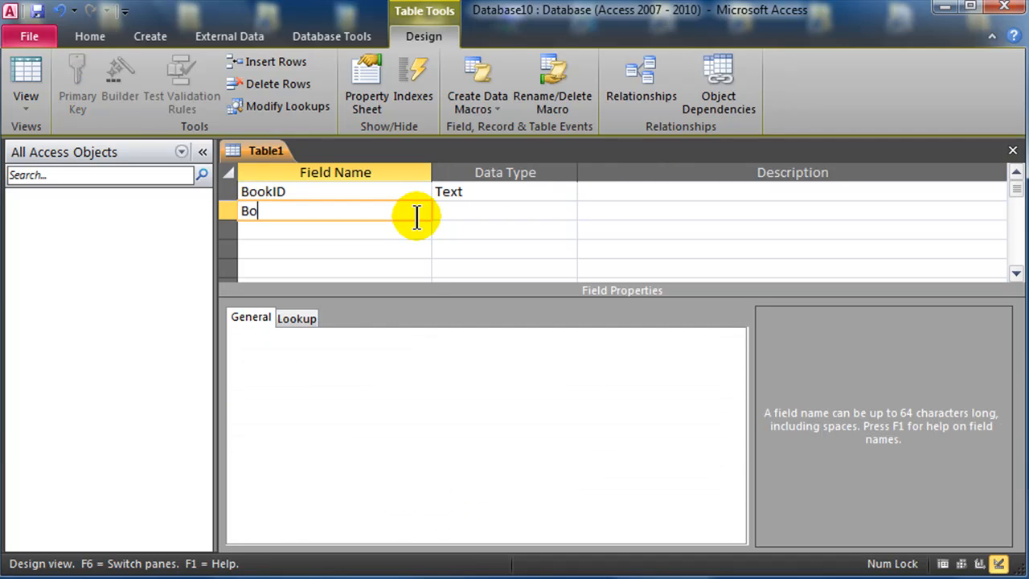
{"action": "type", "text": "okTitle"}
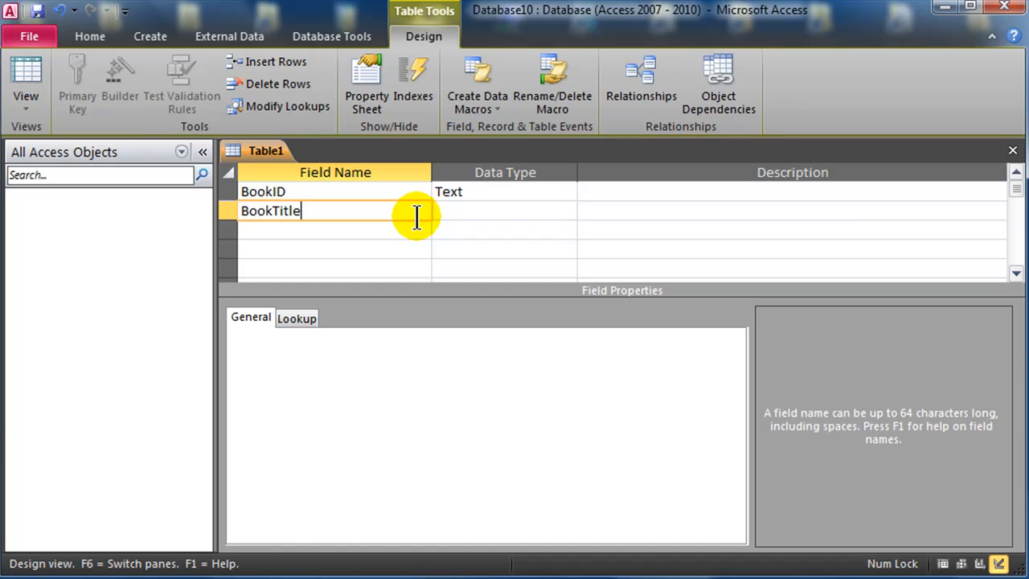
{"action": "left_click", "coordinate": [499, 211]}
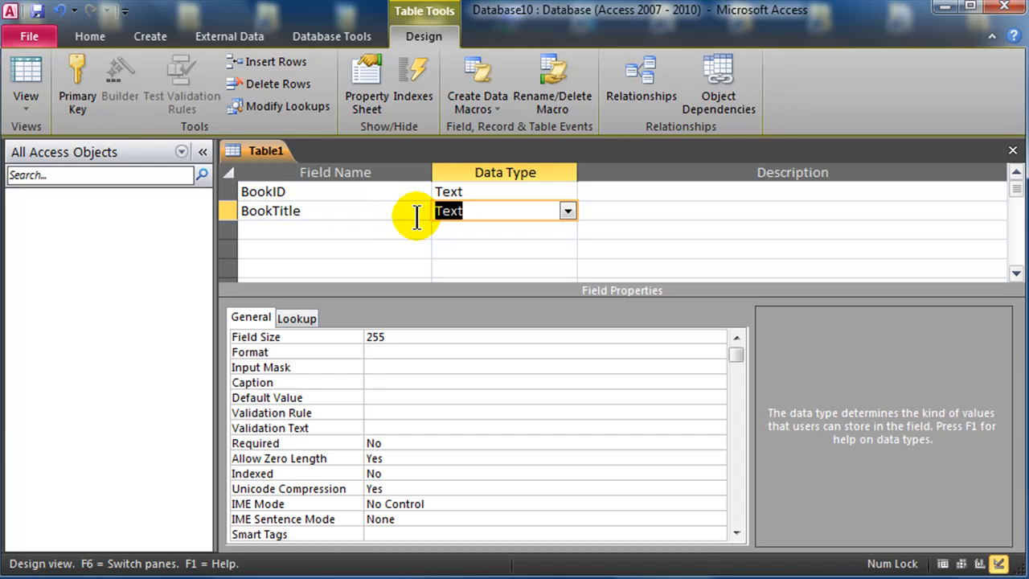
{"action": "mouse_move", "coordinate": [336, 229]}
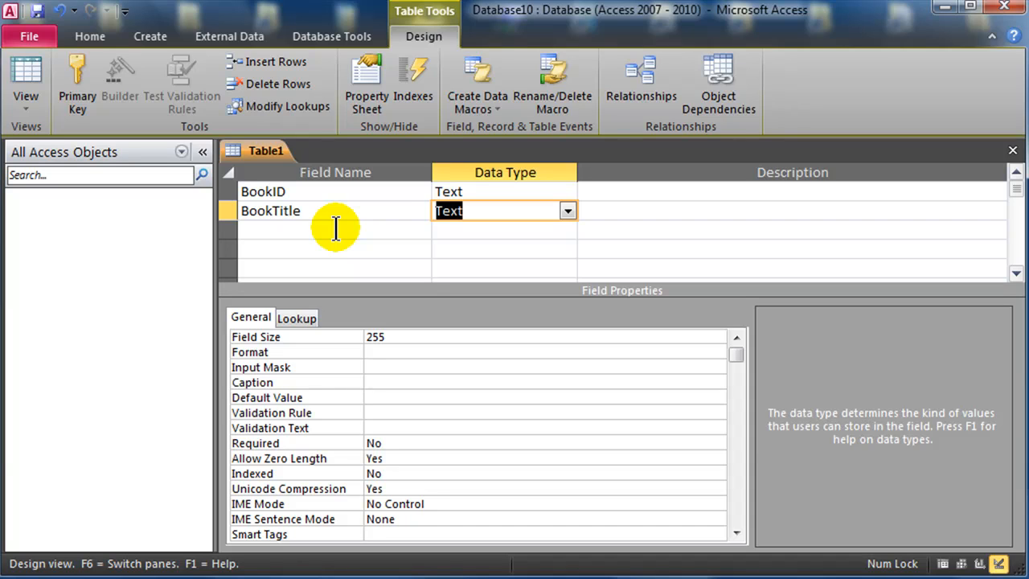
{"action": "mouse_move", "coordinate": [312, 232]}
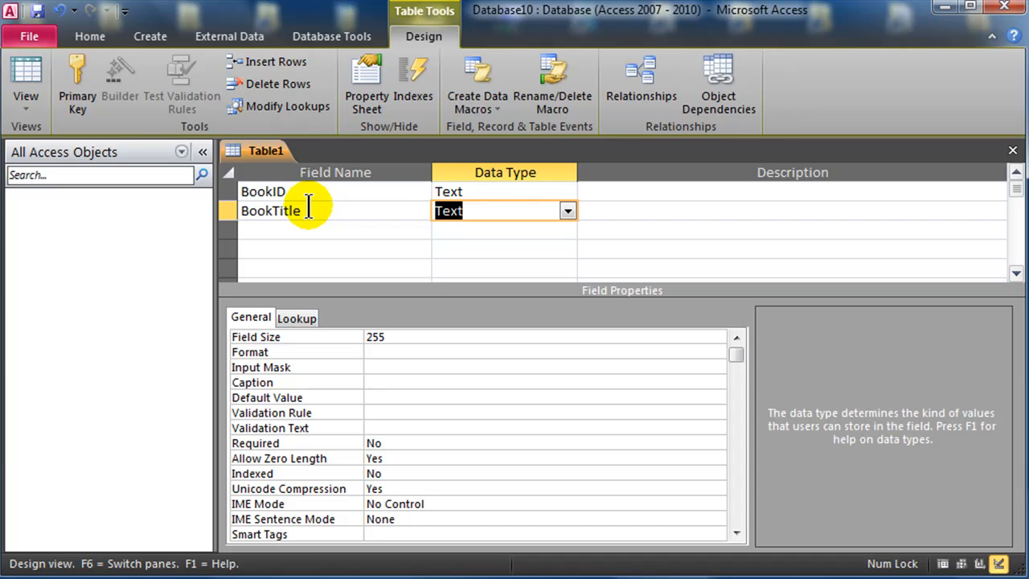
{"action": "left_click", "coordinate": [76, 84]}
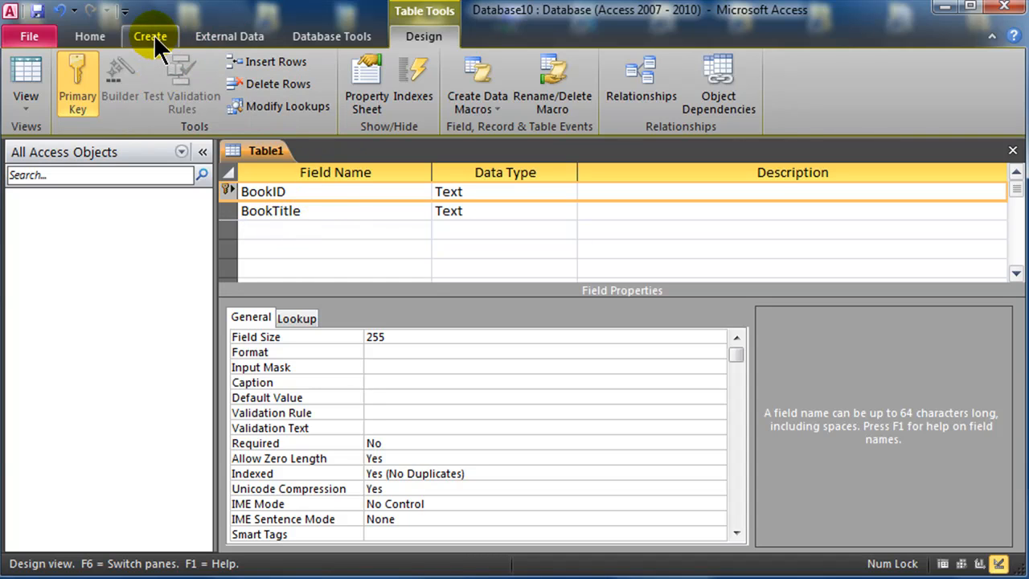
- Save the first table as Books and begin a second blank table design
{"action": "left_click", "coordinate": [150, 37]}
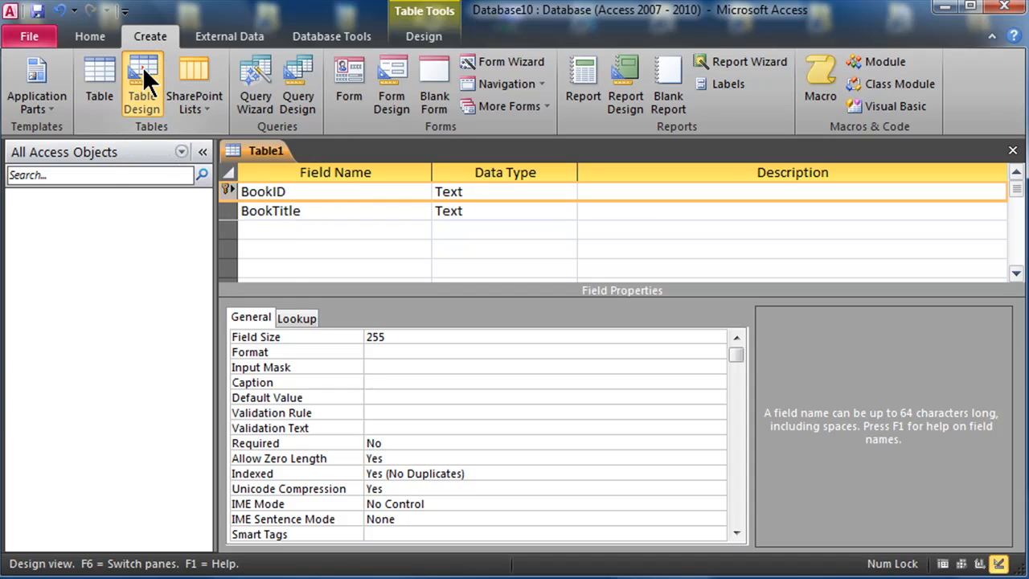
{"action": "left_click", "coordinate": [142, 81]}
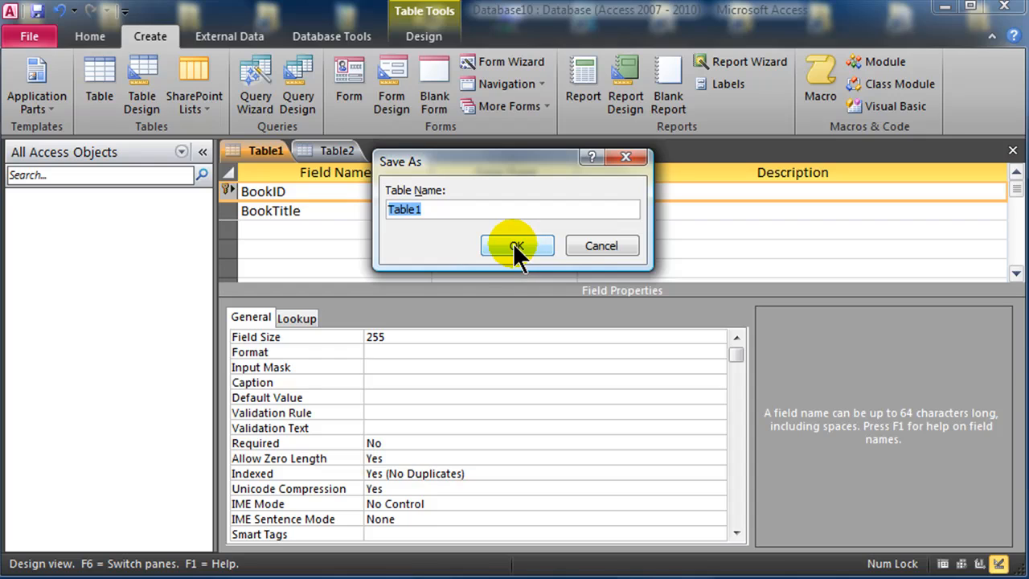
{"action": "type", "text": "Books"}
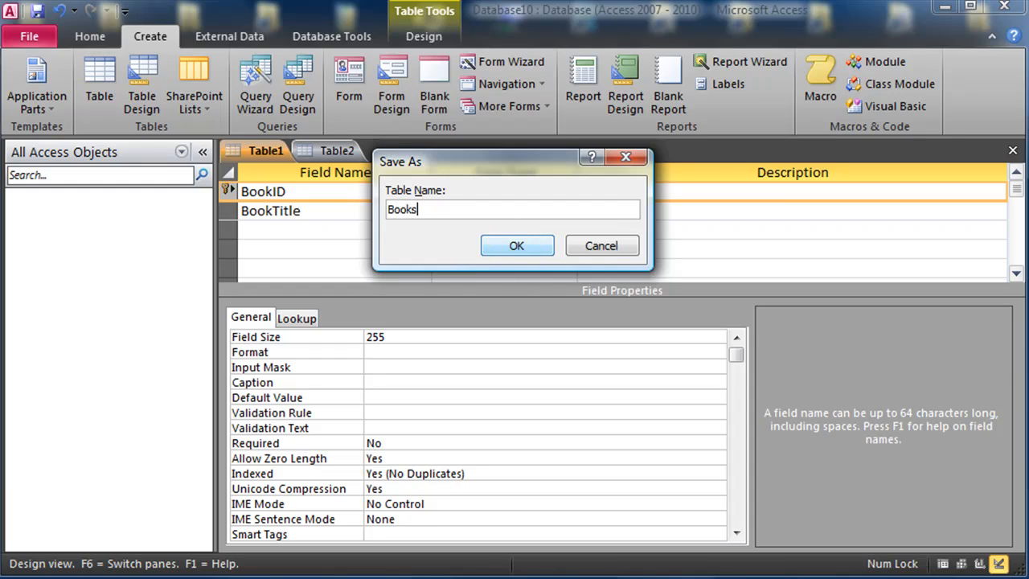
{"action": "left_click", "coordinate": [517, 245]}
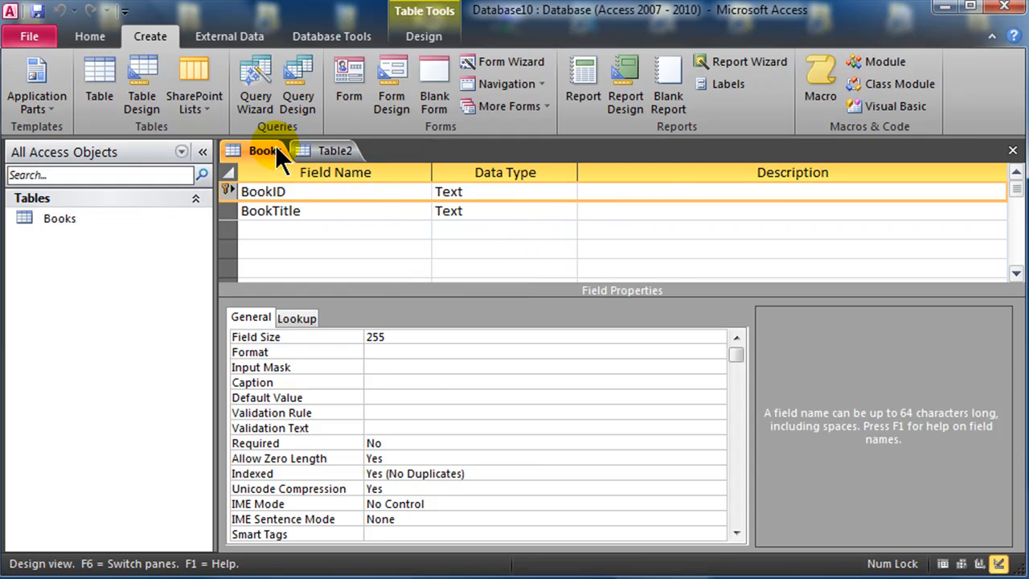
{"action": "mouse_move", "coordinate": [336, 151]}
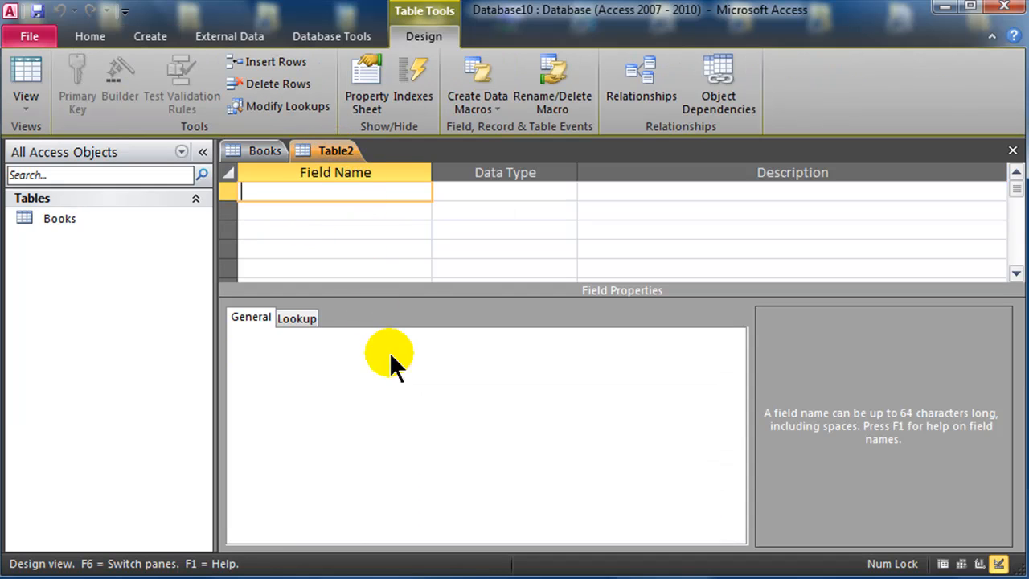
- Add AuthorID (primary key) and AuthorName Text fields and save the table as Authors
{"action": "type", "text": "AuthorID"}
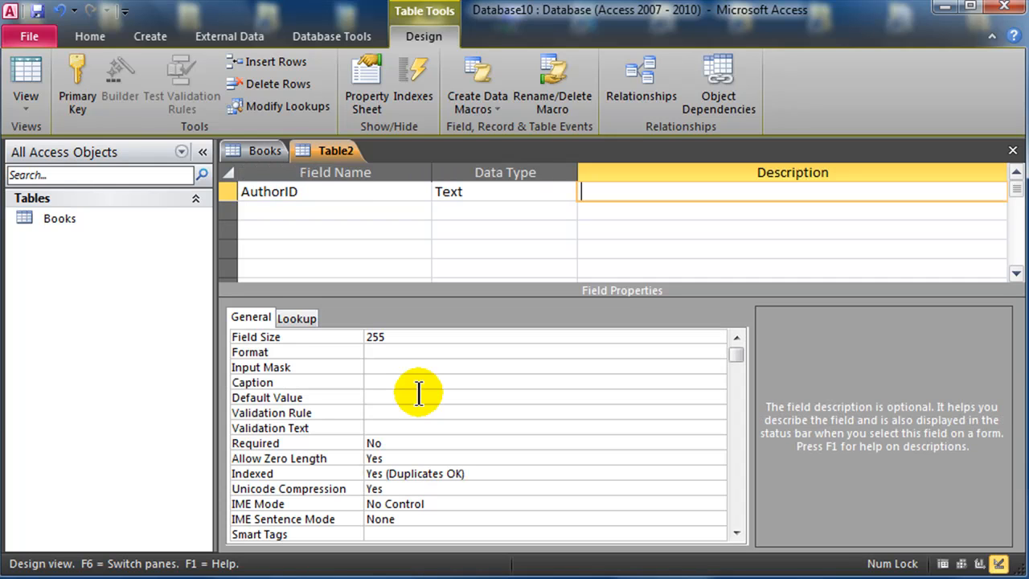
{"action": "type", "text": "AuthorName"}
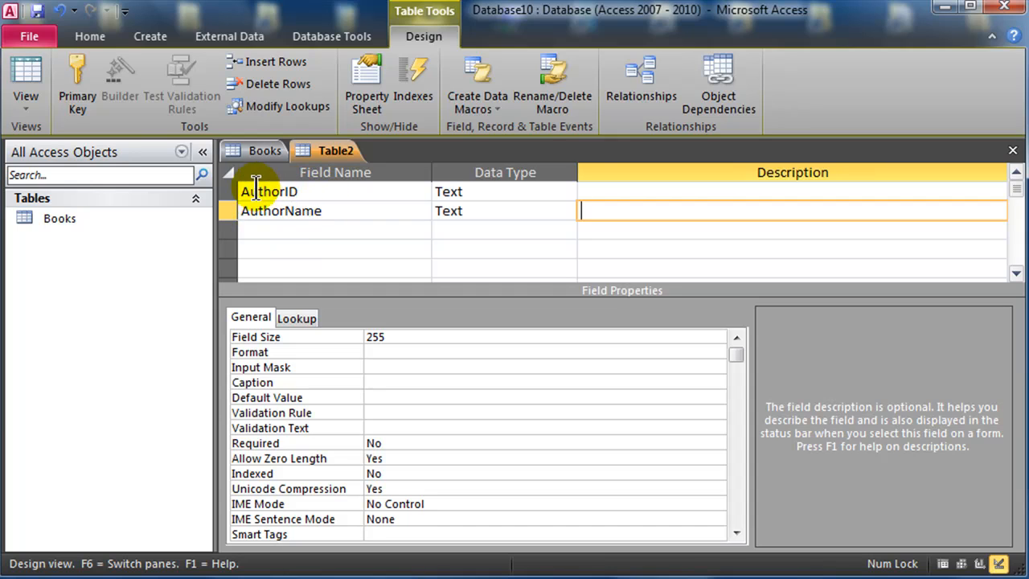
{"action": "left_click", "coordinate": [77, 81]}
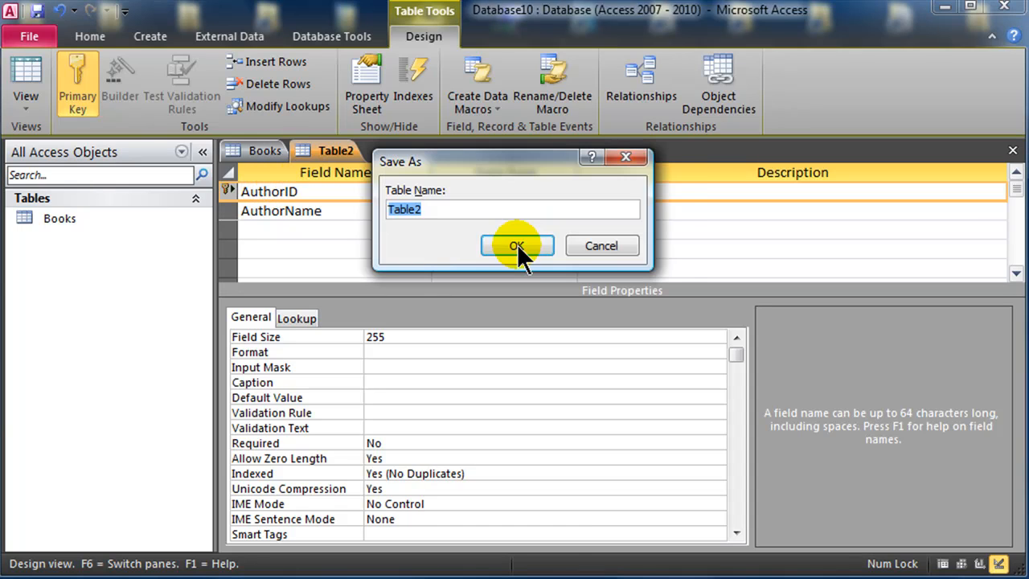
{"action": "type", "text": "Au"}
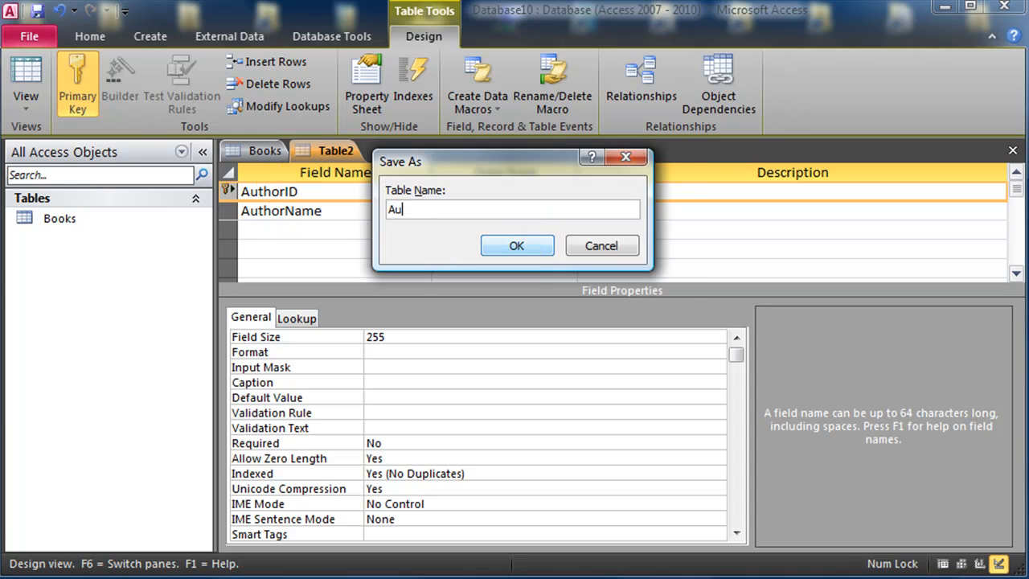
{"action": "type", "text": "thors"}
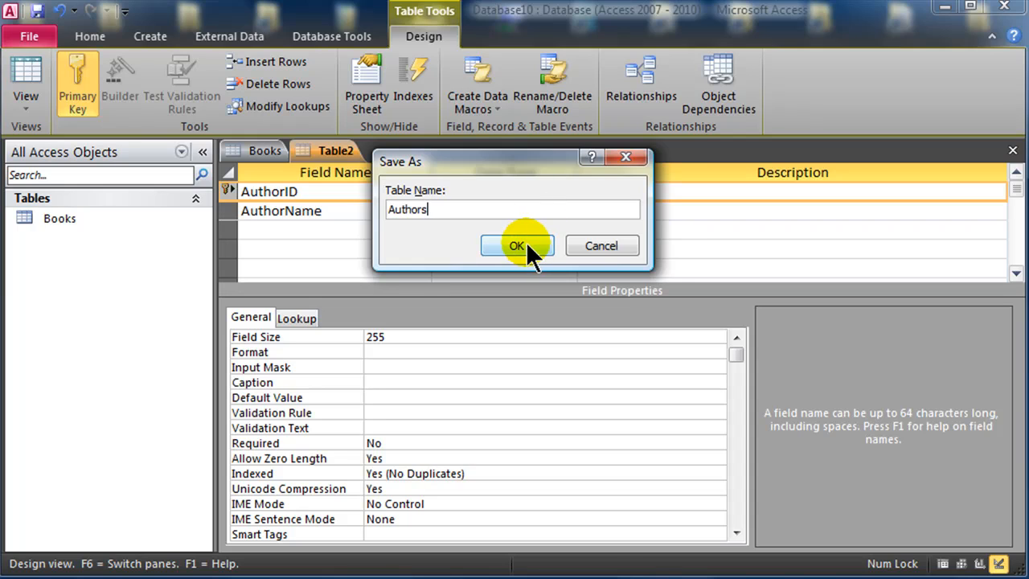
{"action": "left_click", "coordinate": [516, 245]}
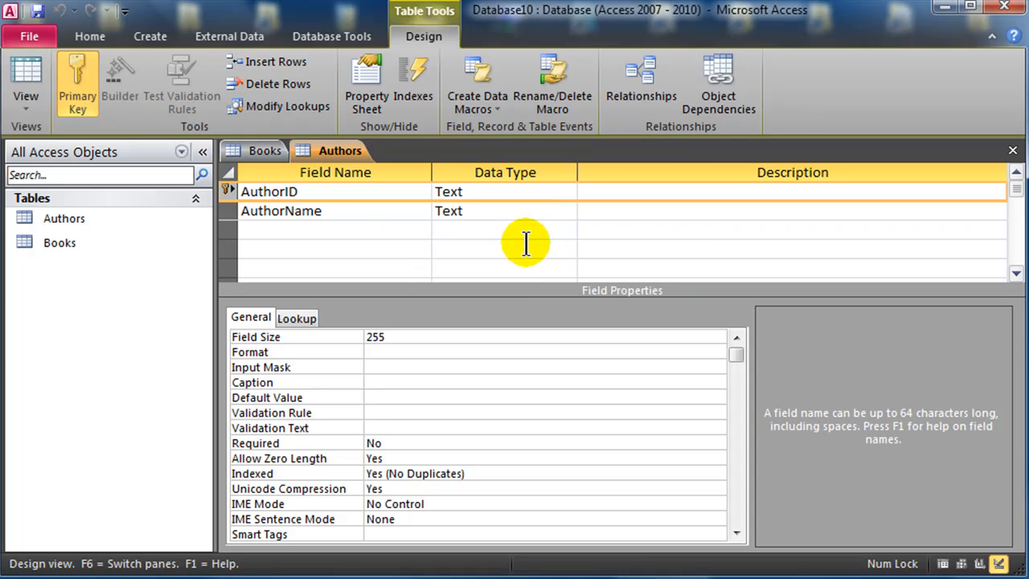
{"action": "mouse_move", "coordinate": [398, 173]}
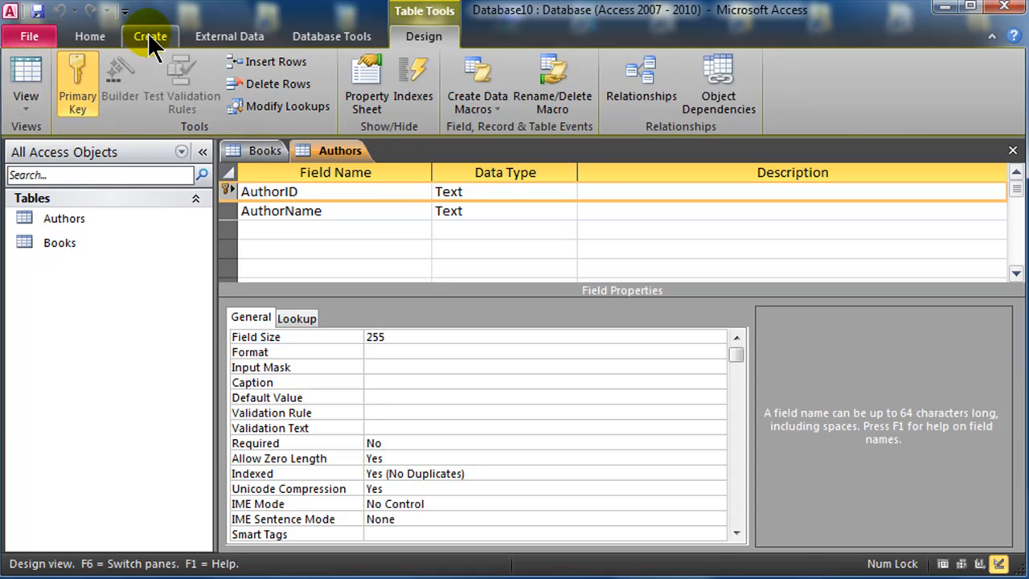
- Add TopicID (primary key) and TopicName Text fields and save the table as Topics
{"action": "left_click", "coordinate": [150, 36]}
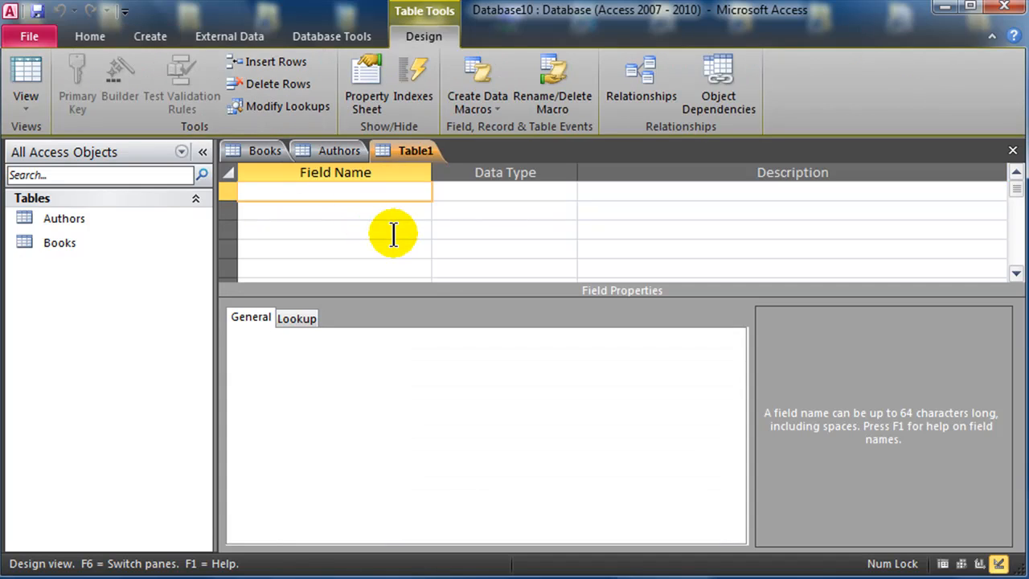
{"action": "type", "text": "TopicID"}
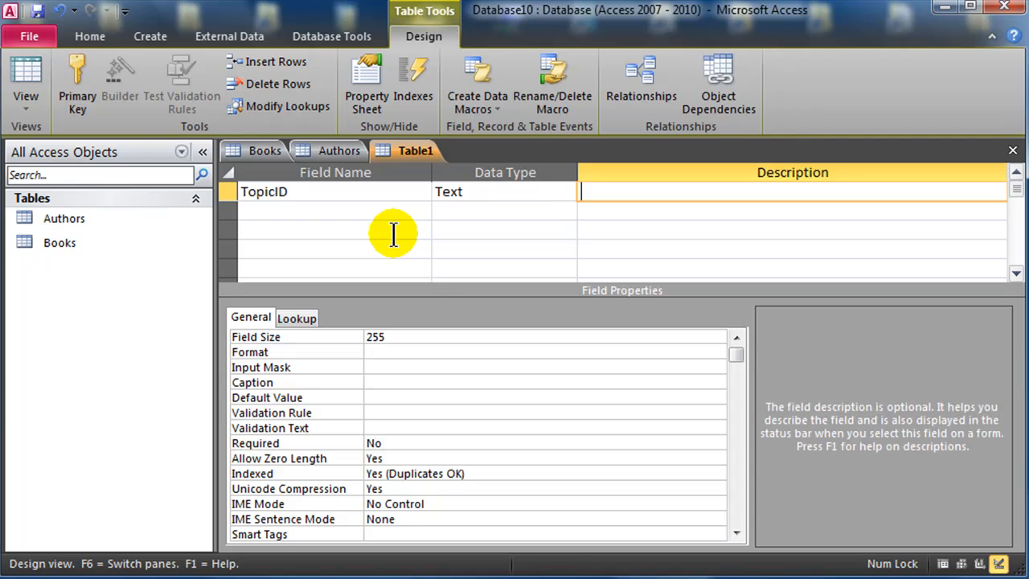
{"action": "type", "text": "To"}
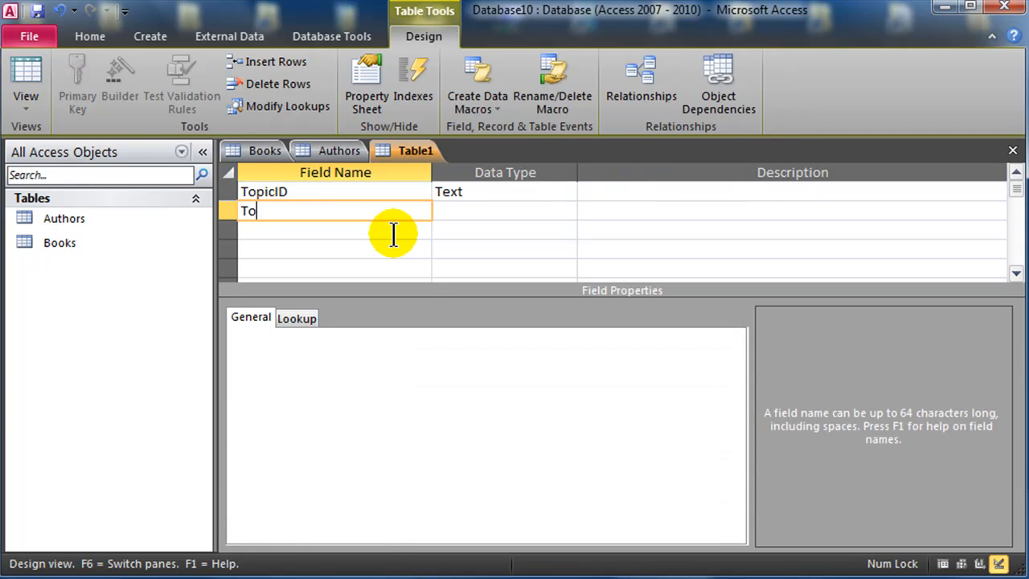
{"action": "type", "text": "picName"}
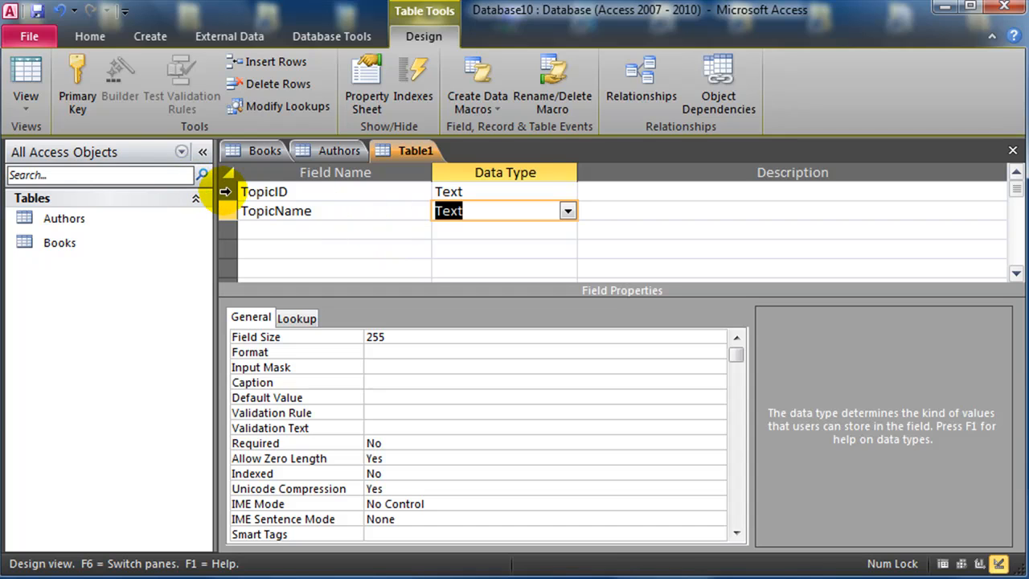
{"action": "left_click", "coordinate": [76, 81]}
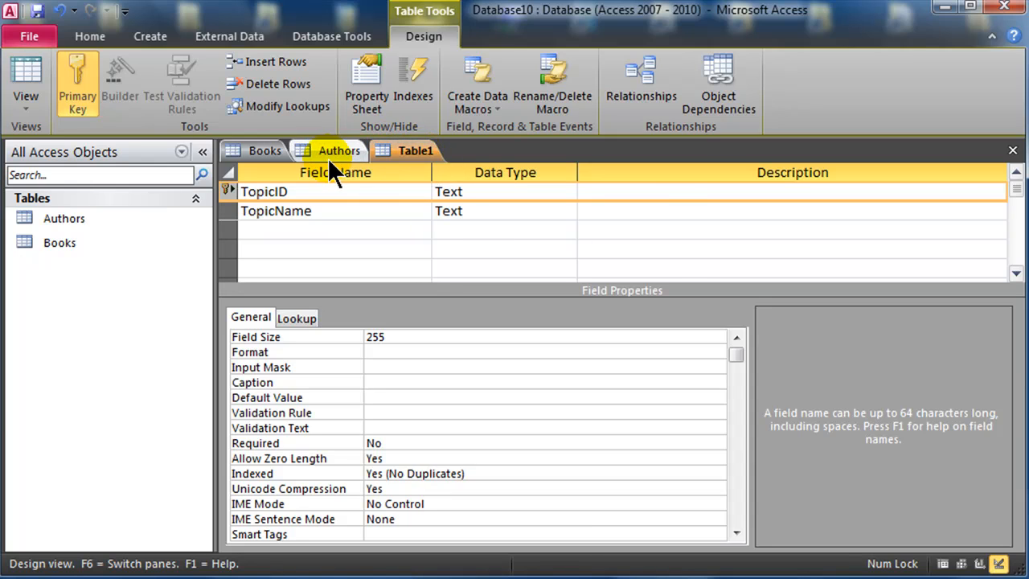
{"action": "type", "text": "To"}
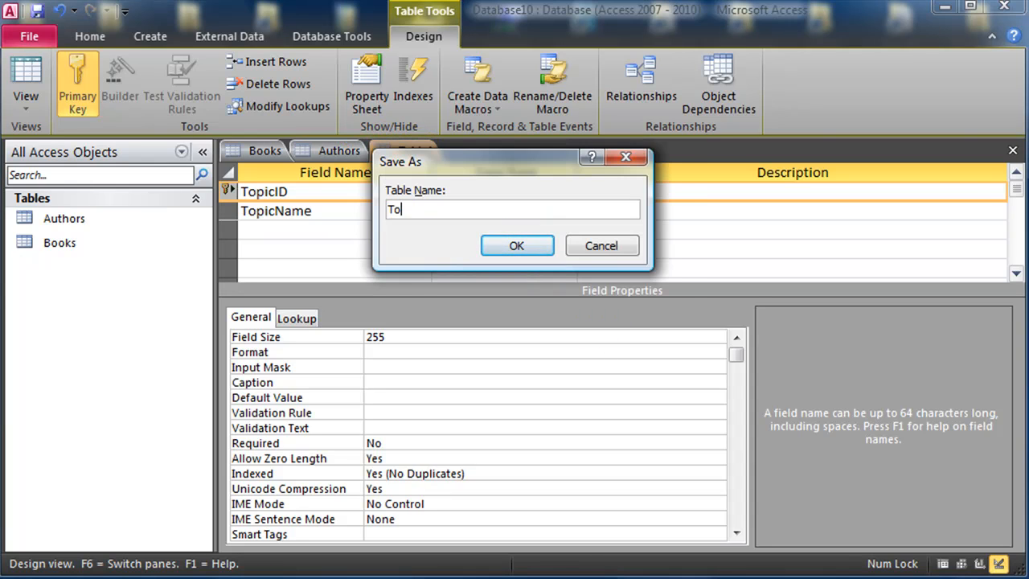
{"action": "left_click", "coordinate": [517, 245]}
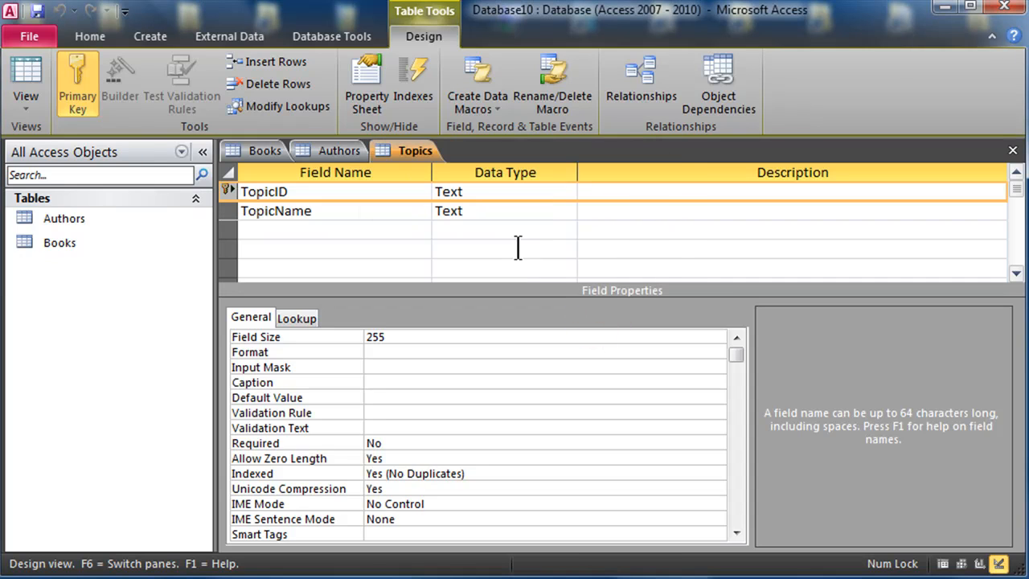
{"action": "left_click", "coordinate": [60, 242]}
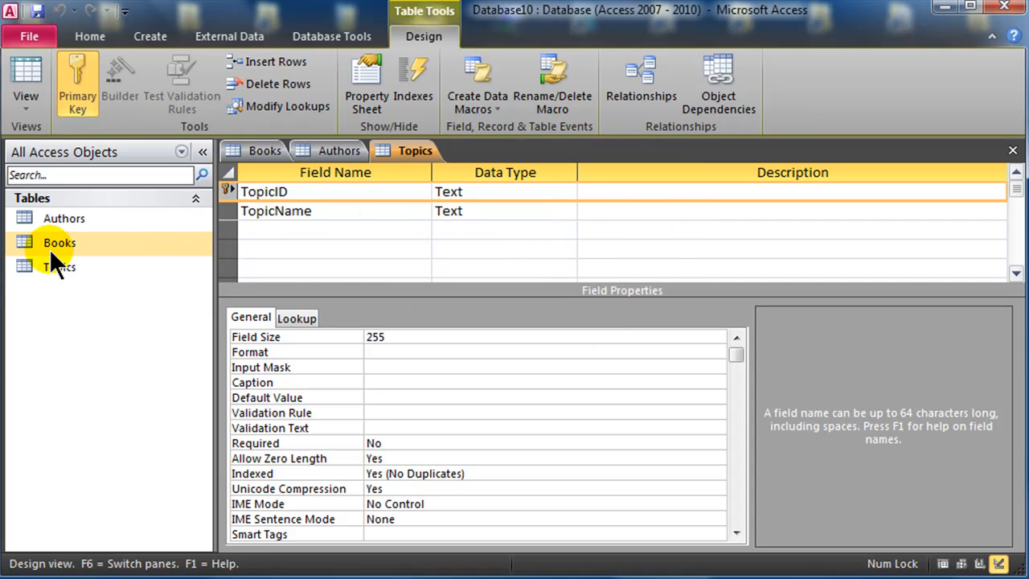
{"action": "mouse_move", "coordinate": [64, 218]}
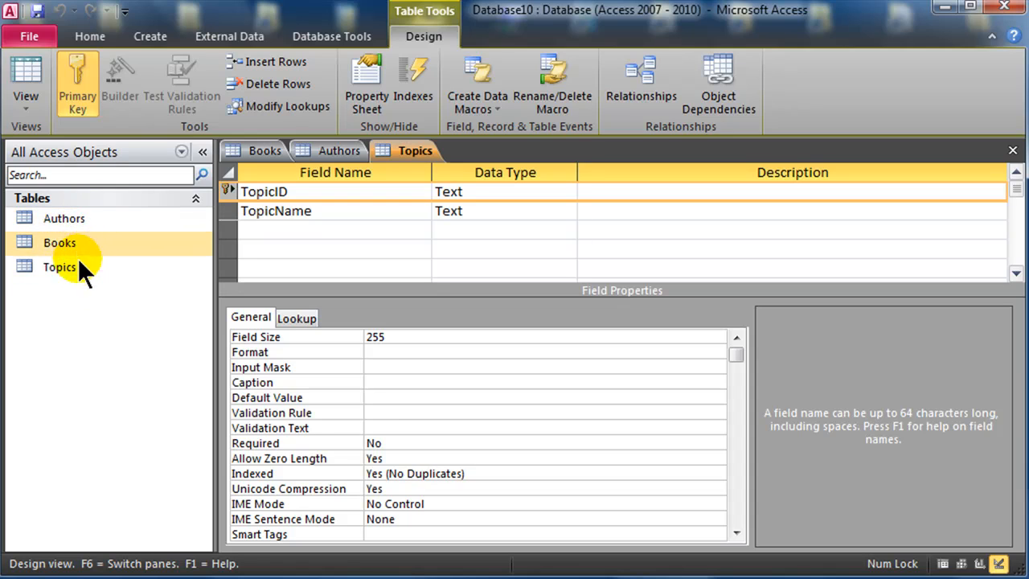
{"action": "mouse_move", "coordinate": [59, 267]}
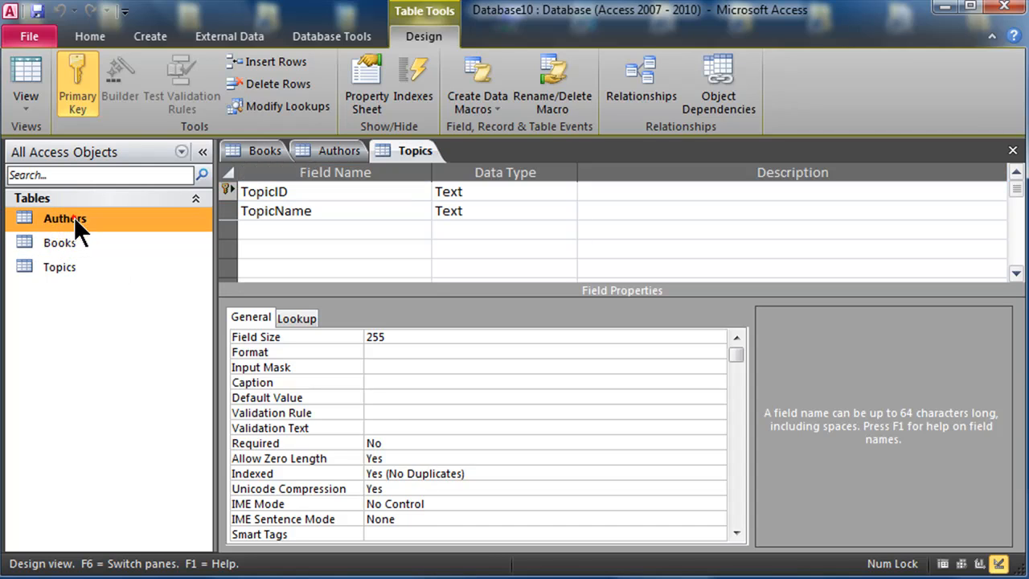
{"action": "left_click", "coordinate": [59, 242]}
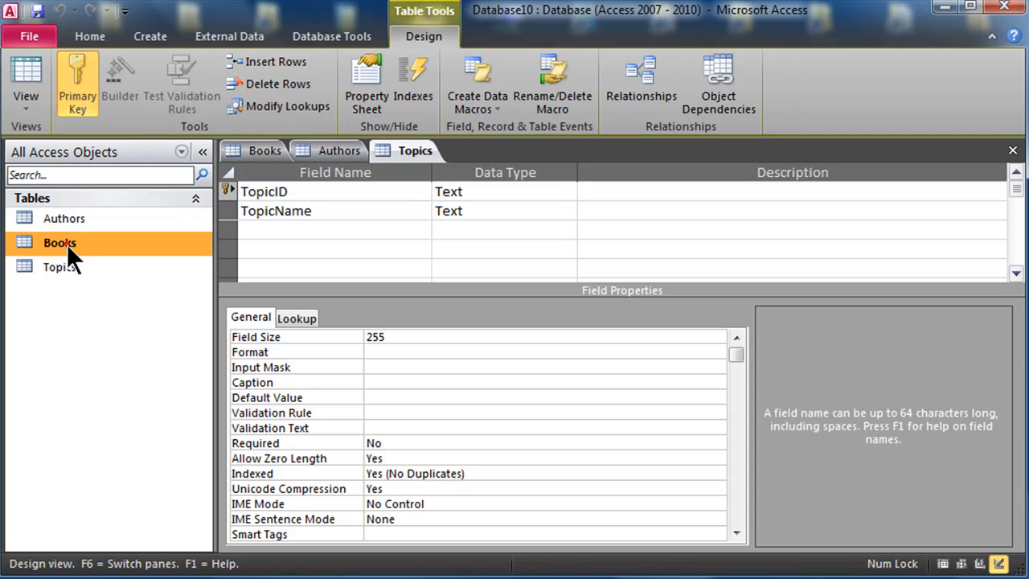
{"action": "mouse_move", "coordinate": [64, 218]}
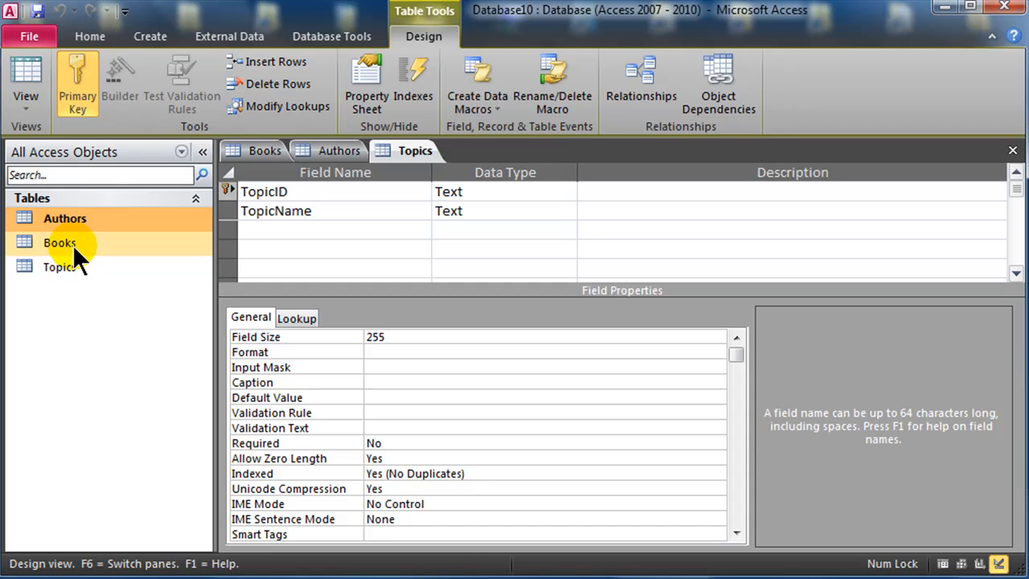
{"action": "left_click", "coordinate": [61, 242]}
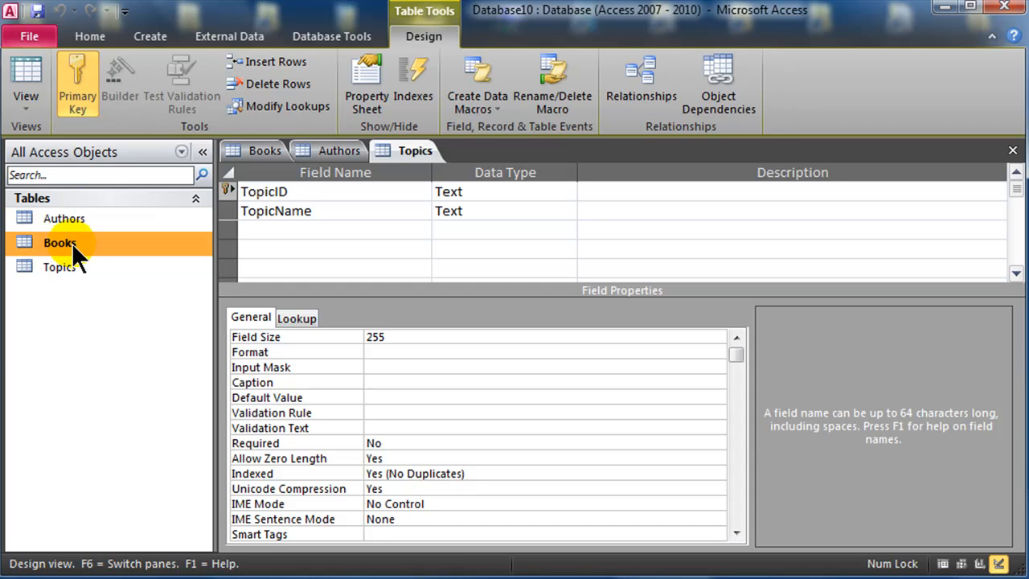
{"action": "left_click", "coordinate": [60, 266]}
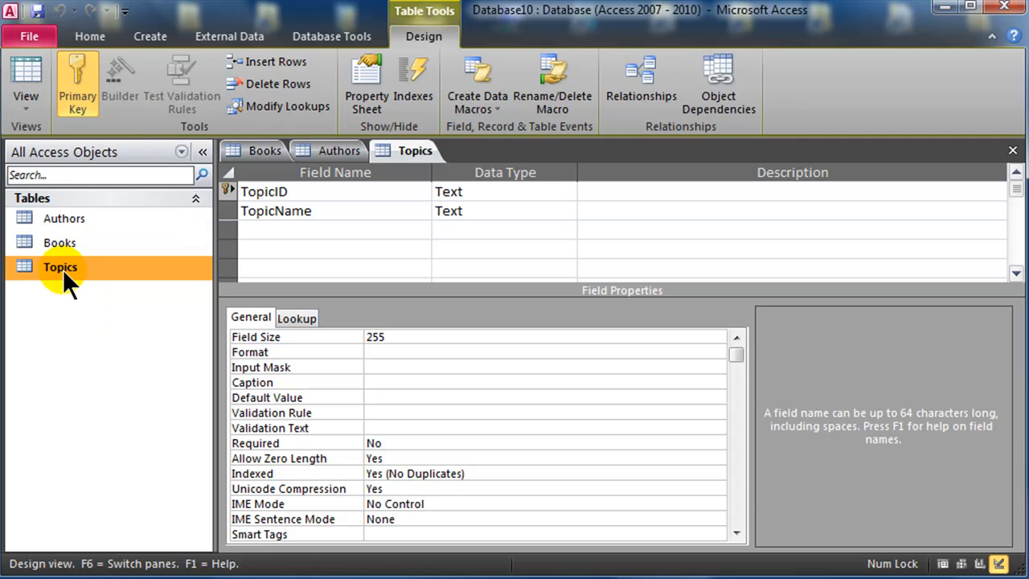
{"action": "left_click", "coordinate": [61, 243]}
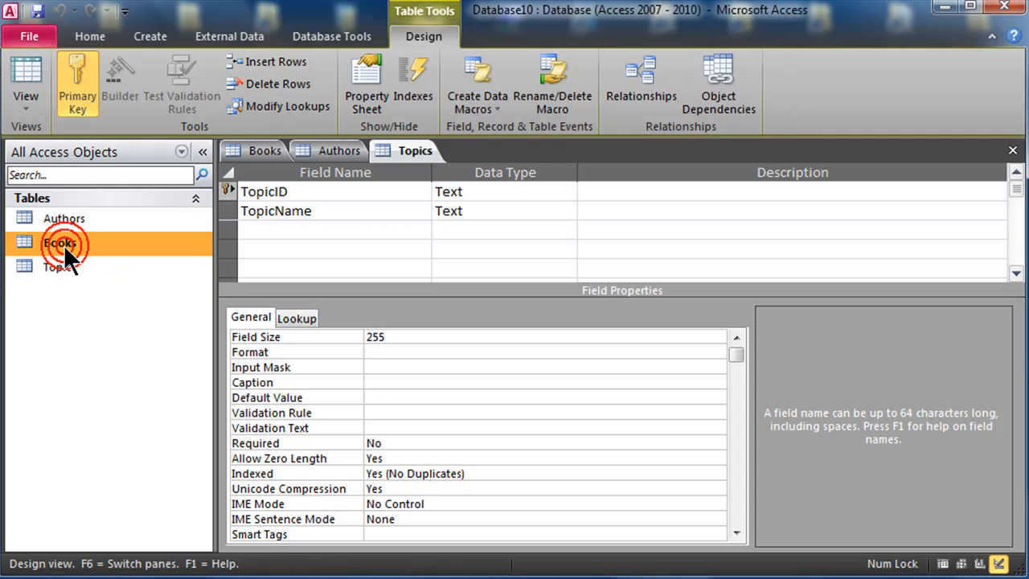
{"action": "mouse_move", "coordinate": [72, 266]}
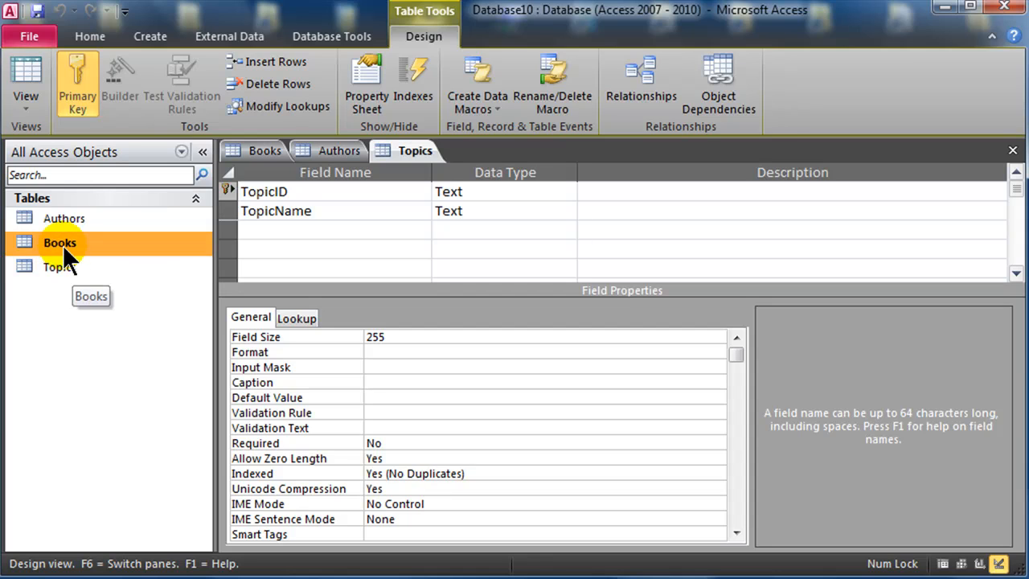
{"action": "mouse_move", "coordinate": [64, 219]}
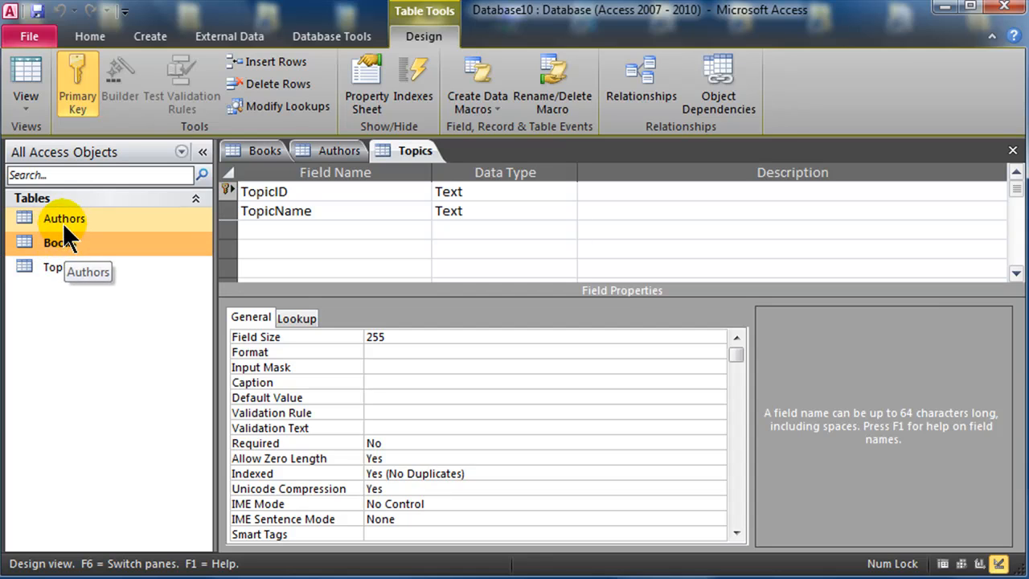
{"action": "mouse_move", "coordinate": [59, 267]}
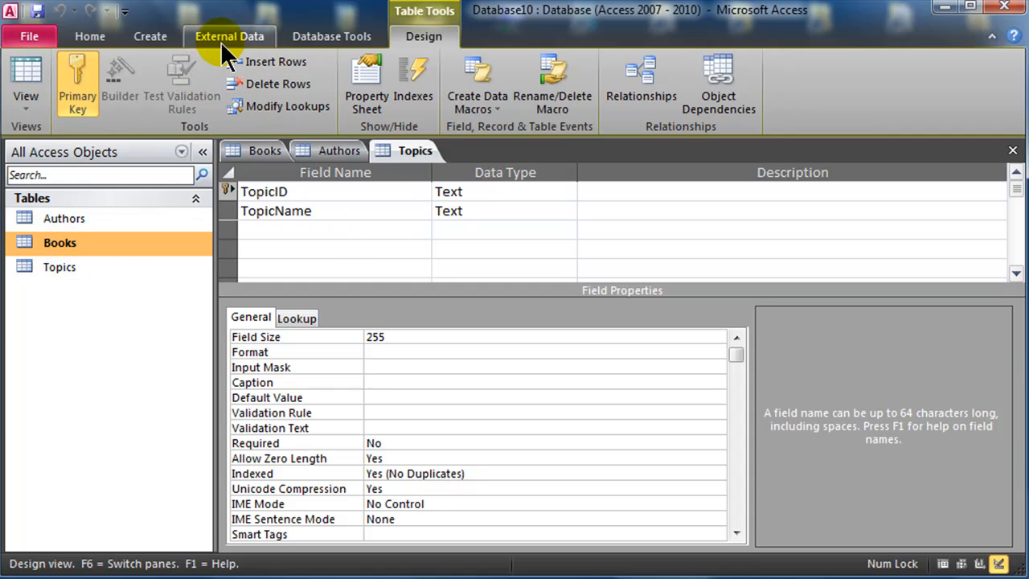
- Add BookID and AuthorID Text fields and select both rows for a combined primary key
{"action": "left_click", "coordinate": [150, 36]}
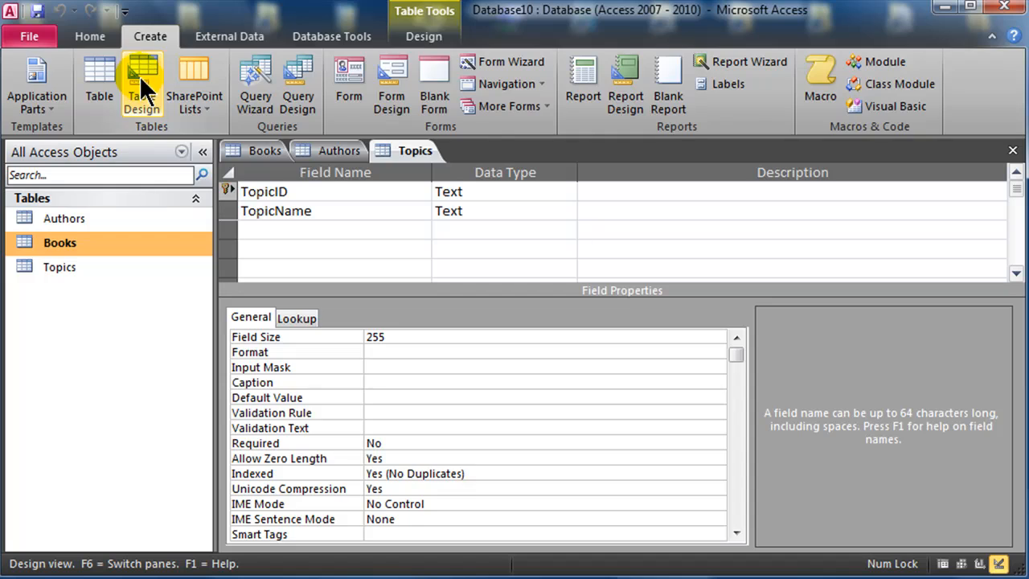
{"action": "left_click", "coordinate": [142, 77]}
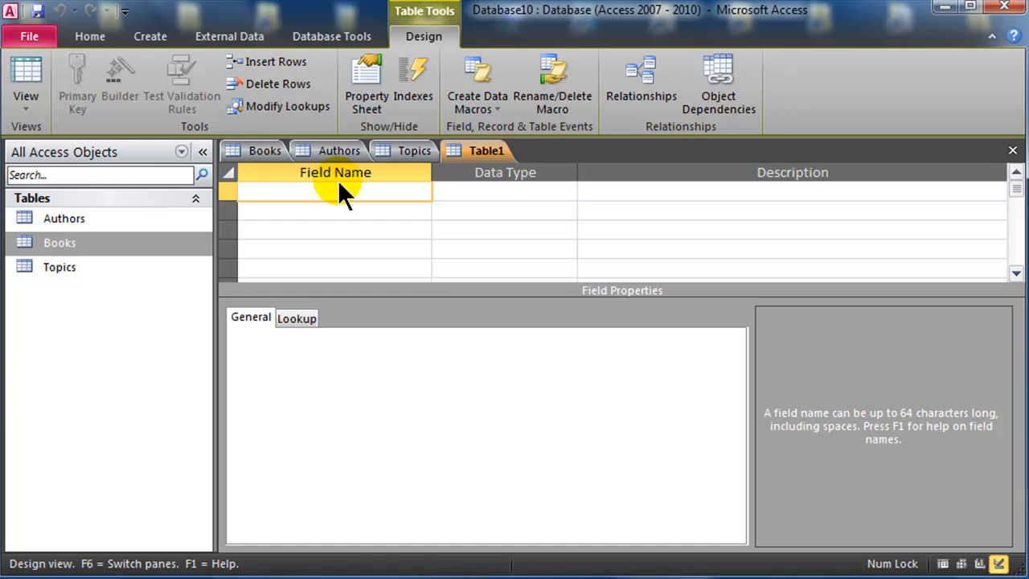
{"action": "type", "text": "BookID"}
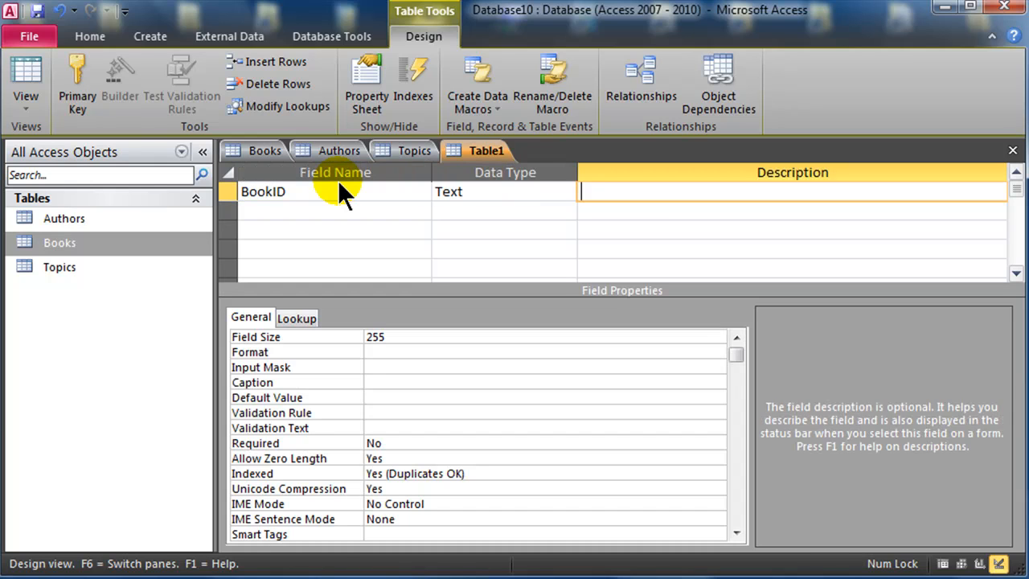
{"action": "type", "text": "AuthorID"}
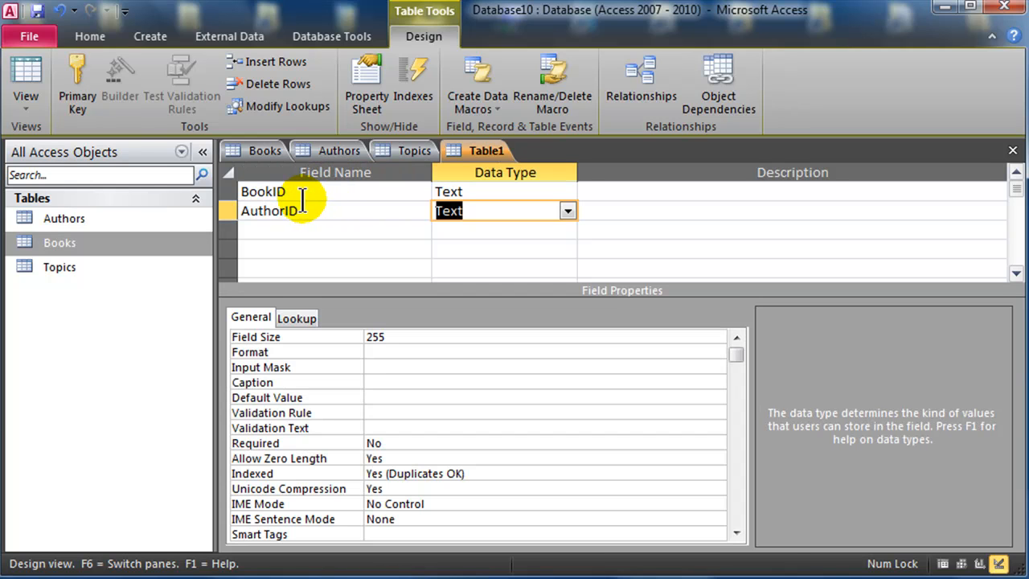
{"action": "left_click", "coordinate": [269, 211]}
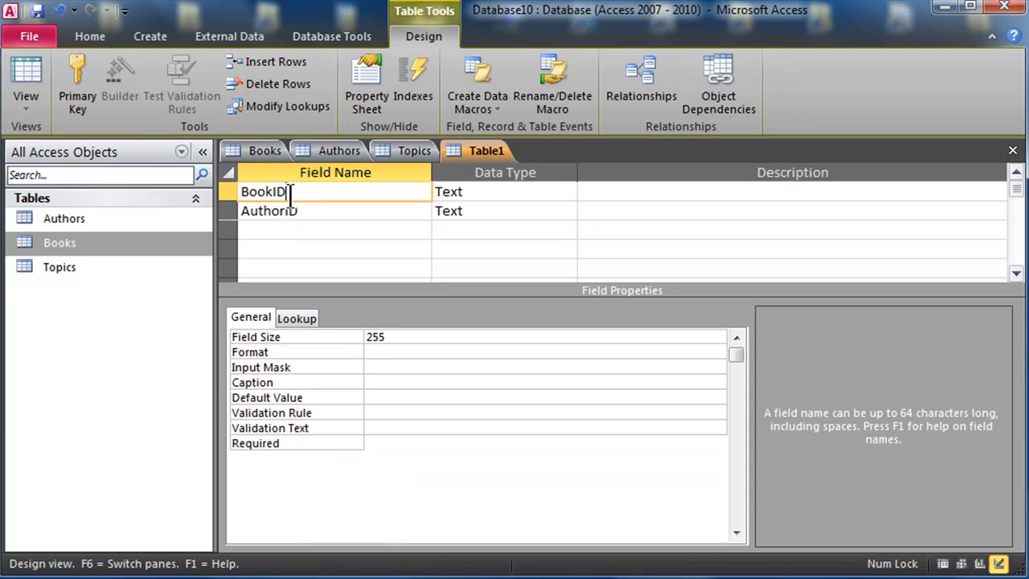
{"action": "left_click", "coordinate": [269, 211]}
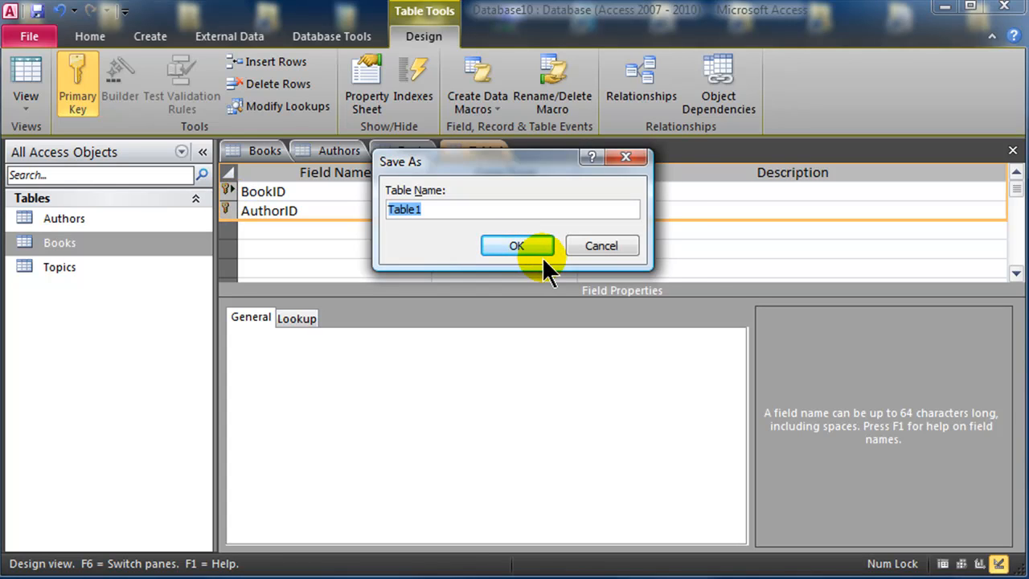
- Save the junction table as Books-Authors
{"action": "type", "text": "Books-"}
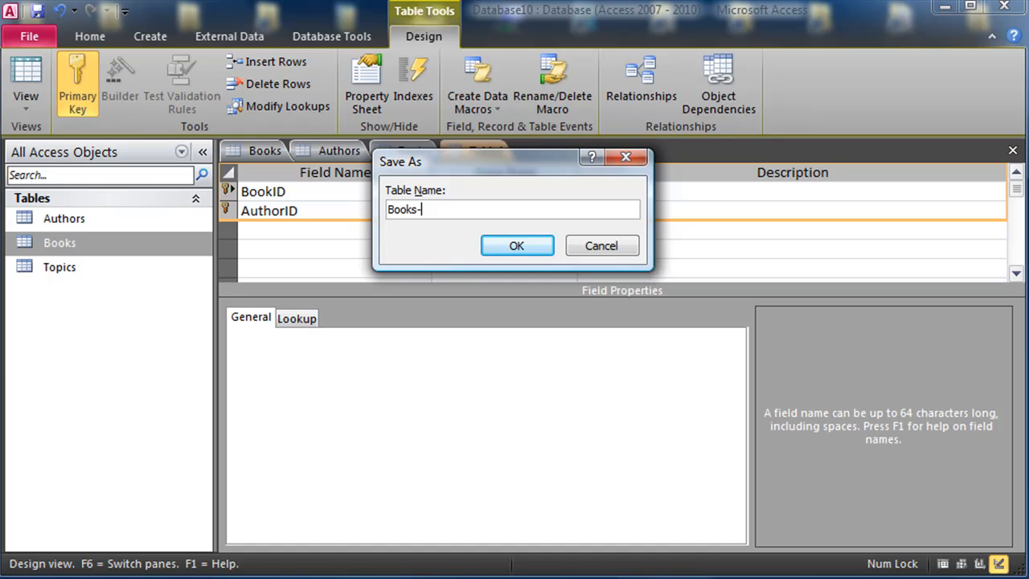
{"action": "type", "text": "Authors"}
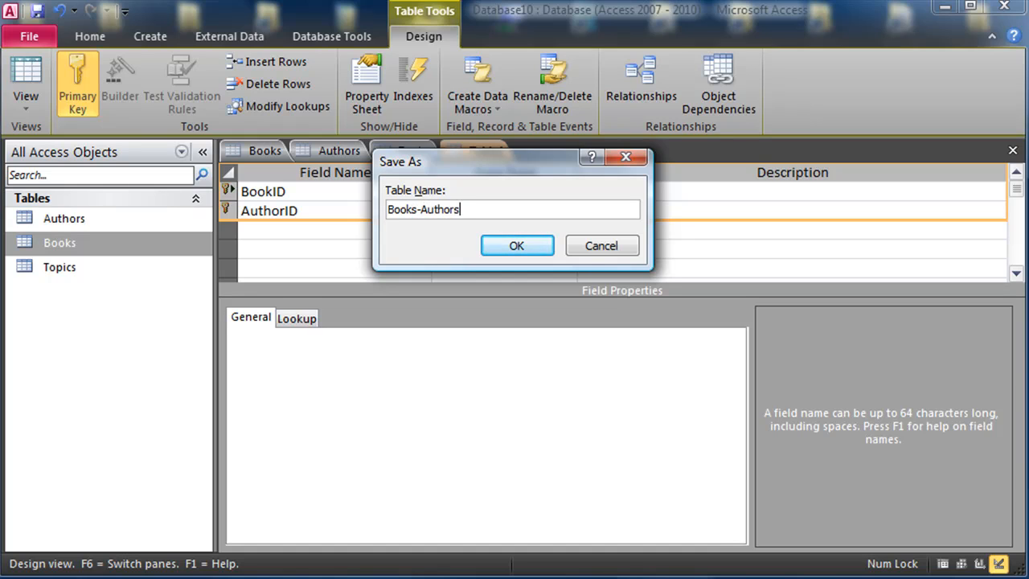
{"action": "left_click", "coordinate": [516, 245]}
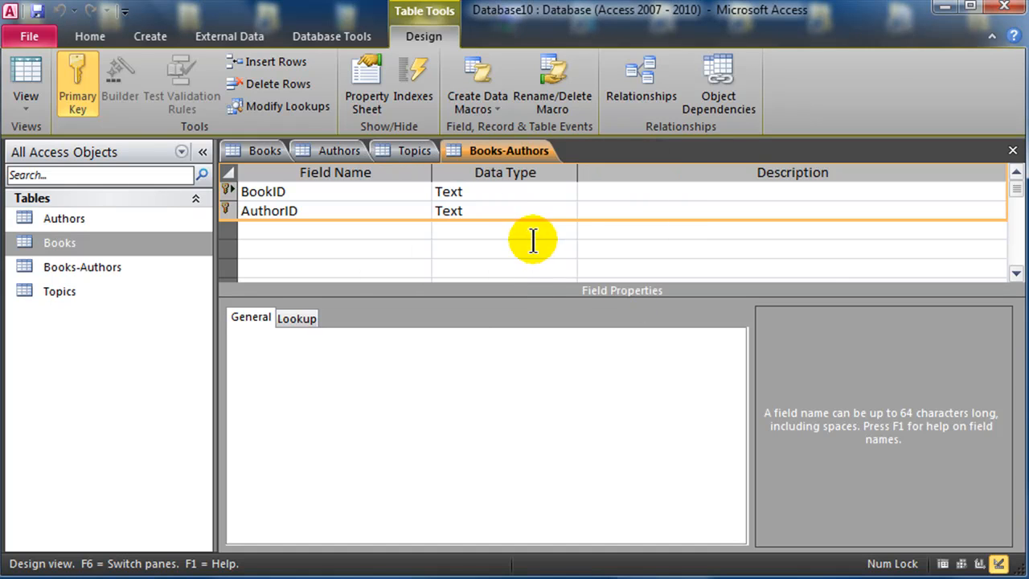
{"action": "left_click", "coordinate": [149, 36]}
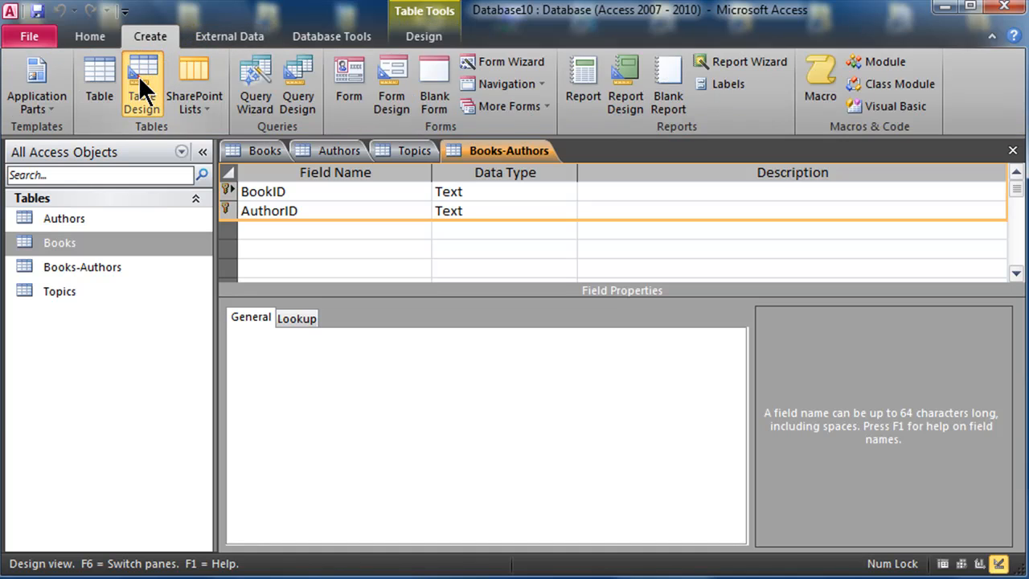
- Add BookID and TopicID Text fields and make both the combined primary key
{"action": "left_click", "coordinate": [141, 80]}
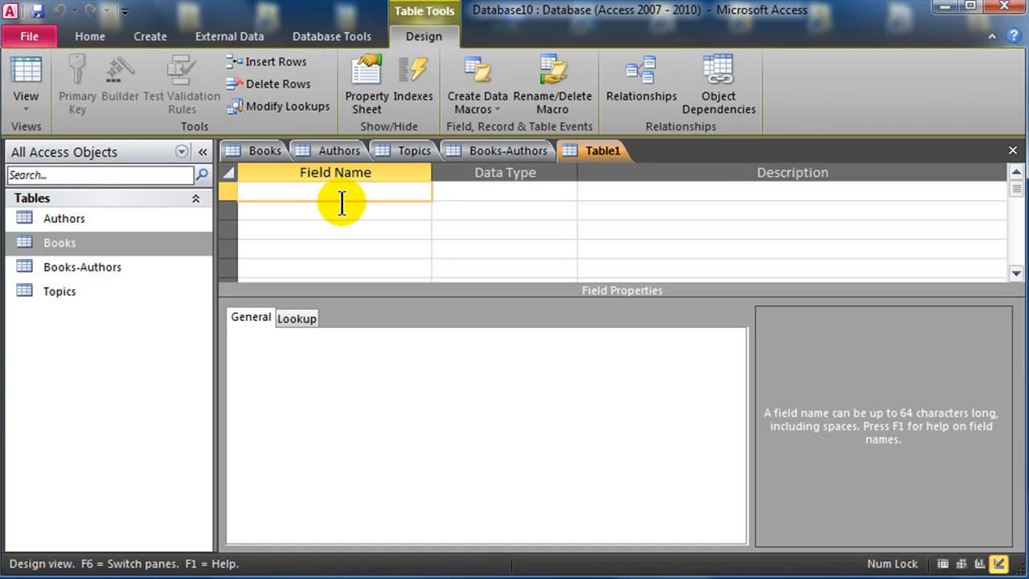
{"action": "type", "text": "BookID"}
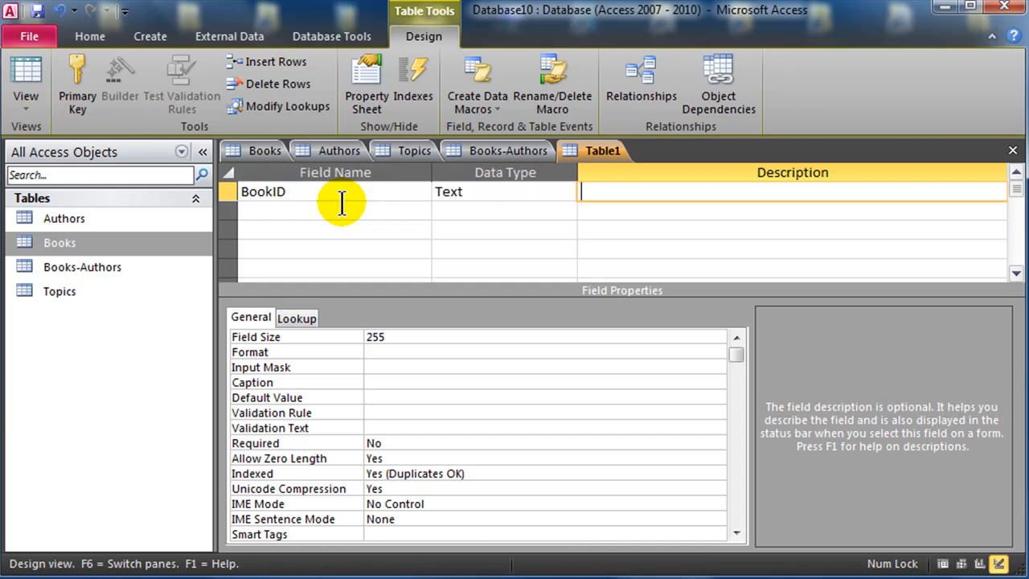
{"action": "type", "text": "Tp"}
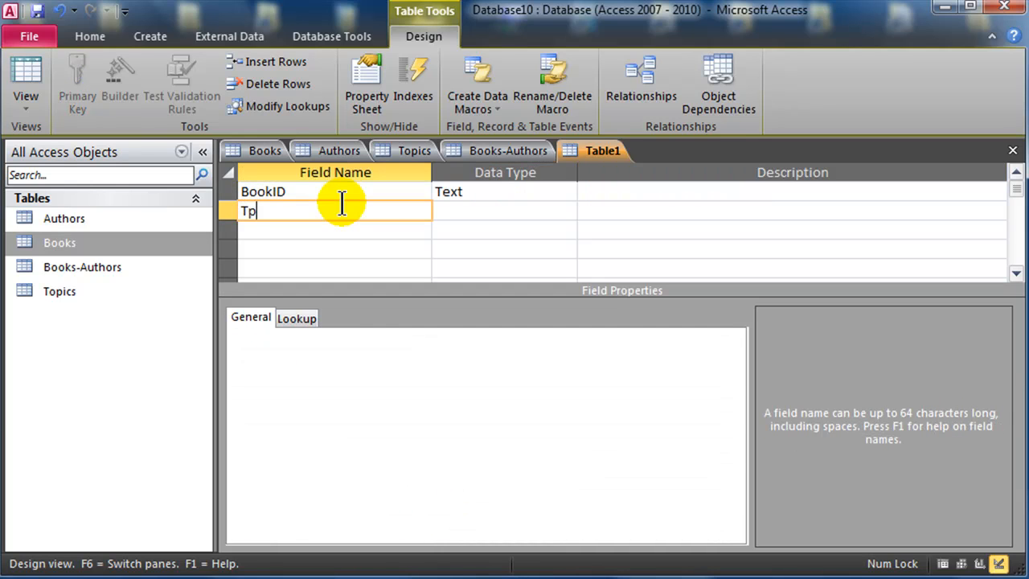
{"action": "type", "text": "opicID"}
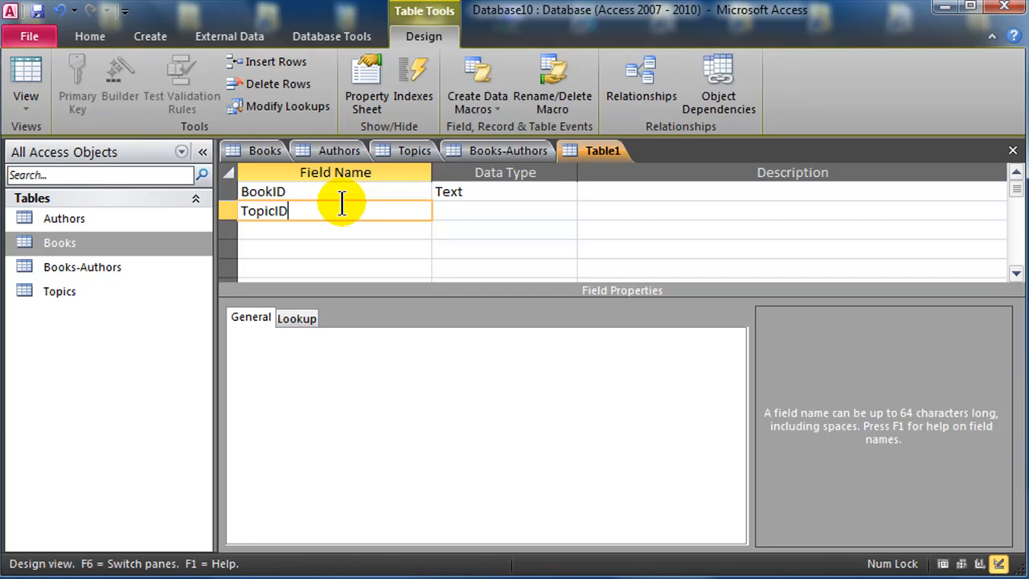
{"action": "left_click", "coordinate": [505, 209]}
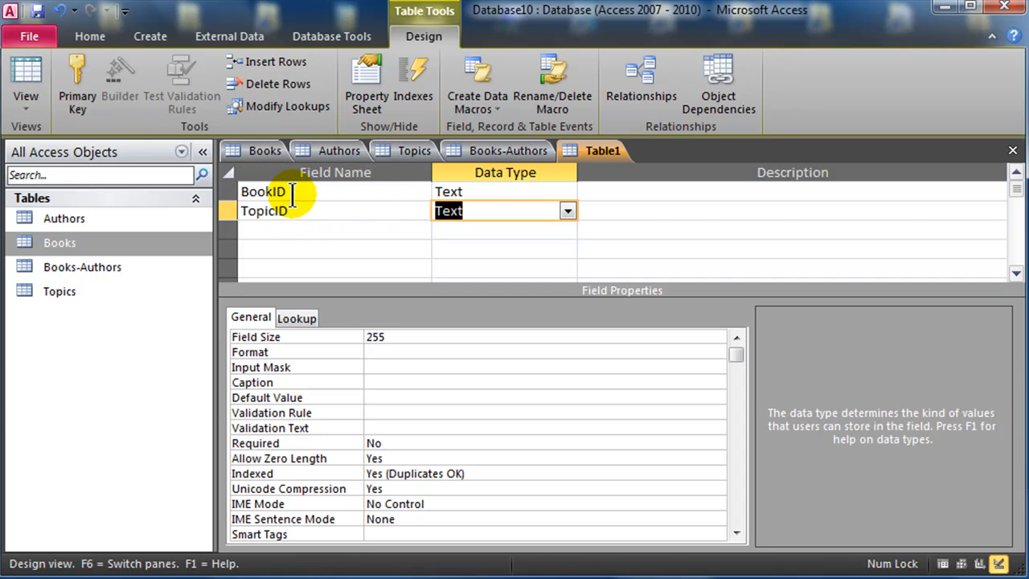
{"action": "left_click", "coordinate": [282, 211]}
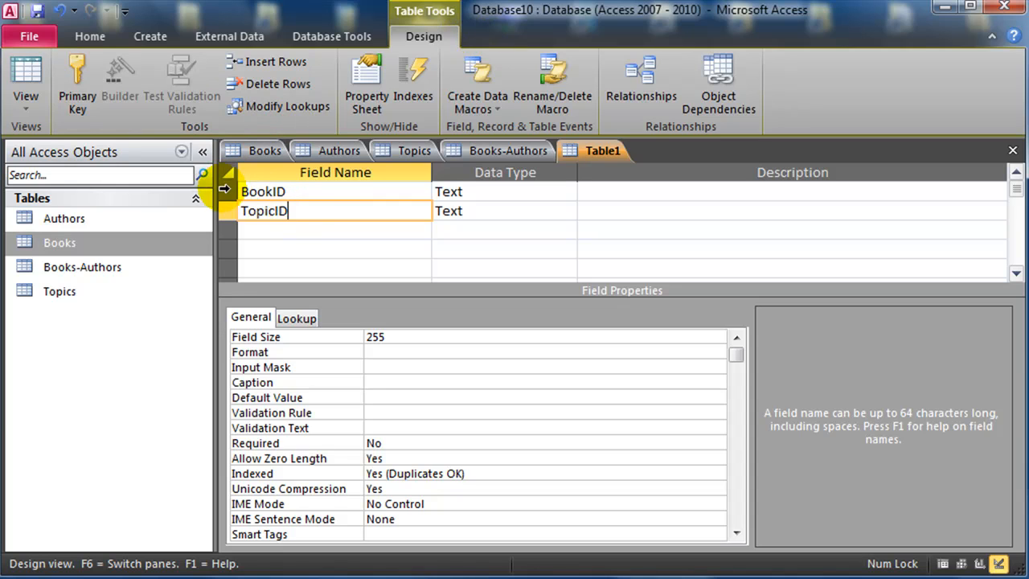
{"action": "left_click", "coordinate": [77, 81]}
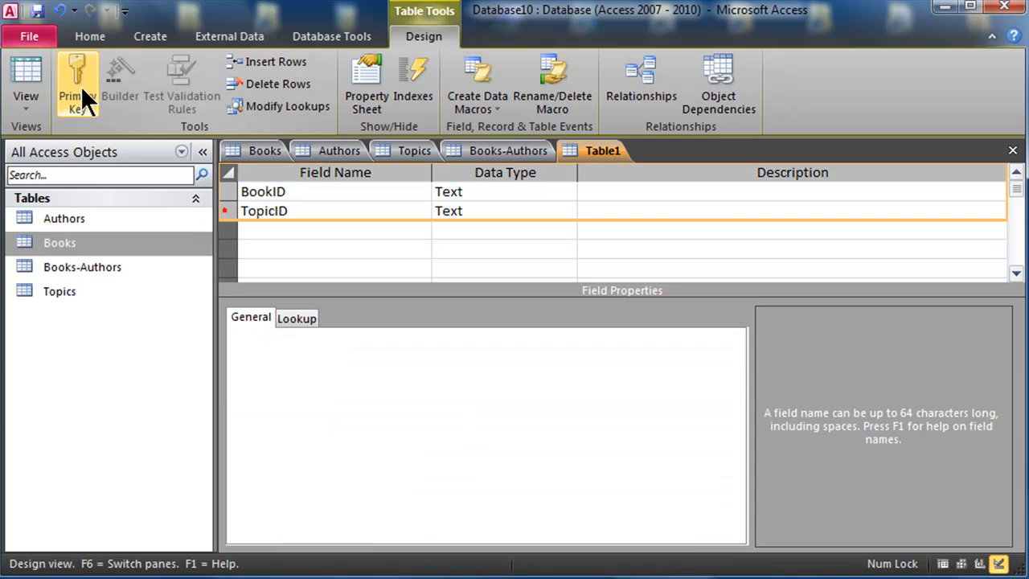
{"action": "left_click", "coordinate": [77, 80]}
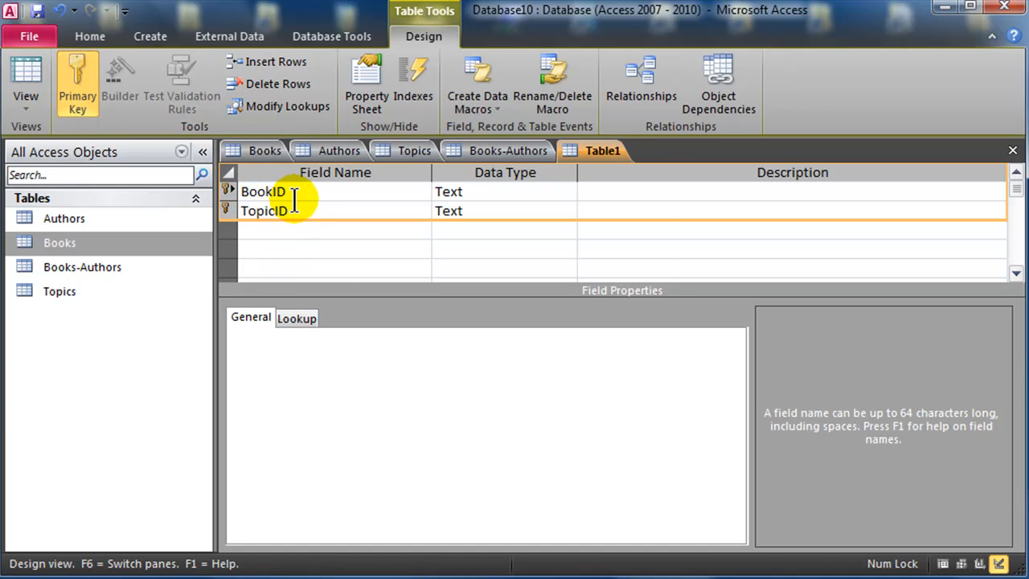
- Save the junction table as Books-Topics
{"action": "type", "text": "B"}
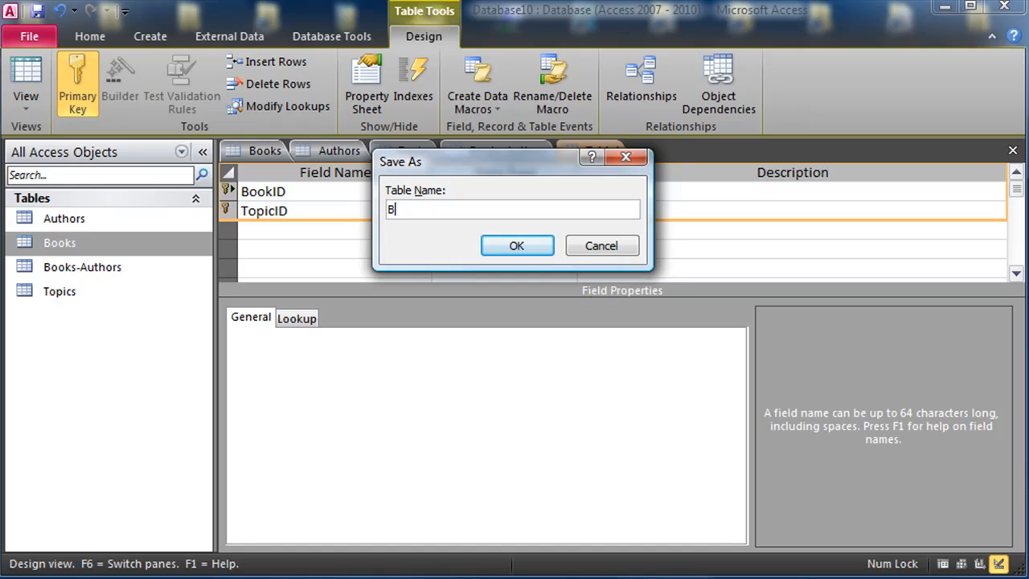
{"action": "type", "text": "ooks-Topics"}
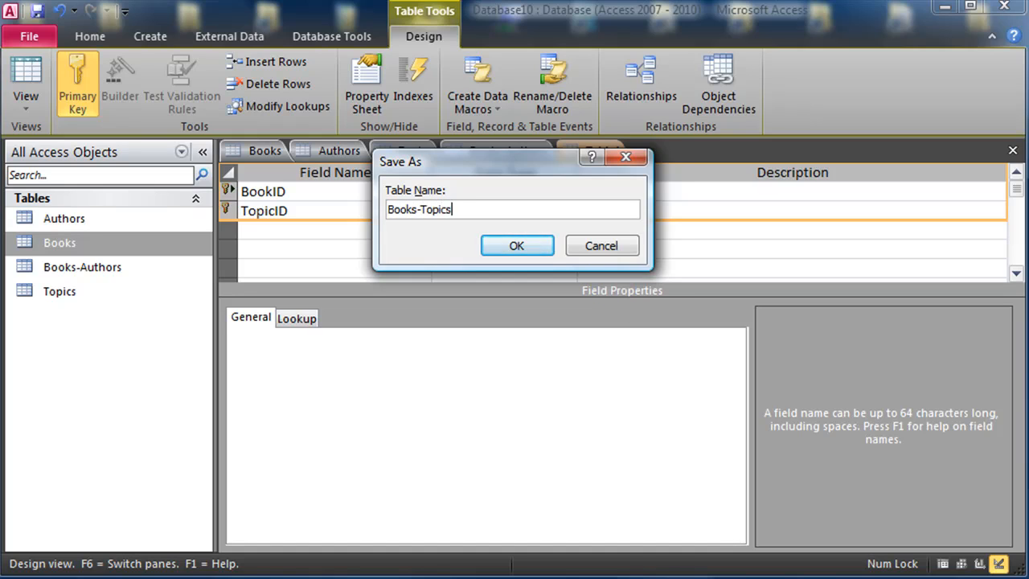
{"action": "left_click", "coordinate": [516, 245]}
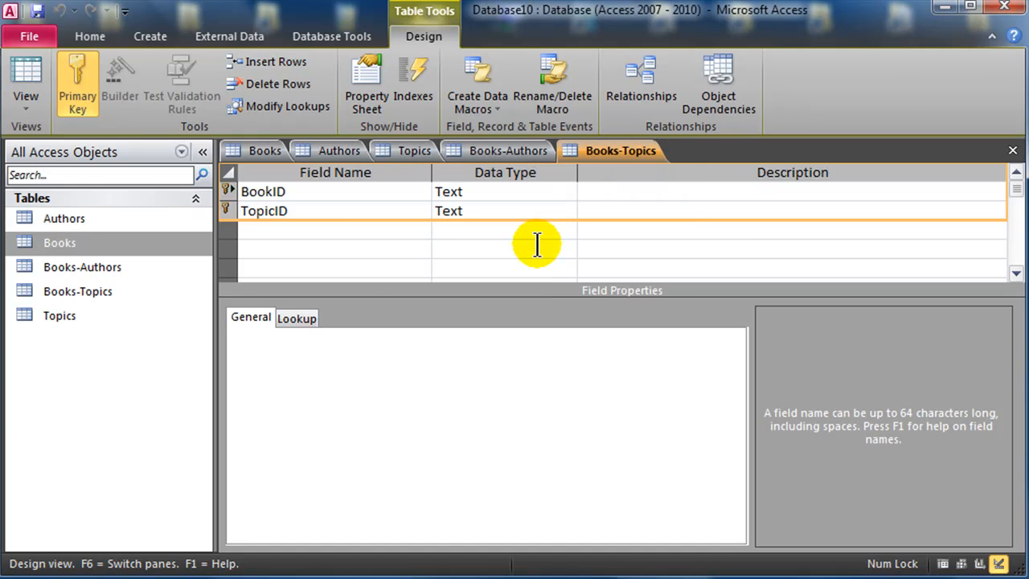
{"action": "mouse_move", "coordinate": [577, 246]}
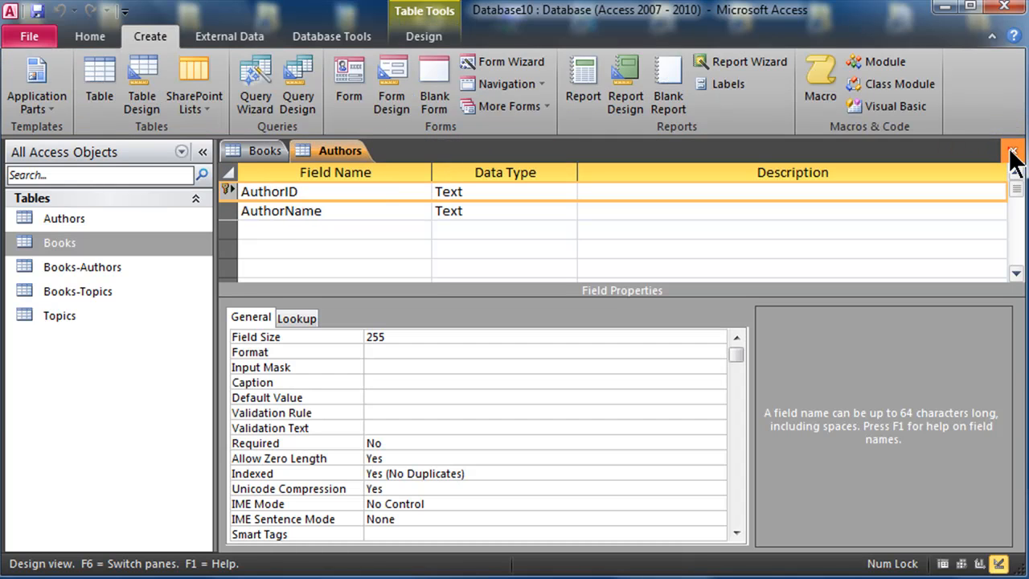
- Add all five tables to the Relationships window and arrange junction tables between their partners
{"action": "left_click", "coordinate": [1013, 152]}
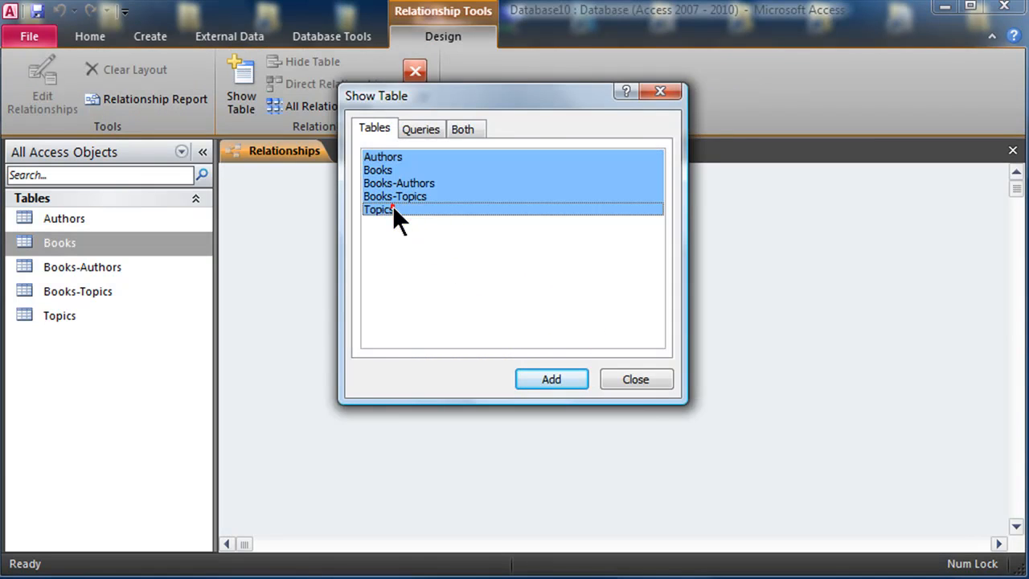
{"action": "left_click", "coordinate": [635, 379]}
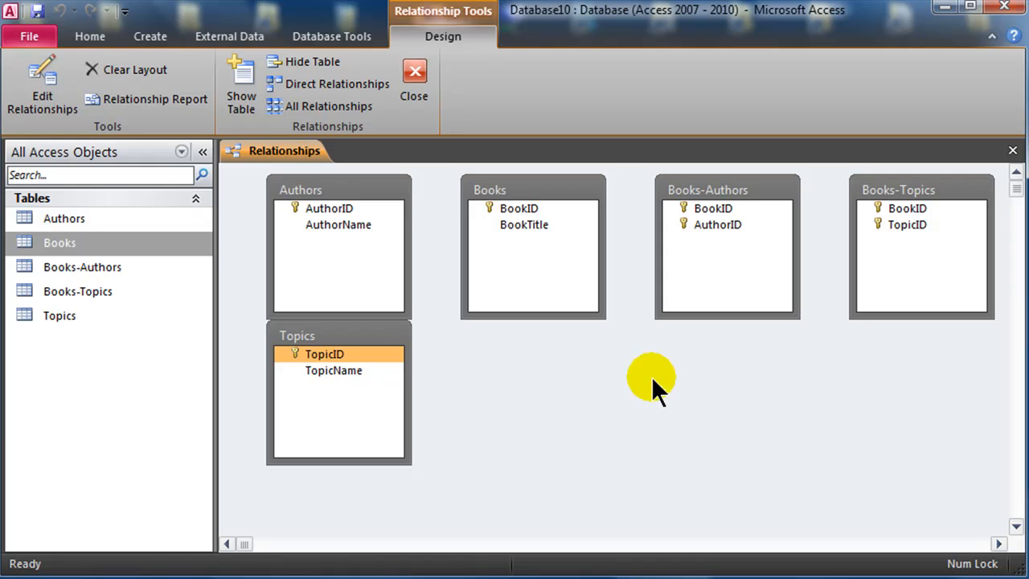
{"action": "mouse_move", "coordinate": [362, 333]}
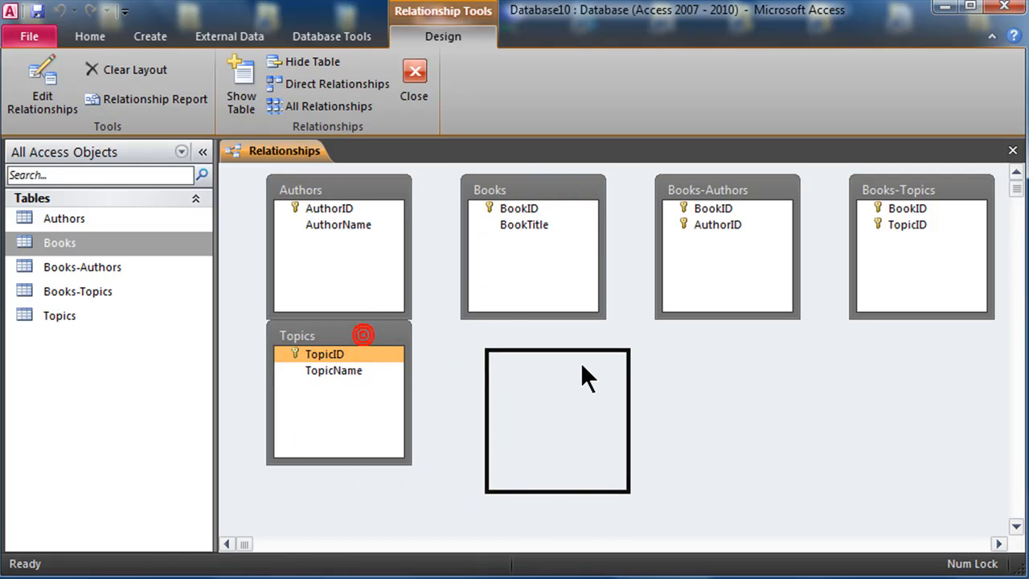
{"action": "left_click_drag", "start_coordinate": [339, 336], "coordinate": [546, 371]}
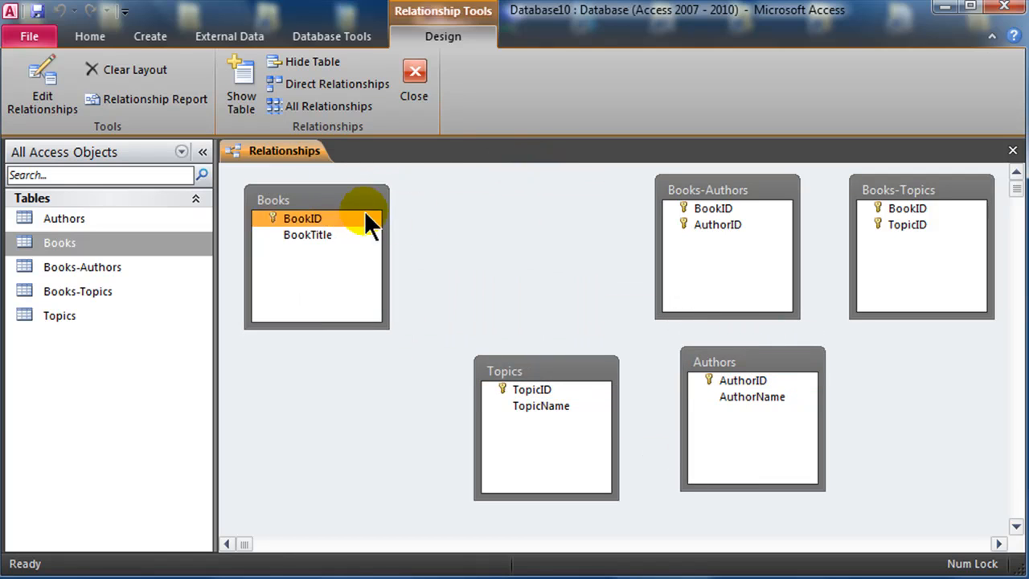
{"action": "left_click_drag", "start_coordinate": [727, 189], "coordinate": [504, 253]}
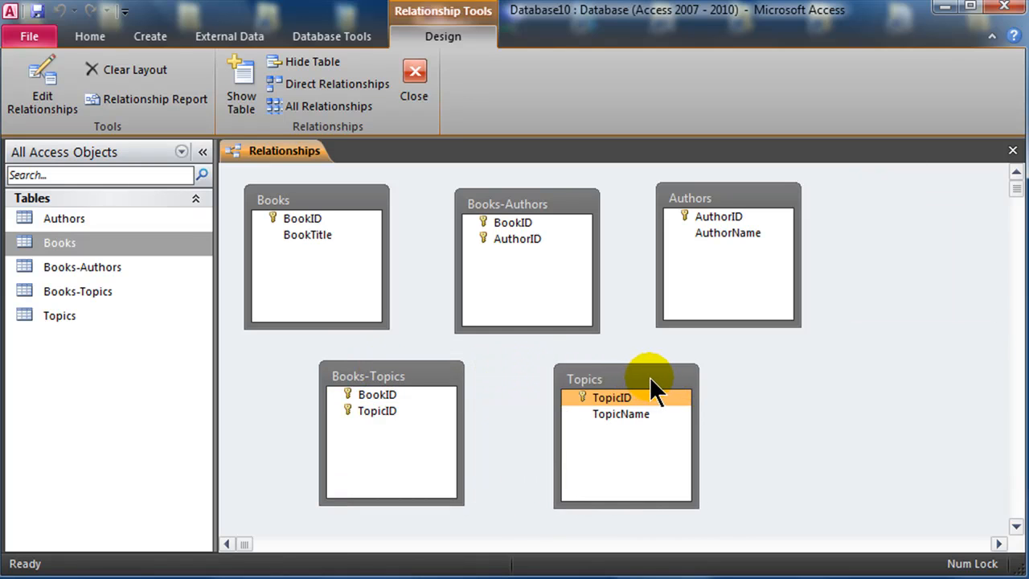
- Create one-to-many links from Books and Authors to Books-Authors and Books to Books-Topics, enforcing referential integrity
{"action": "left_click", "coordinate": [303, 218]}
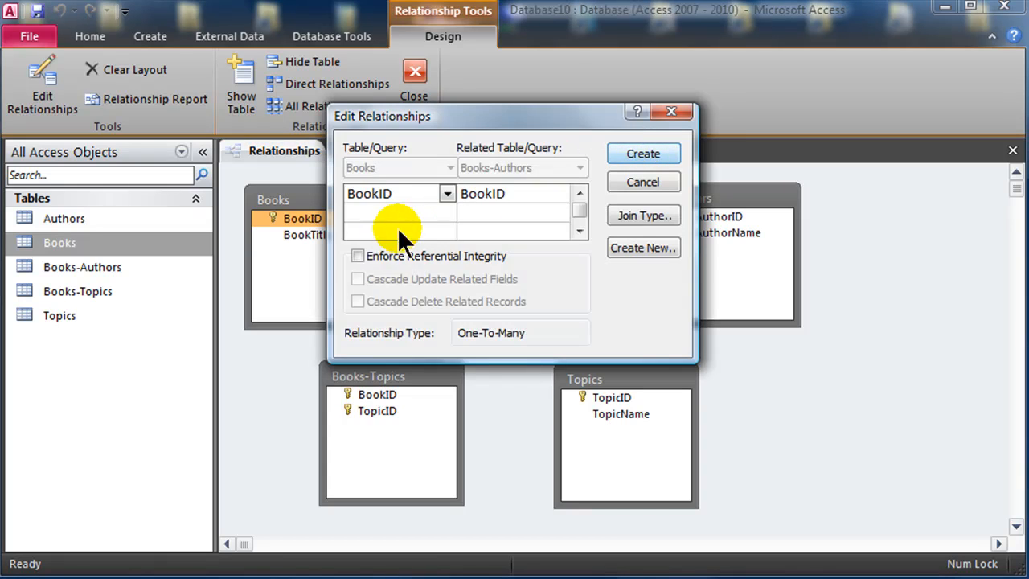
{"action": "left_click", "coordinate": [357, 256]}
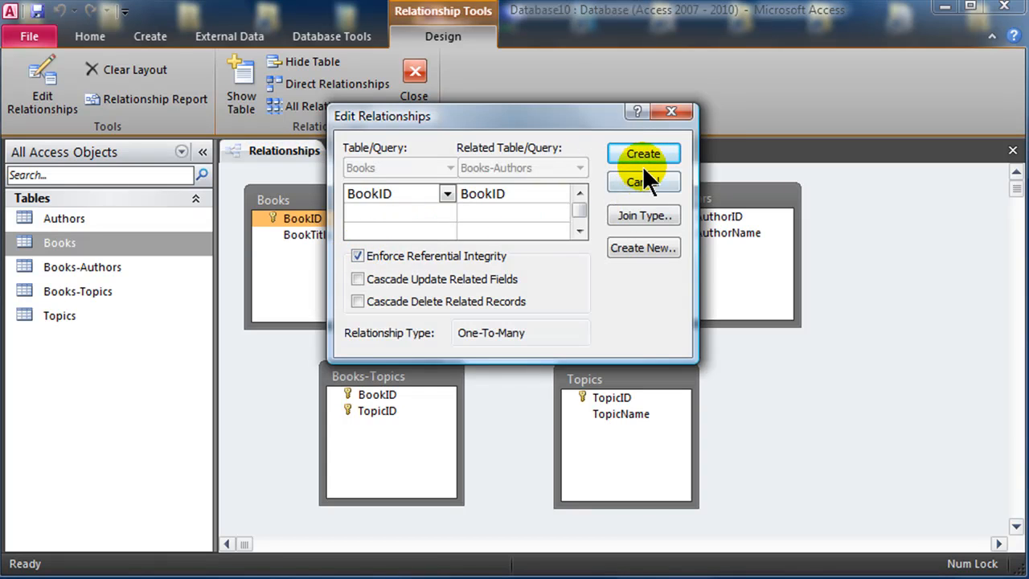
{"action": "left_click", "coordinate": [643, 154]}
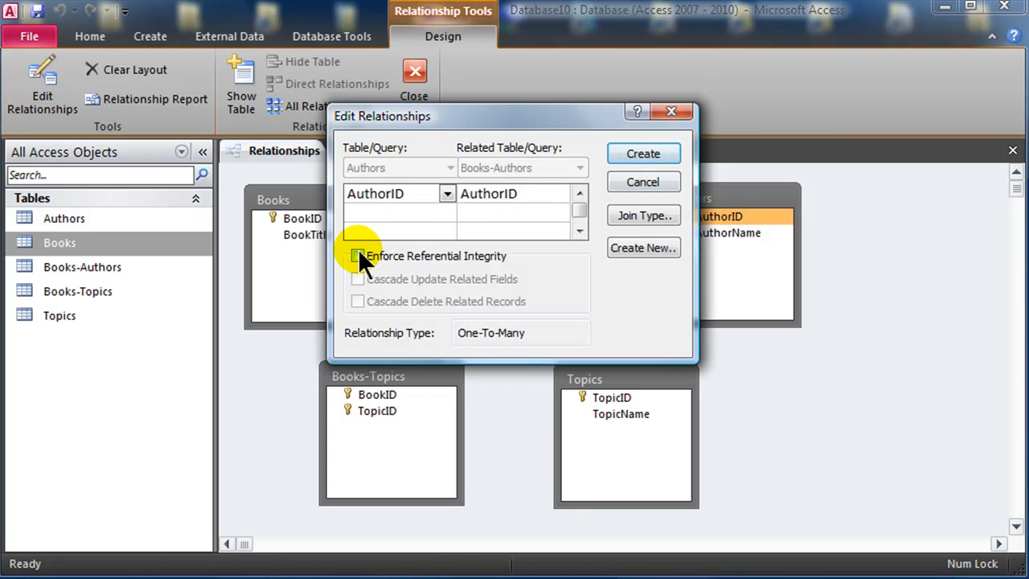
{"action": "left_click", "coordinate": [357, 256]}
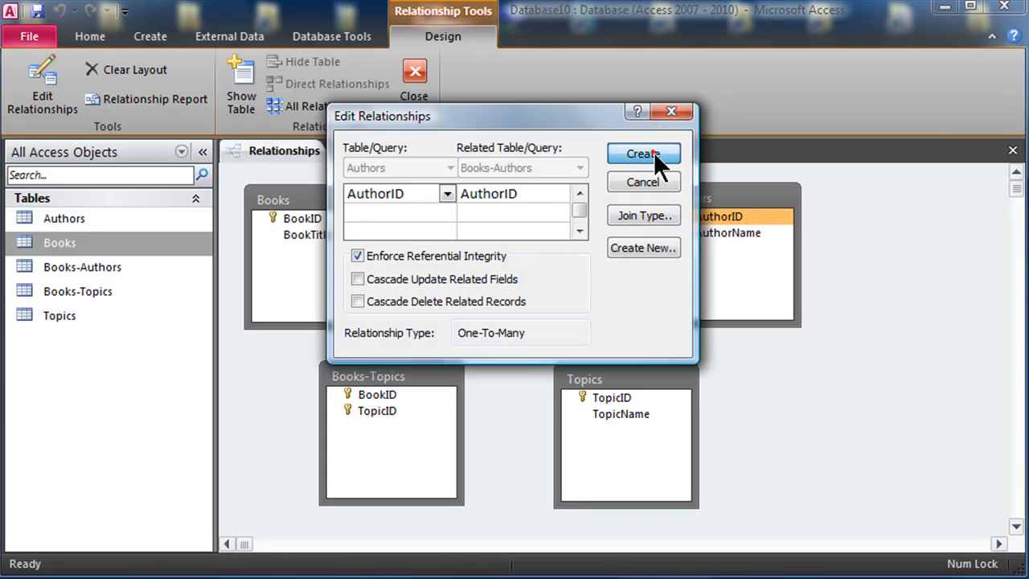
{"action": "left_click", "coordinate": [643, 154]}
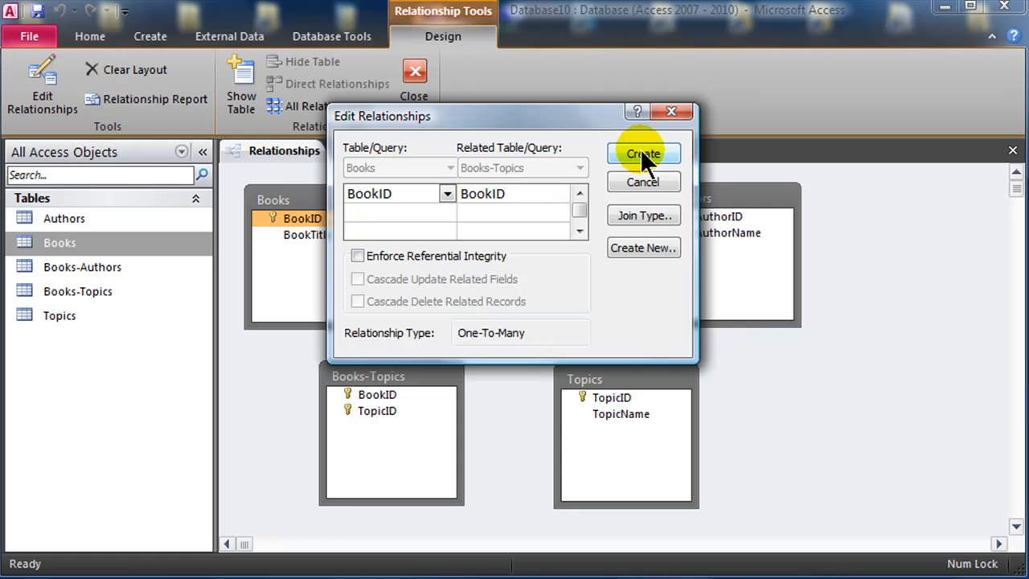
{"action": "left_click", "coordinate": [643, 153]}
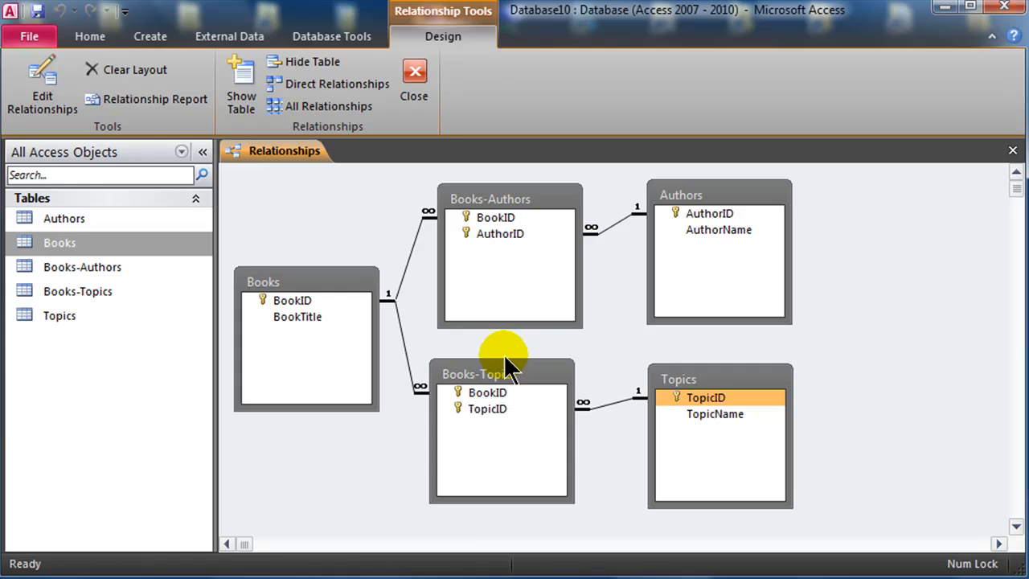
{"action": "mouse_move", "coordinate": [374, 330]}
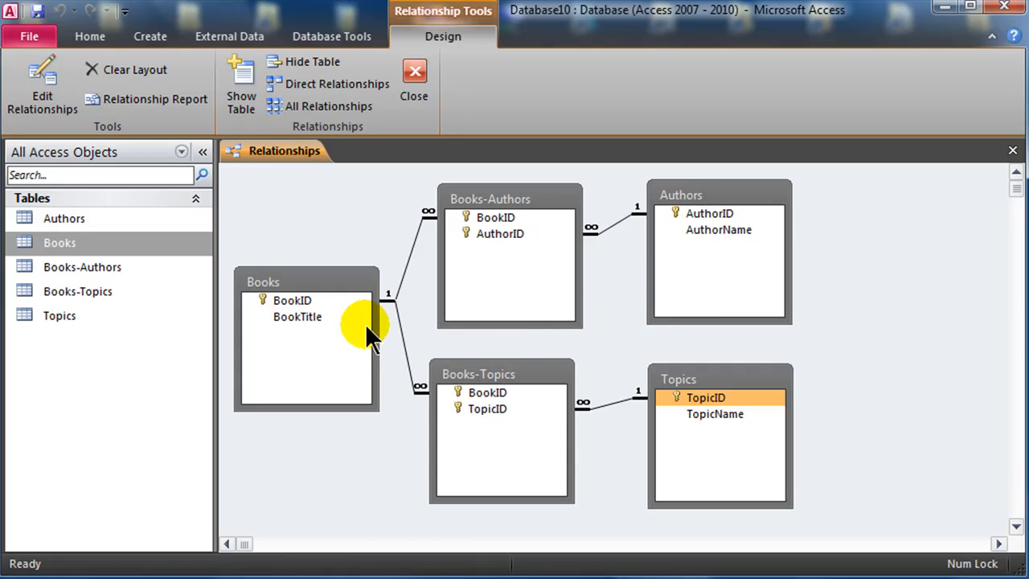
- Review the Books fields, close the relationships diagram and save the layout changes
{"action": "left_click", "coordinate": [298, 316]}
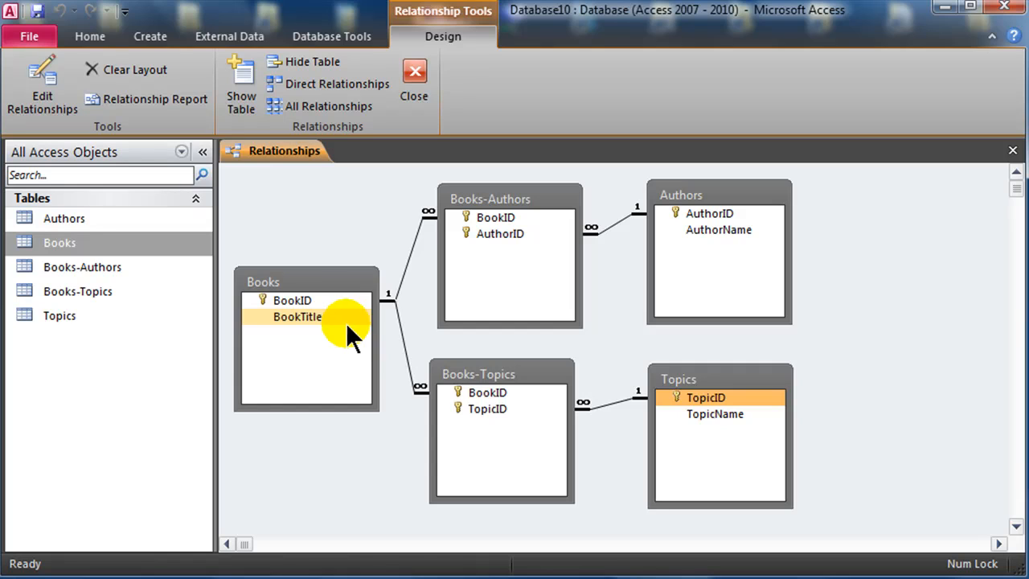
{"action": "mouse_move", "coordinate": [337, 333]}
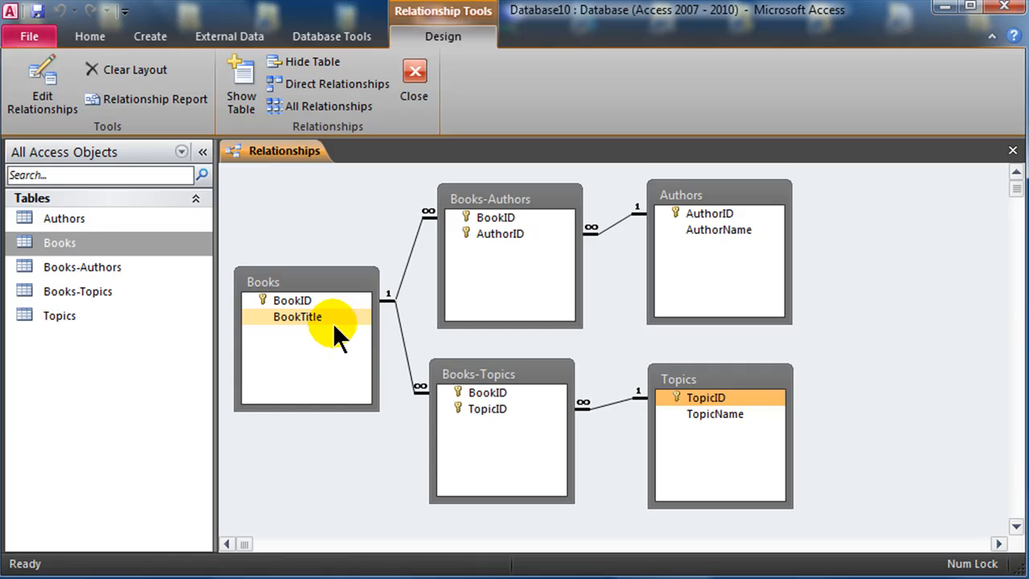
{"action": "left_click", "coordinate": [292, 300]}
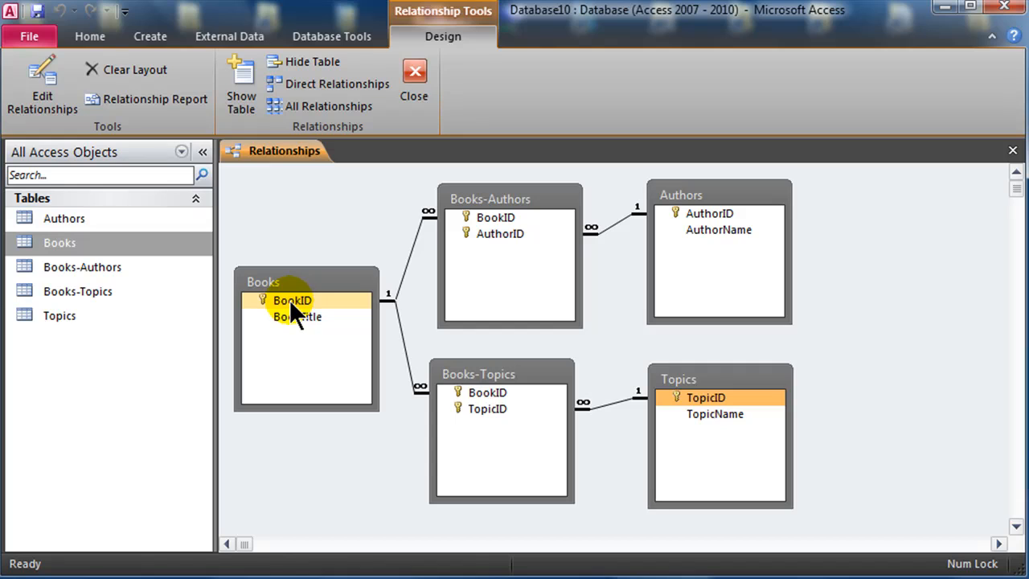
{"action": "mouse_move", "coordinate": [301, 306]}
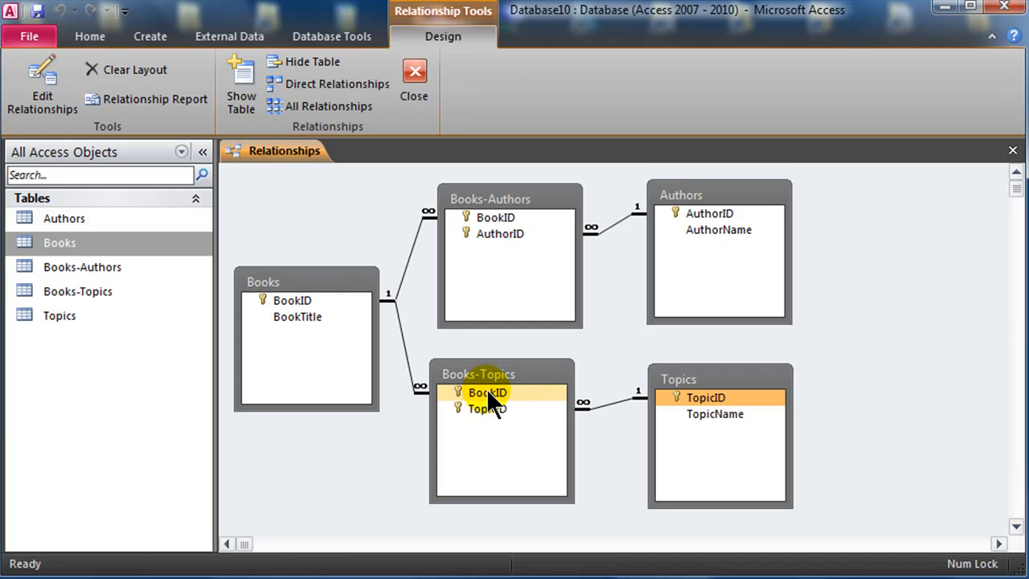
{"action": "left_click", "coordinate": [487, 408]}
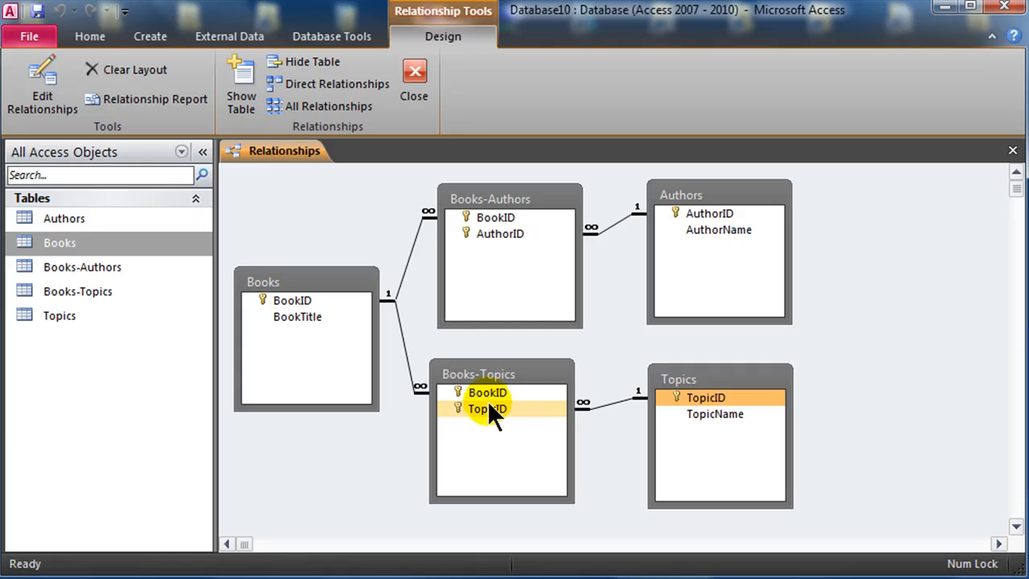
{"action": "left_click", "coordinate": [488, 392]}
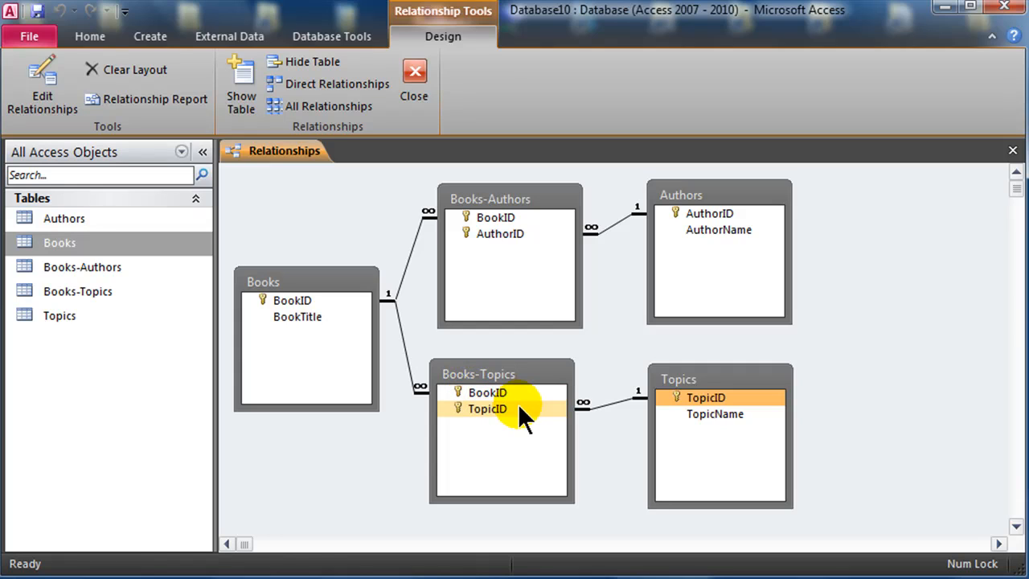
{"action": "mouse_move", "coordinate": [515, 363]}
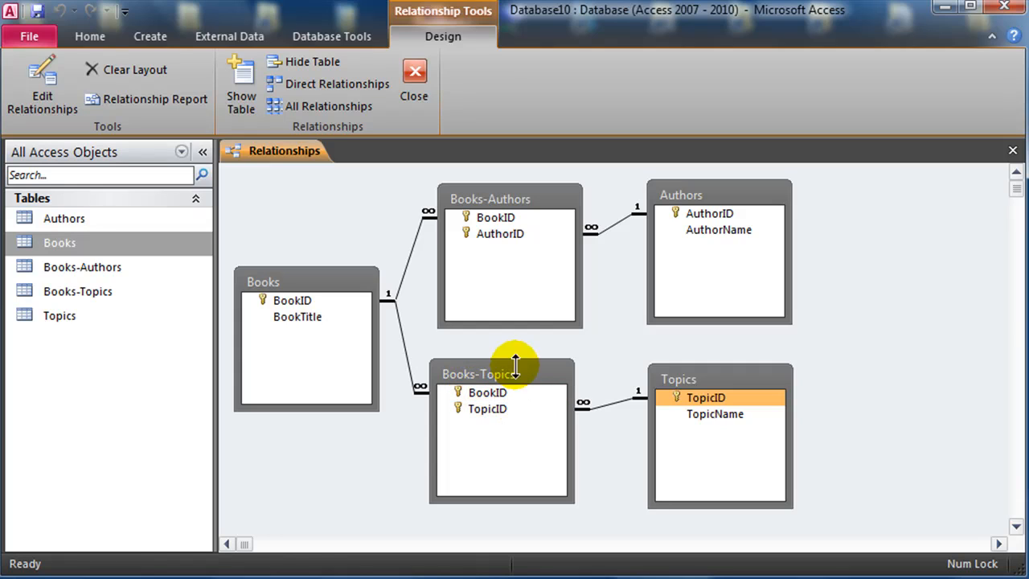
{"action": "mouse_move", "coordinate": [482, 286]}
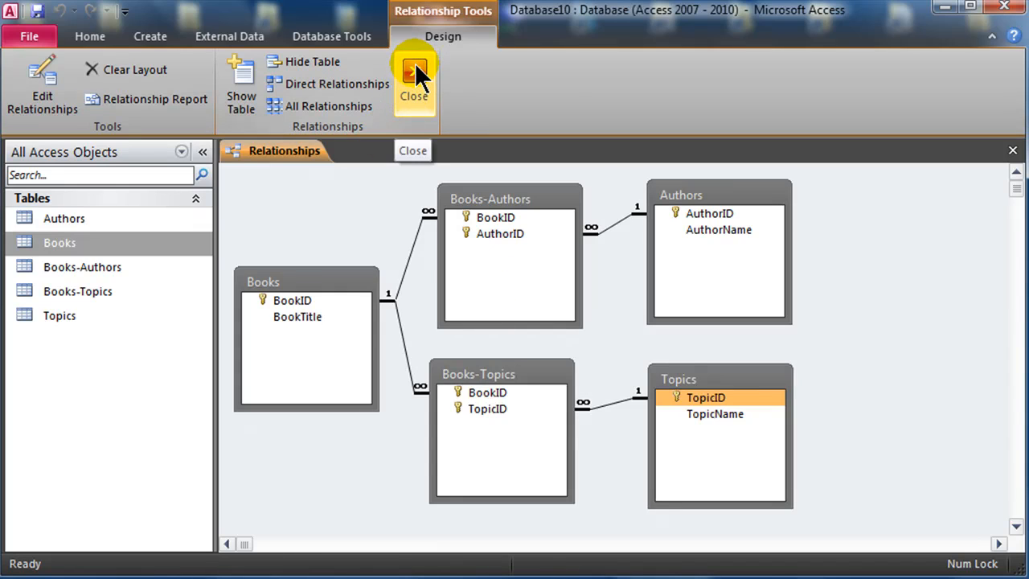
{"action": "left_click", "coordinate": [414, 76]}
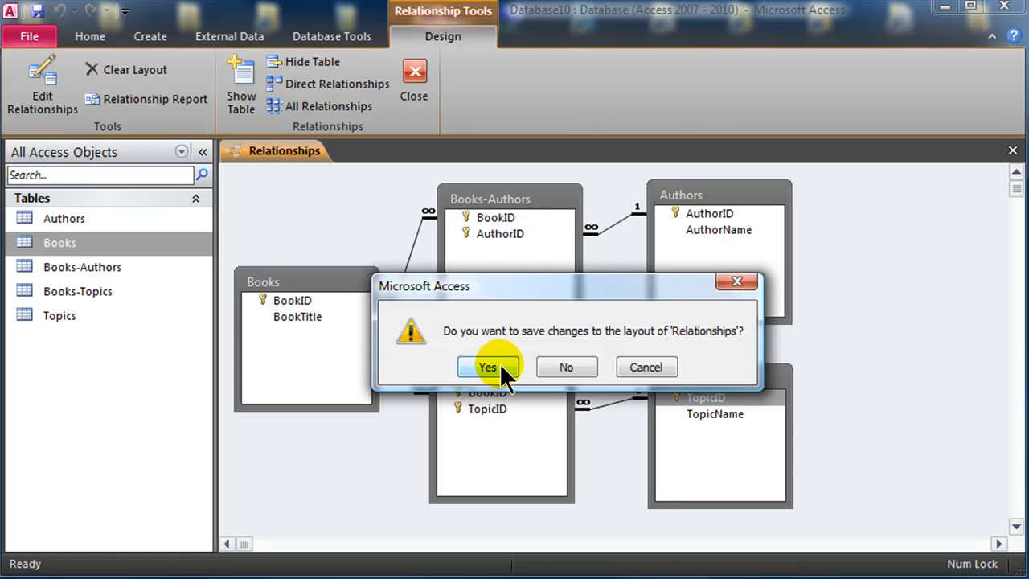
{"action": "left_click", "coordinate": [487, 367]}
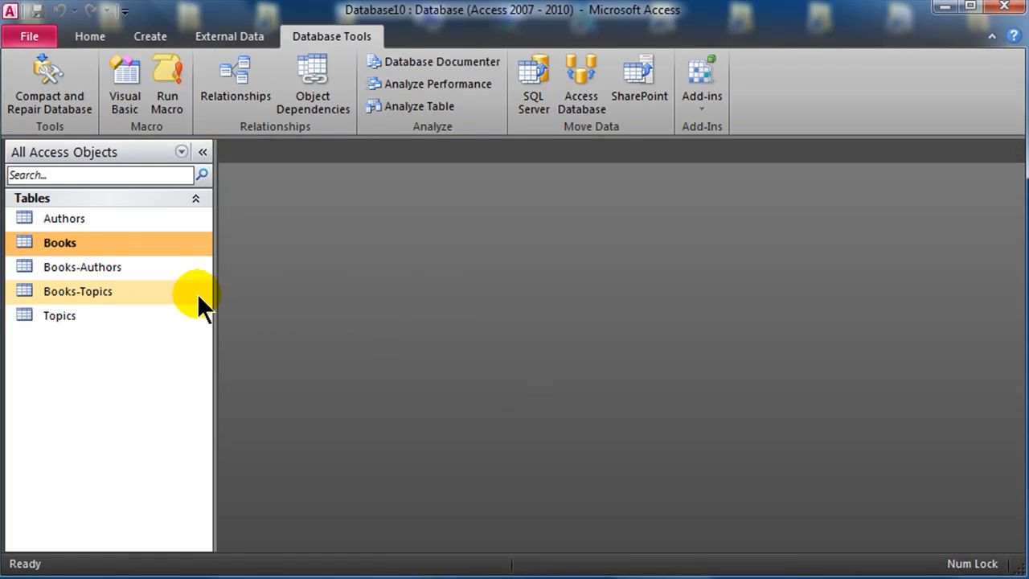
- Enter Suzy, Sam, Sally and Steve as AuthorName for authors 1 to 4 in the Authors table
{"action": "double_click", "coordinate": [64, 218]}
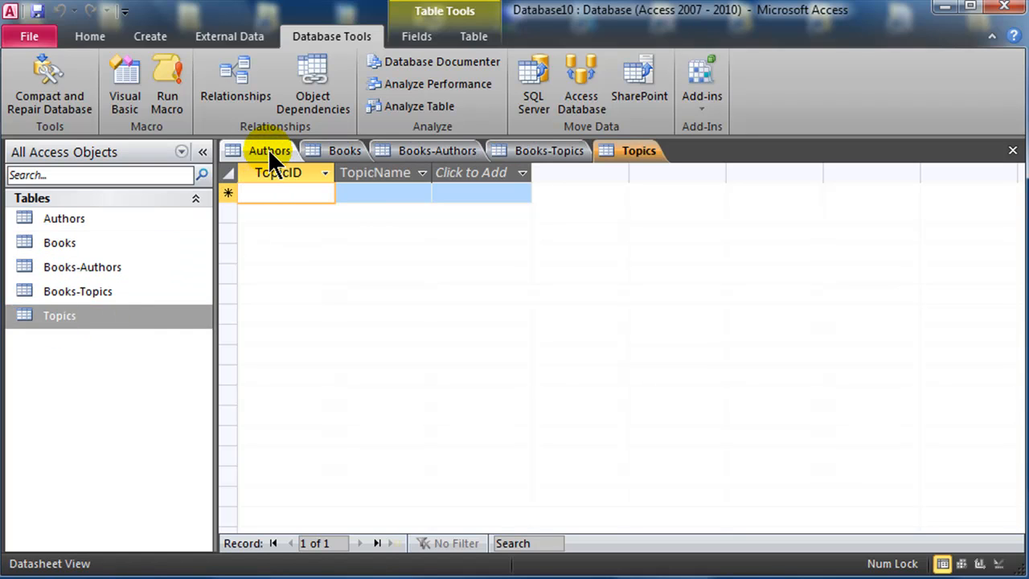
{"action": "left_click", "coordinate": [269, 151]}
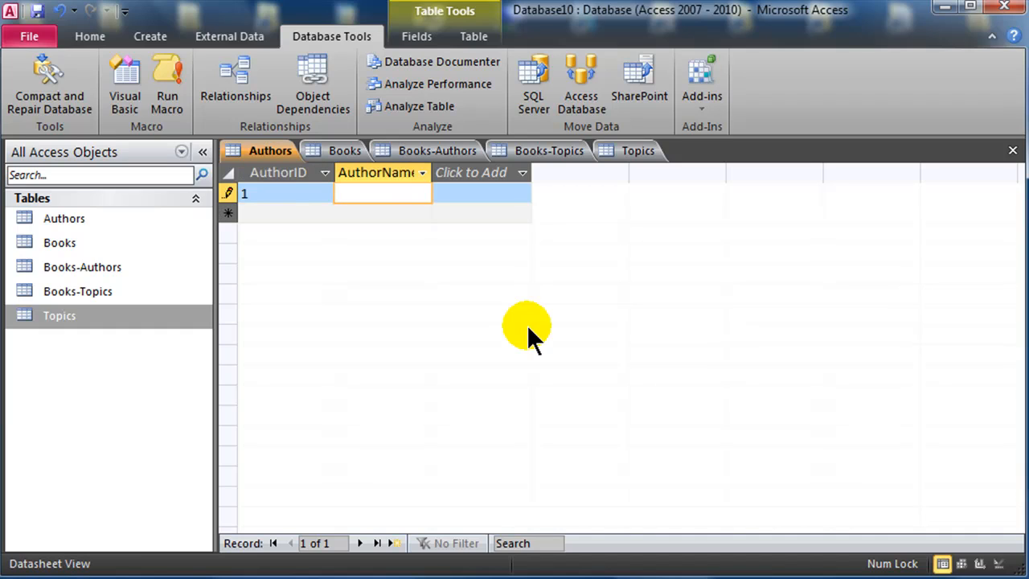
{"action": "mouse_move", "coordinate": [683, 278]}
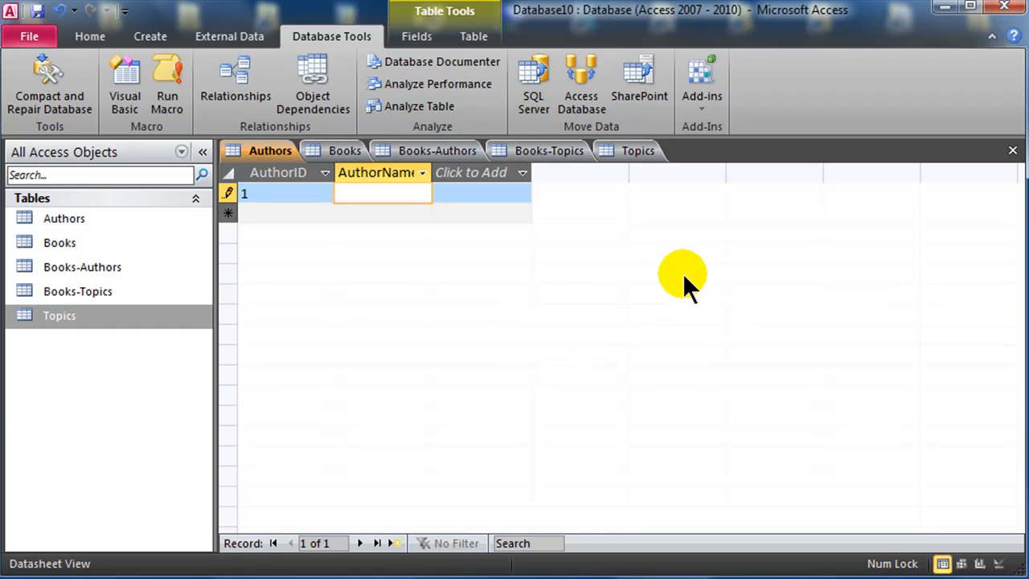
{"action": "type", "text": "S"}
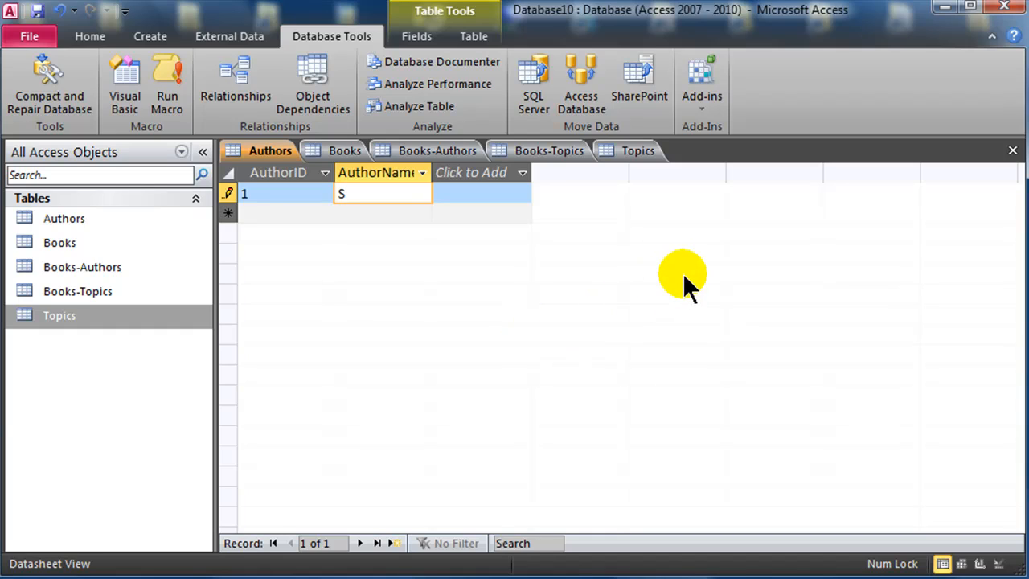
{"action": "type", "text": "uzy"}
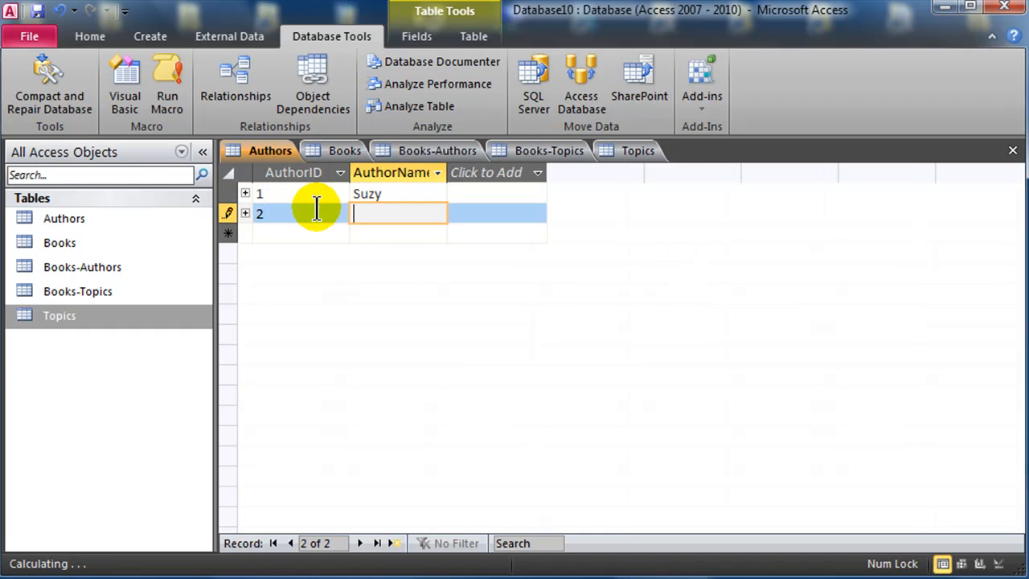
{"action": "type", "text": "Sam"}
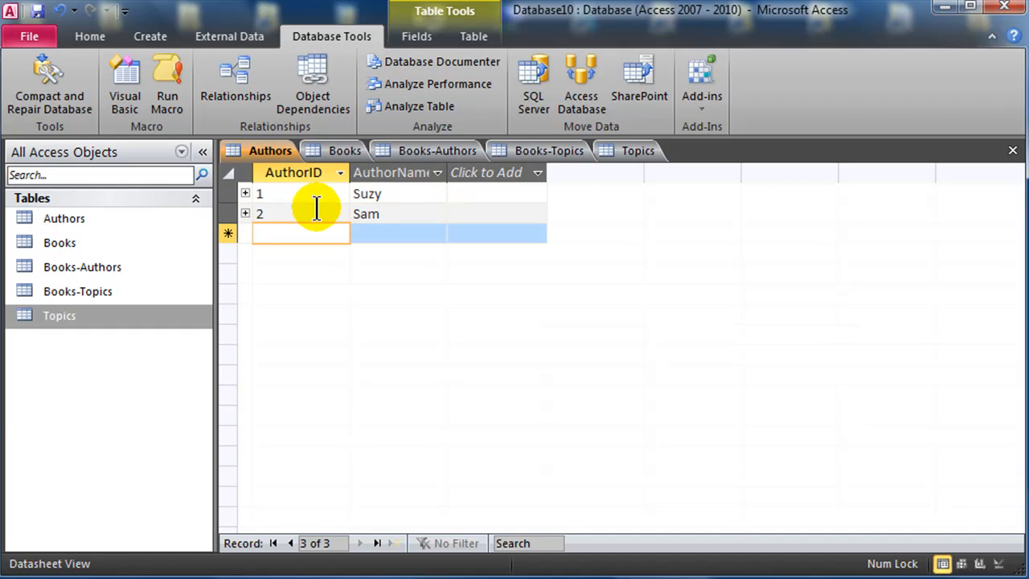
{"action": "left_click", "coordinate": [398, 233]}
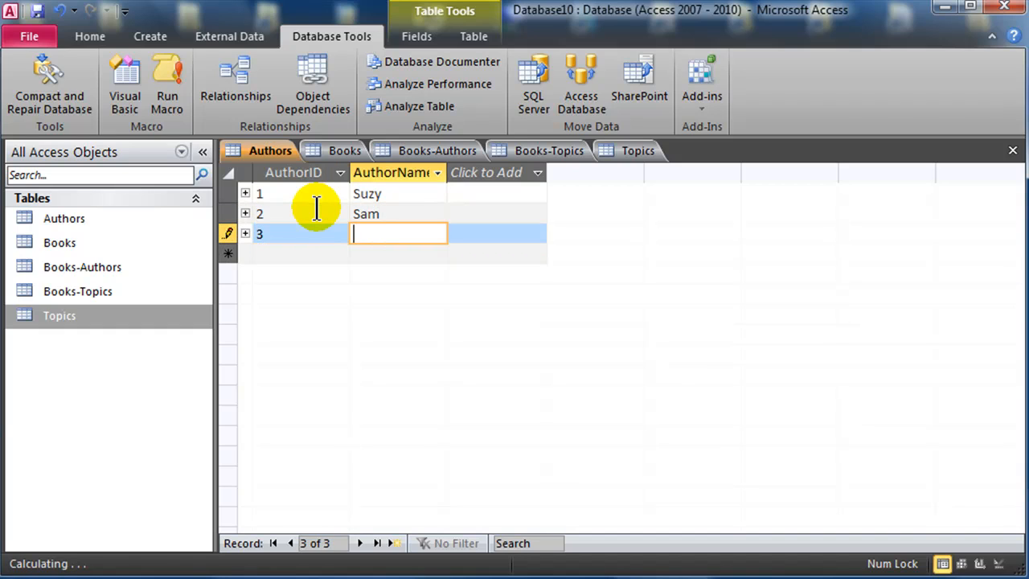
{"action": "type", "text": "Sally"}
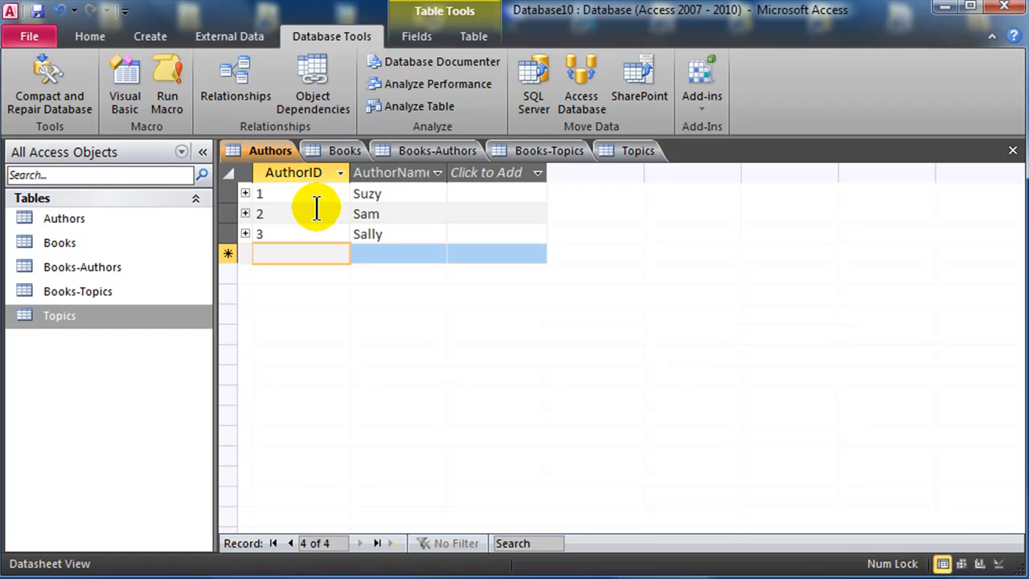
{"action": "type", "text": "St4eve"}
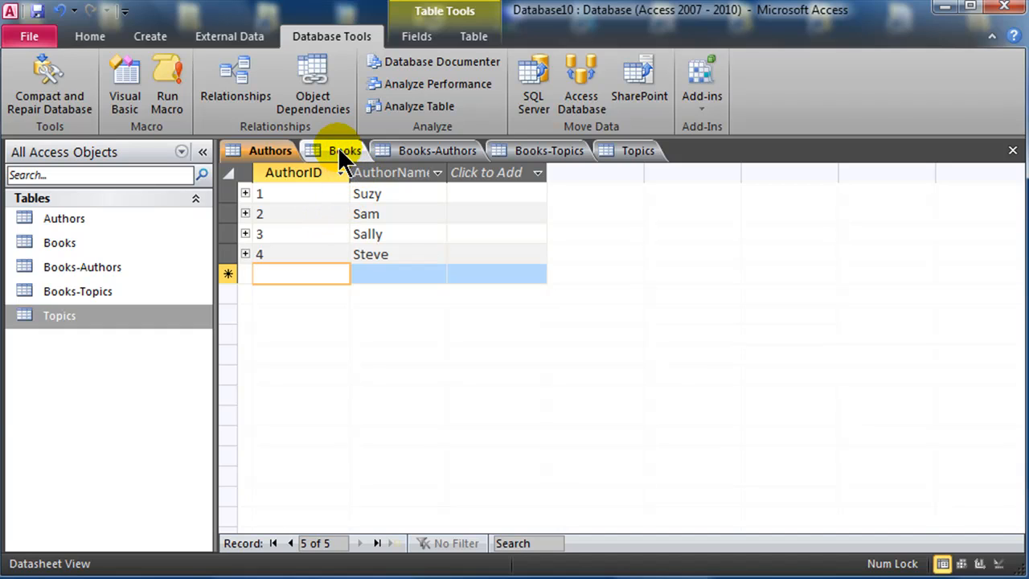
- Enter the first five Books titles: Adventures, Practical, Guide, Technology Today and IT Tomorrow
{"action": "left_click", "coordinate": [344, 150]}
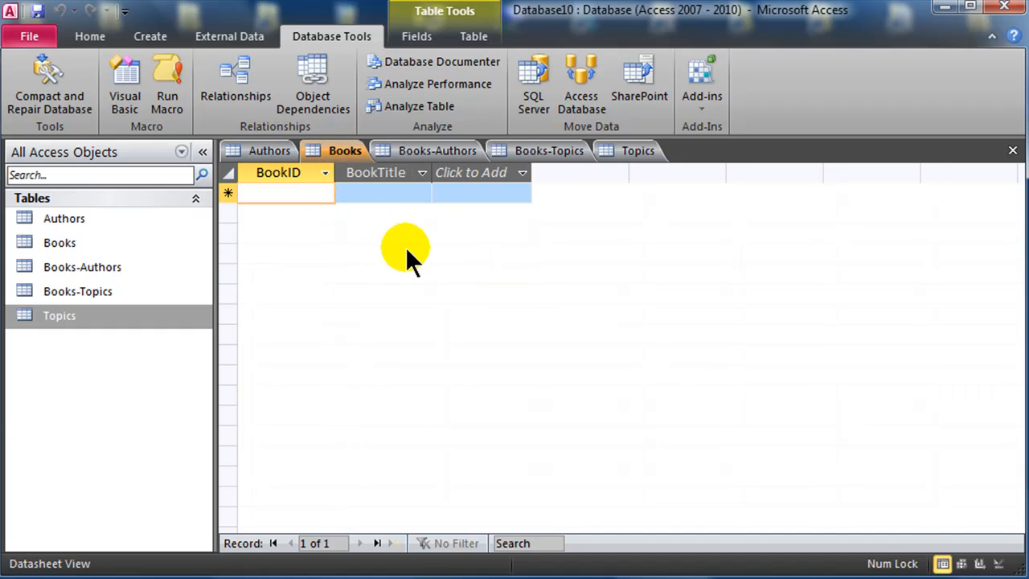
{"action": "left_click", "coordinate": [383, 193]}
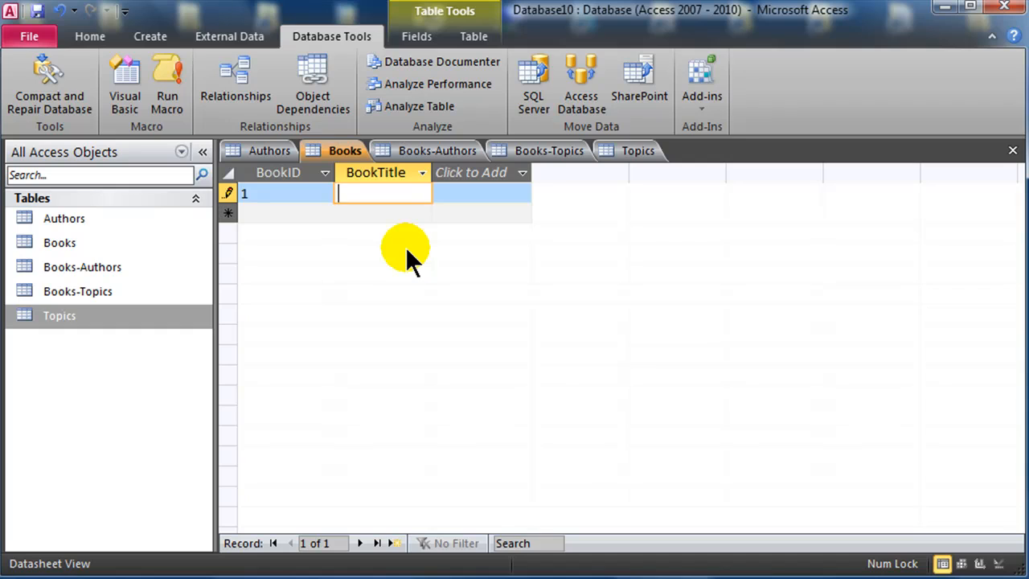
{"action": "type", "text": "Adventures"}
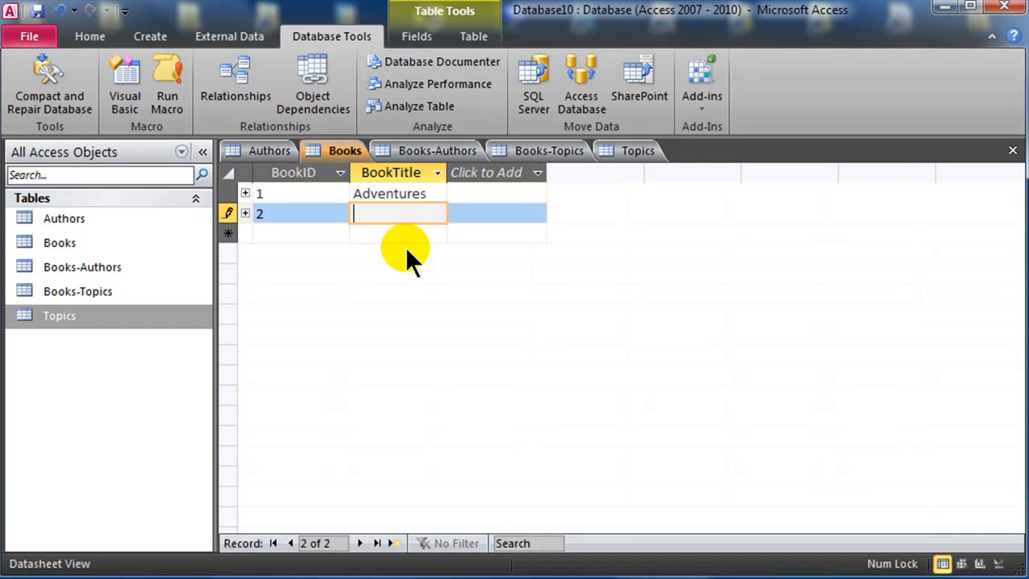
{"action": "type", "text": "Practical"}
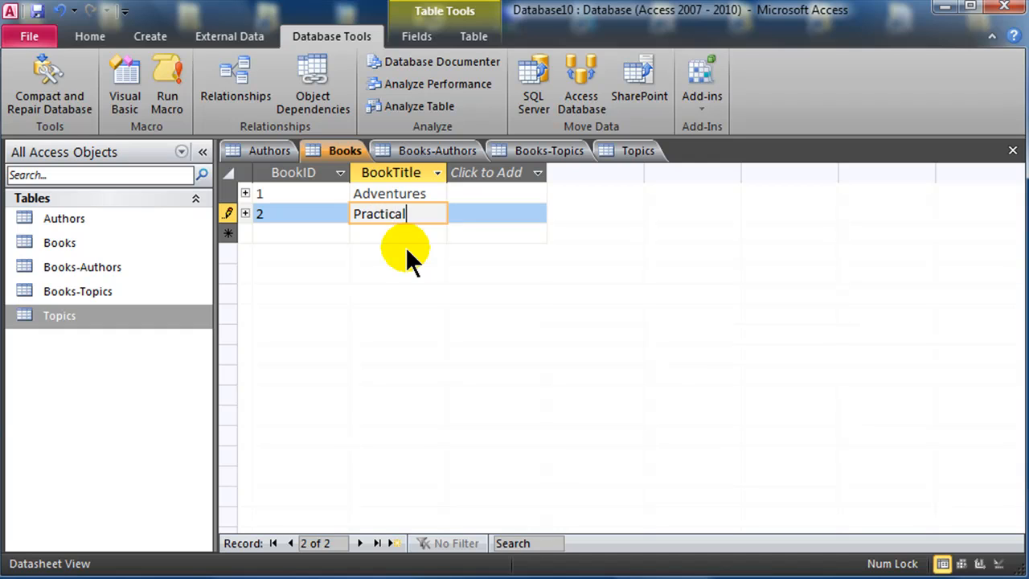
{"action": "type", "text": "Guide"}
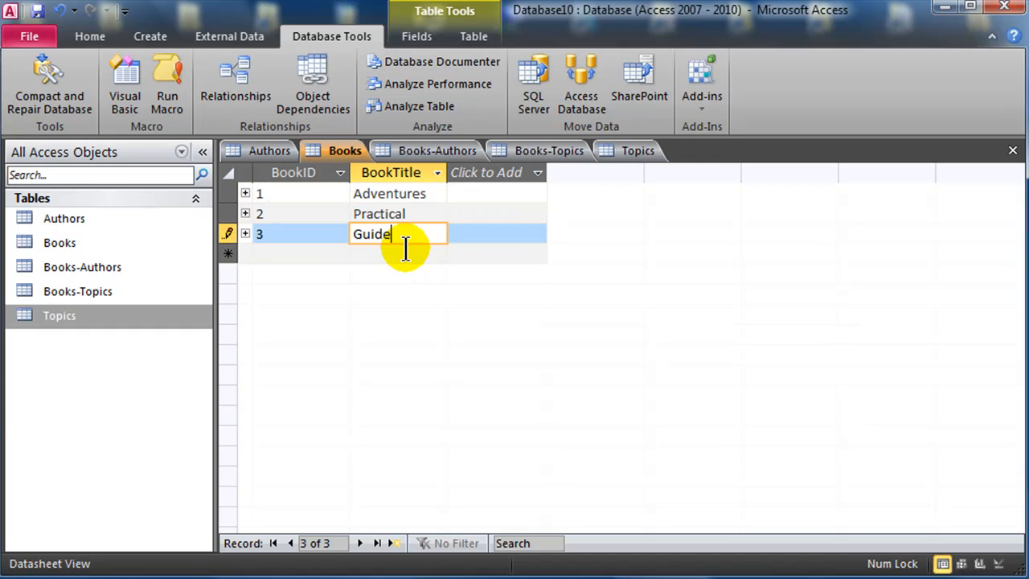
{"action": "key", "text": "Enter"}
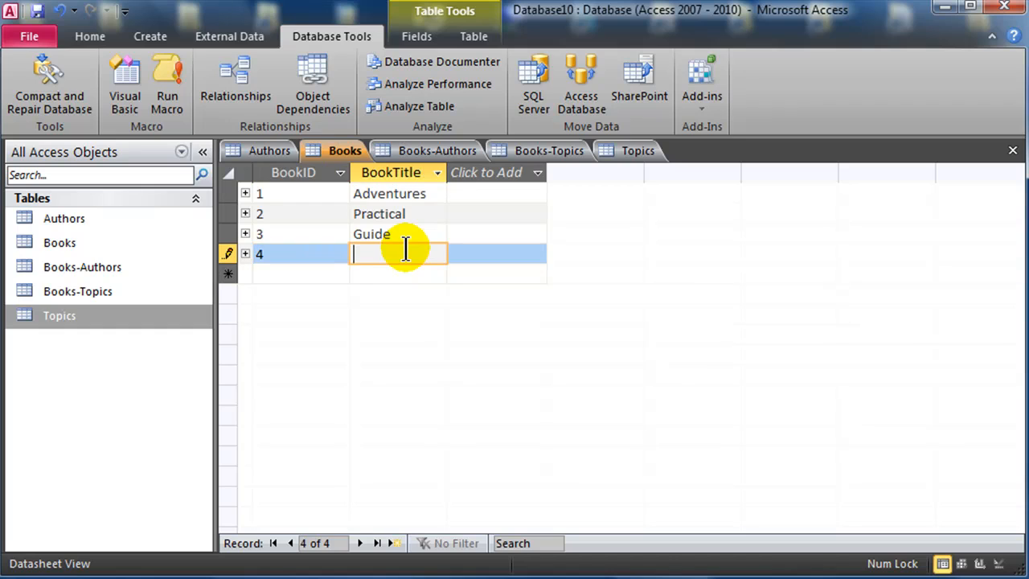
{"action": "type", "text": "Technology To"}
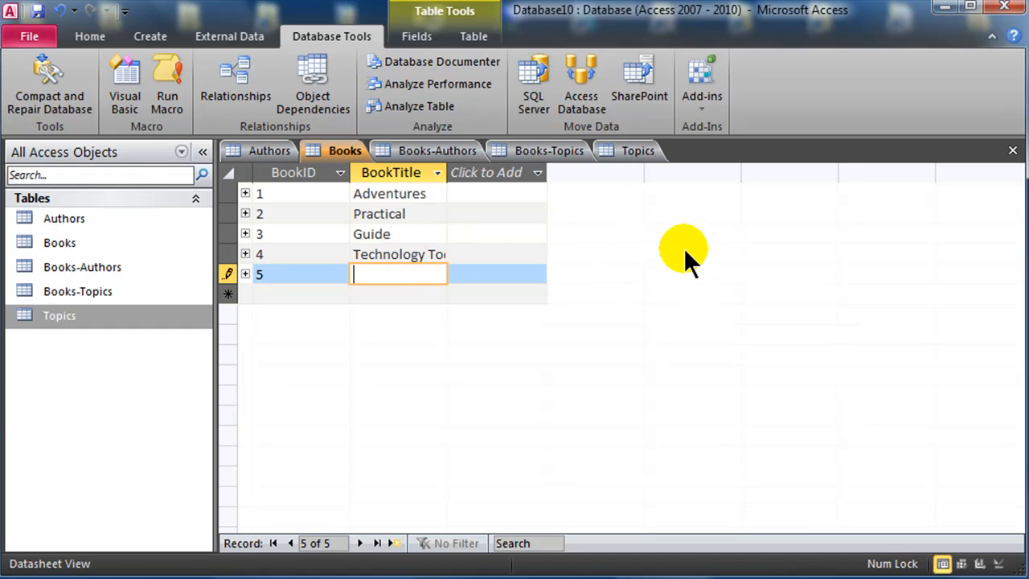
{"action": "type", "text": "IT Tomorrow"}
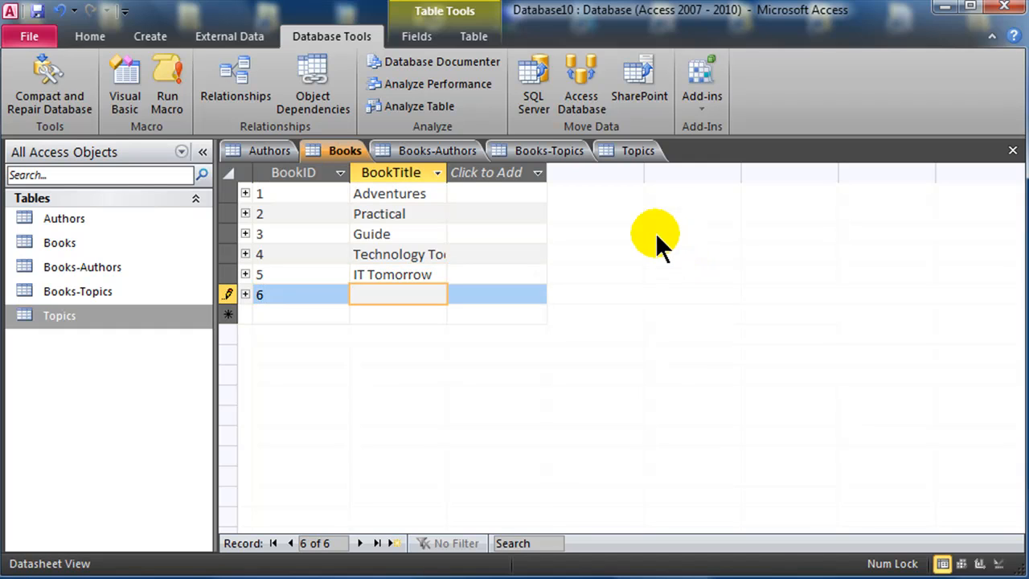
- Widen the BookTitle column to fit and add the sixth title, Databases Are Fun
{"action": "left_click", "coordinate": [524, 172]}
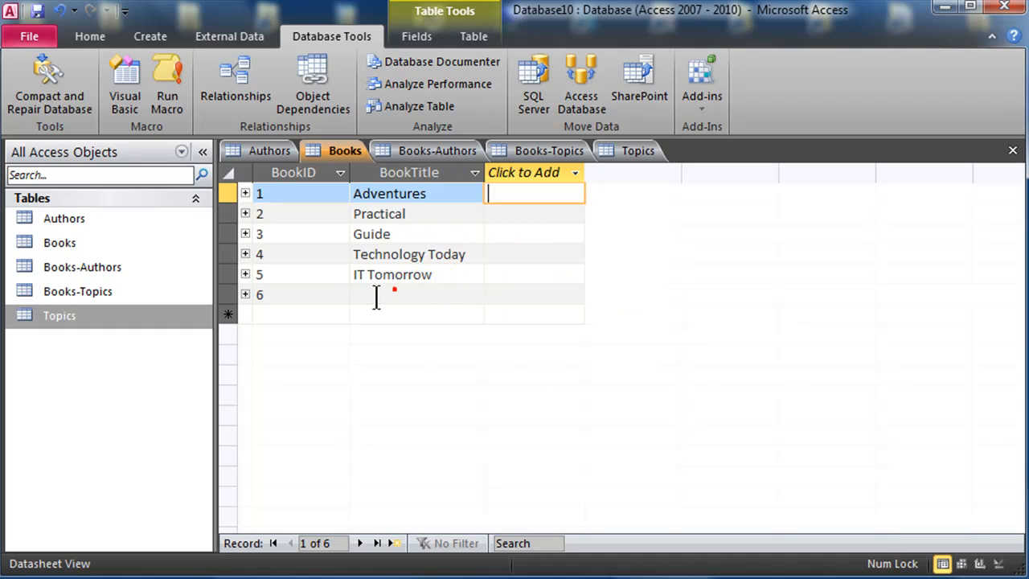
{"action": "left_click", "coordinate": [394, 294]}
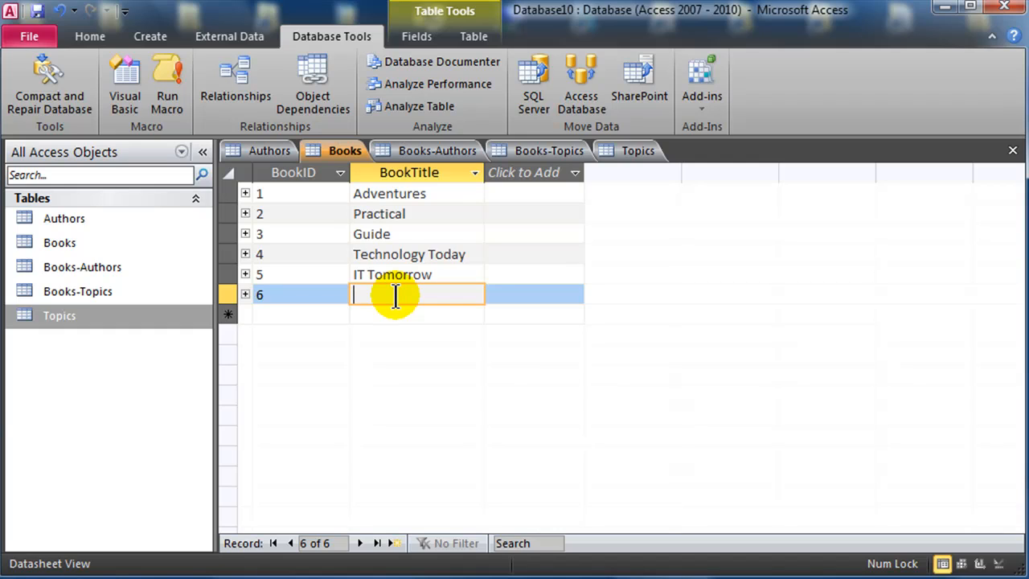
{"action": "type", "text": "Databases Are"}
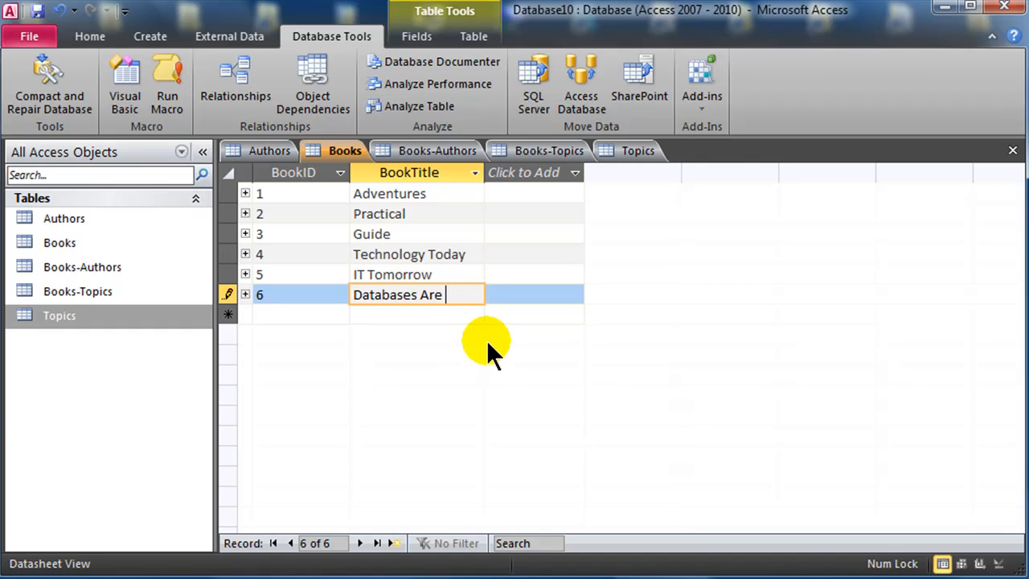
{"action": "type", "text": "Fun"}
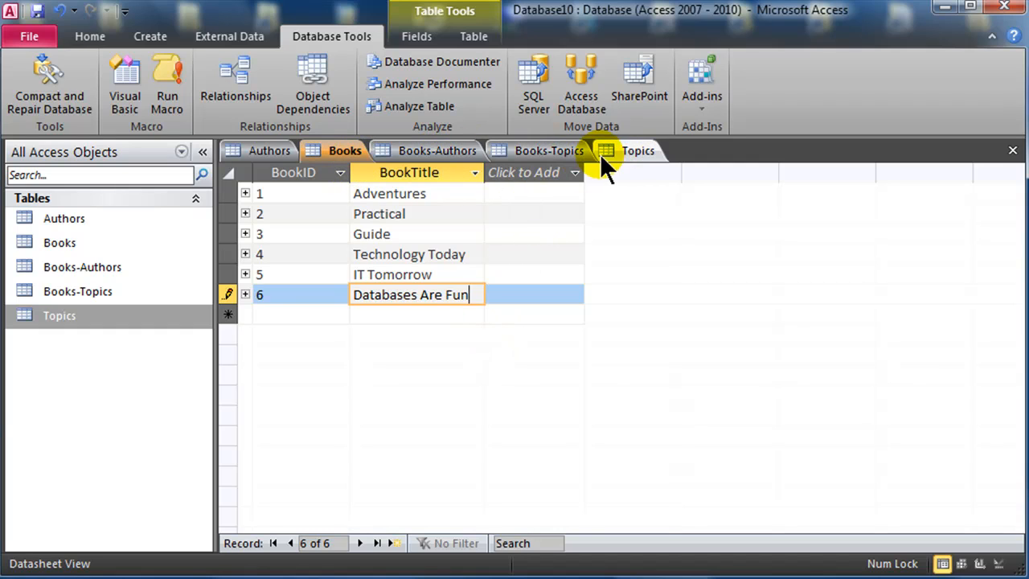
- Enter the first four topics: HTML, Database, Access and MS Office
{"action": "left_click", "coordinate": [637, 151]}
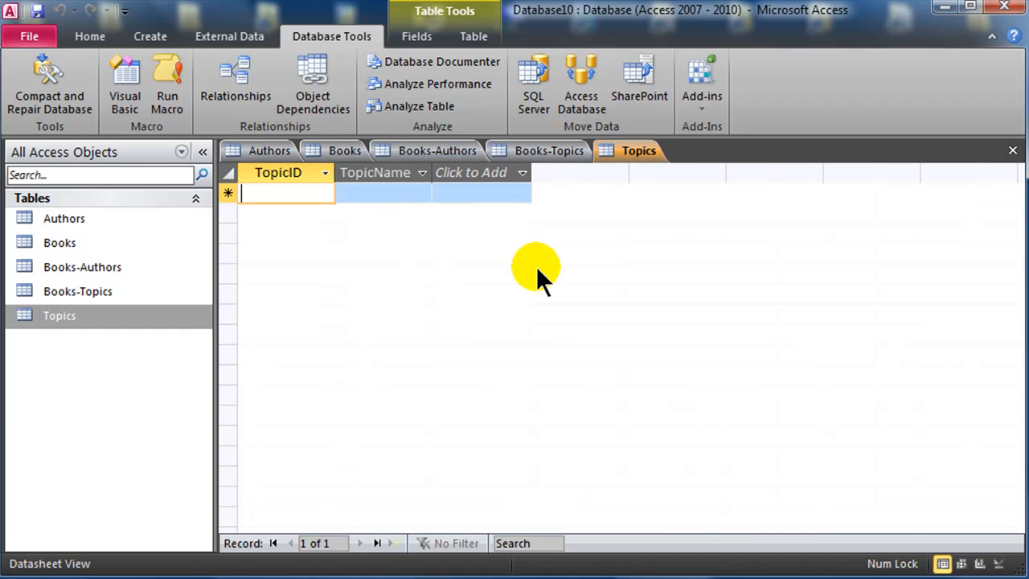
{"action": "type", "text": "HTML"}
{"action": "type", "text": "2"}
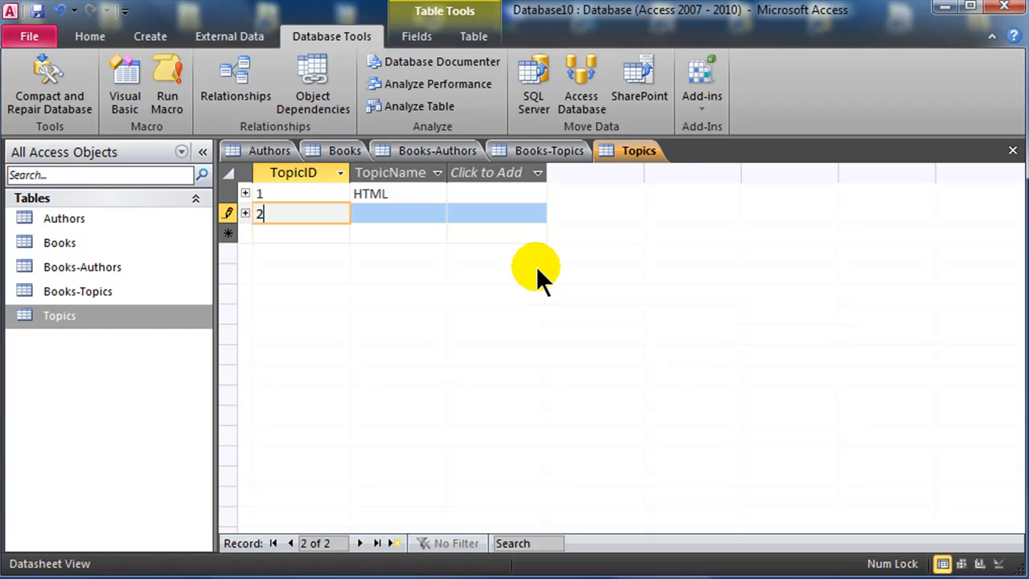
{"action": "type", "text": "Databas"}
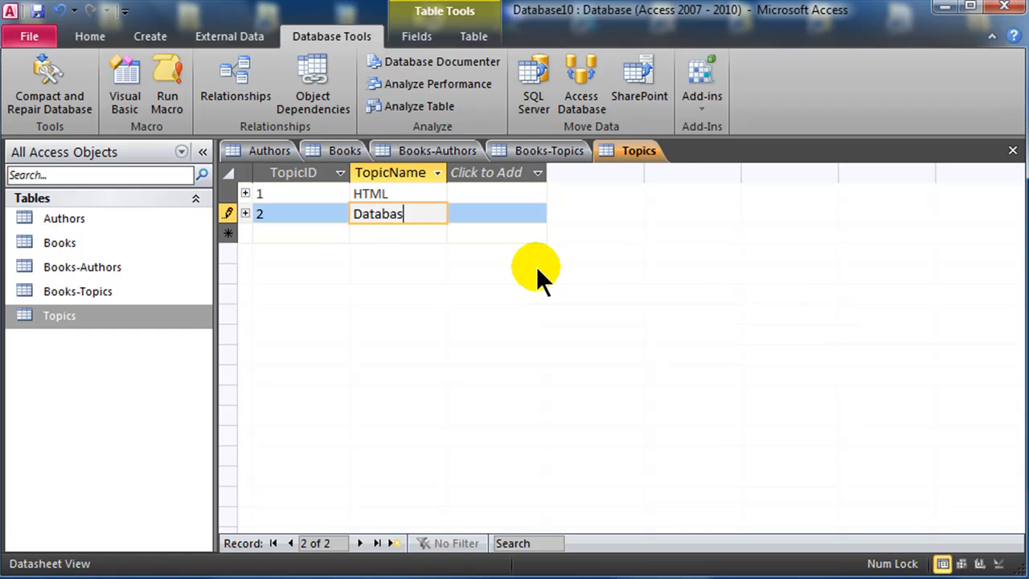
{"action": "type", "text": "e"}
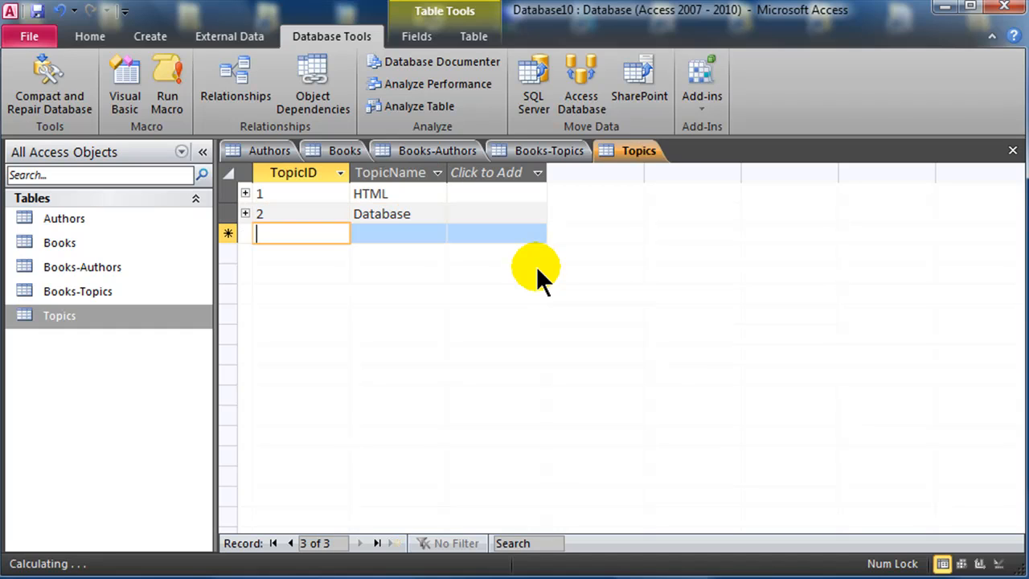
{"action": "type", "text": "Access"}
{"action": "type", "text": "4"}
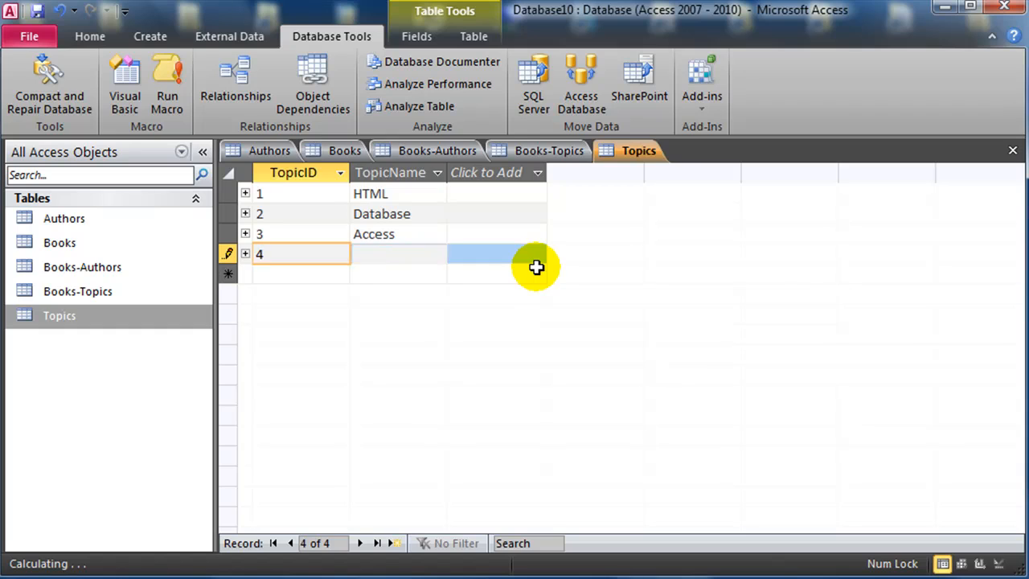
{"action": "type", "text": "MS Office"}
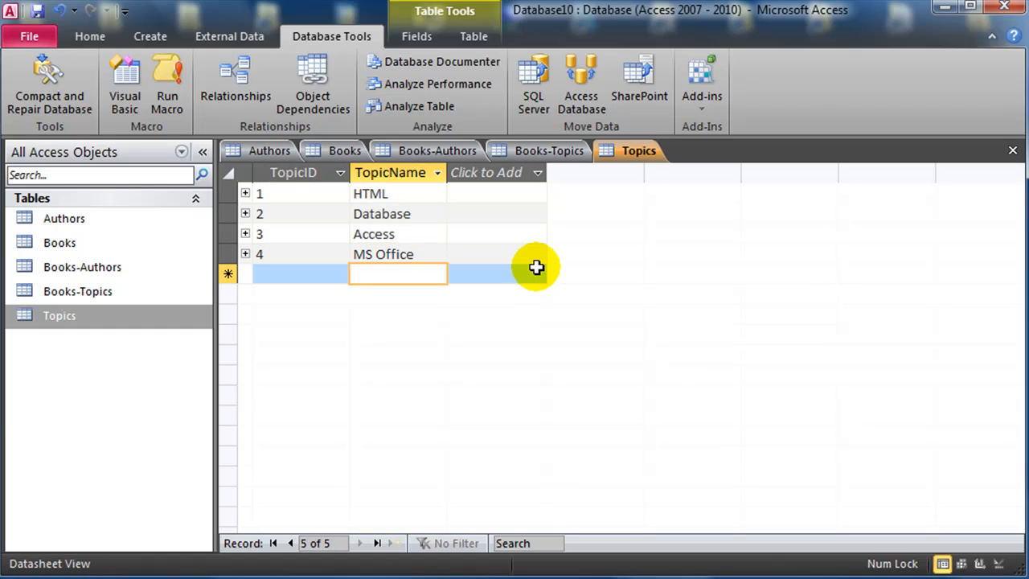
- Add the remaining topics CSS, Web Development, SEO and Excel
{"action": "left_click", "coordinate": [397, 274]}
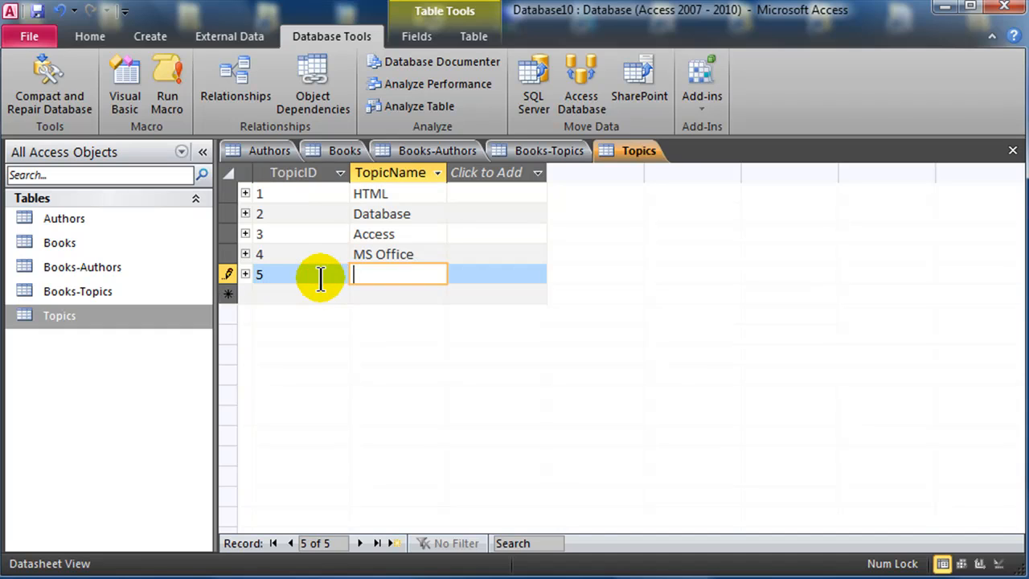
{"action": "type", "text": "CSS"}
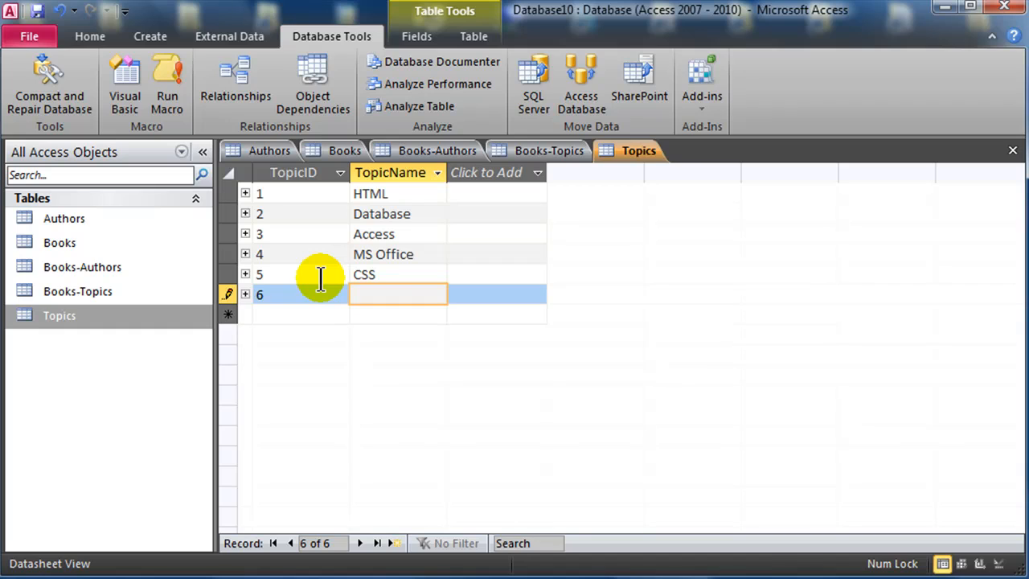
{"action": "type", "text": "Developme"}
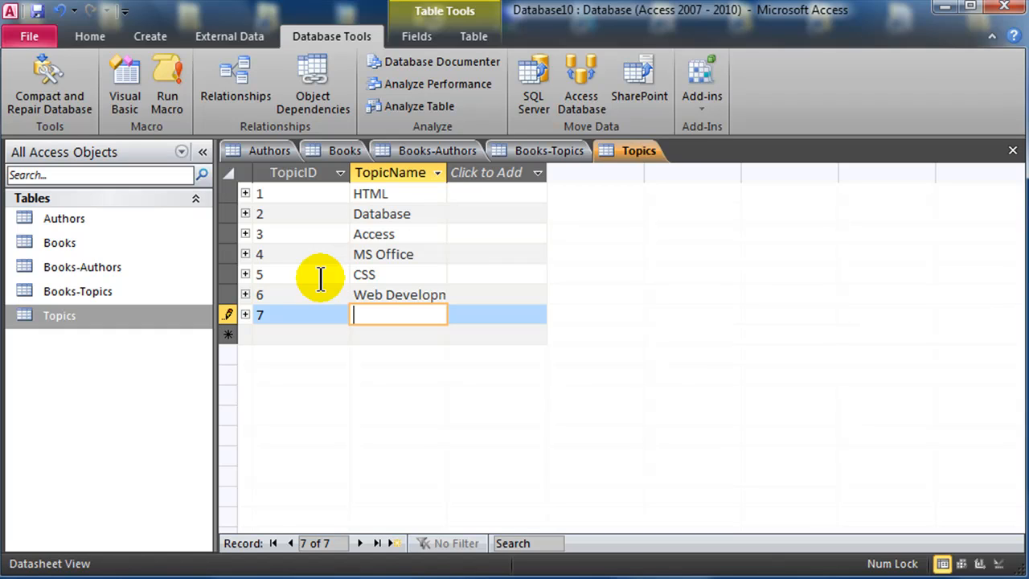
{"action": "type", "text": "SEO"}
{"action": "left_click", "coordinate": [398, 335]}
{"action": "type", "text": "Excel"}
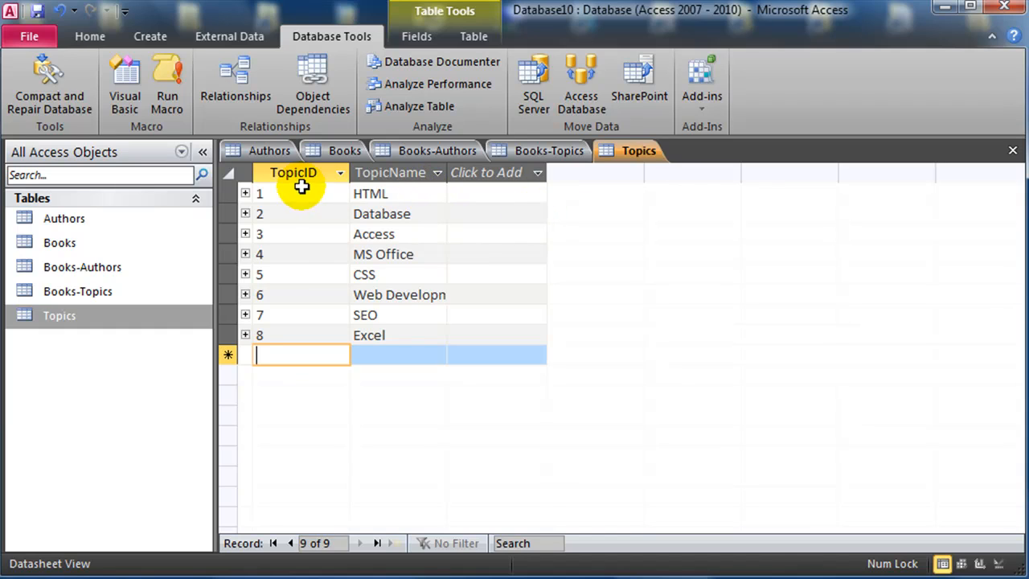
{"action": "mouse_move", "coordinate": [637, 150]}
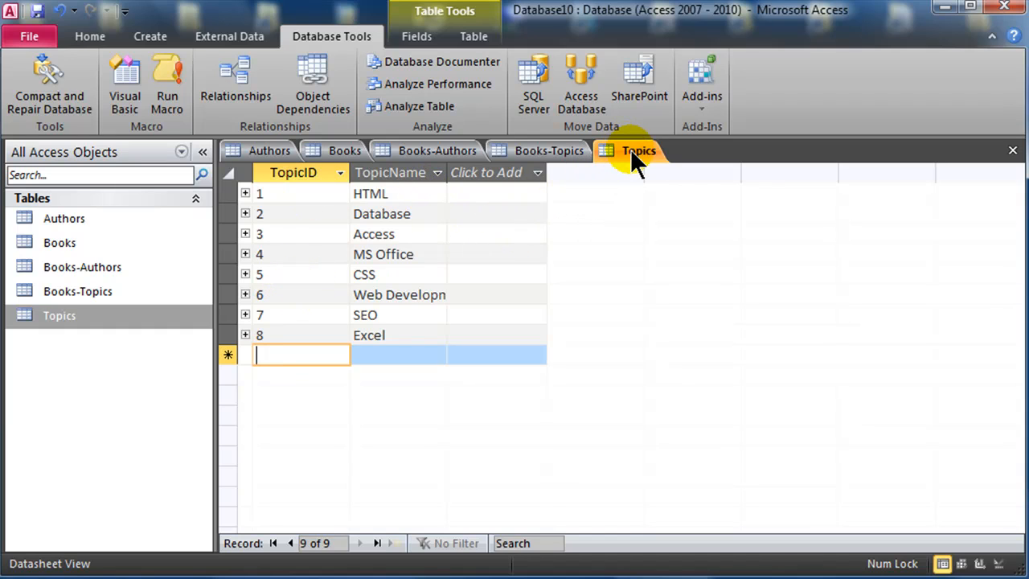
- Review the Books-Topics and Authors tables, then settle on the empty Books-Authors table for entry
{"action": "left_click", "coordinate": [344, 150]}
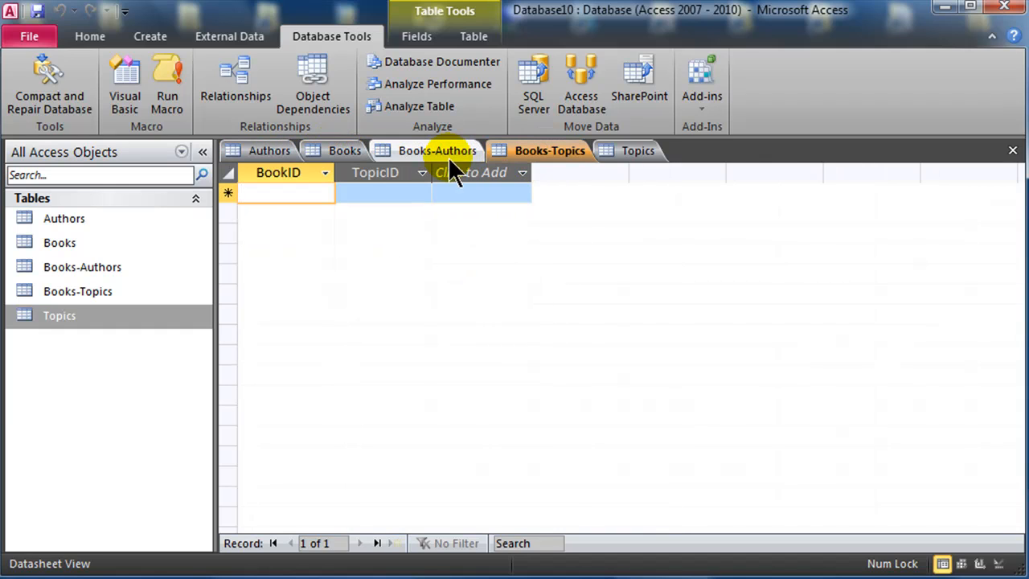
{"action": "left_click", "coordinate": [438, 151]}
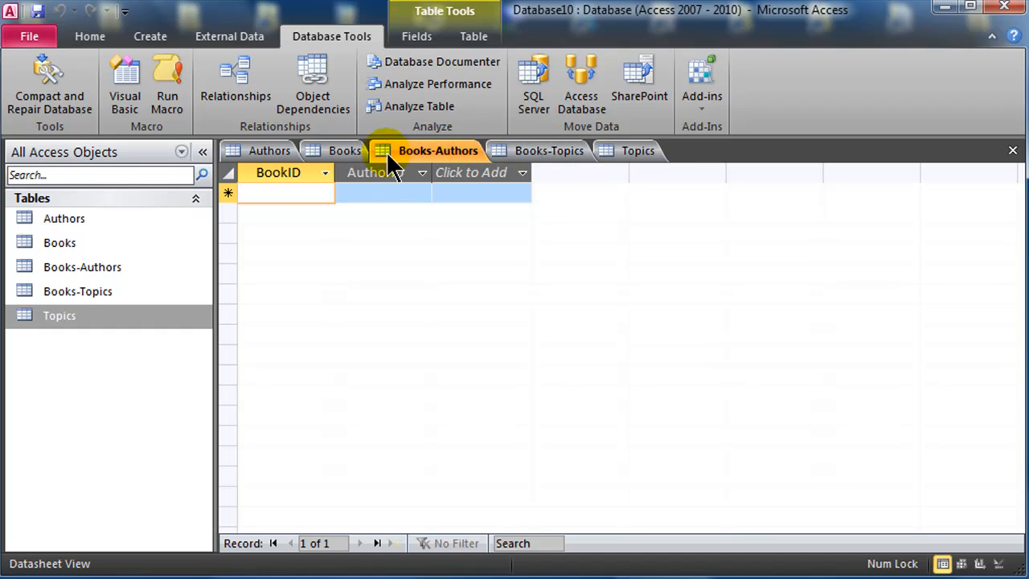
{"action": "left_click", "coordinate": [344, 151]}
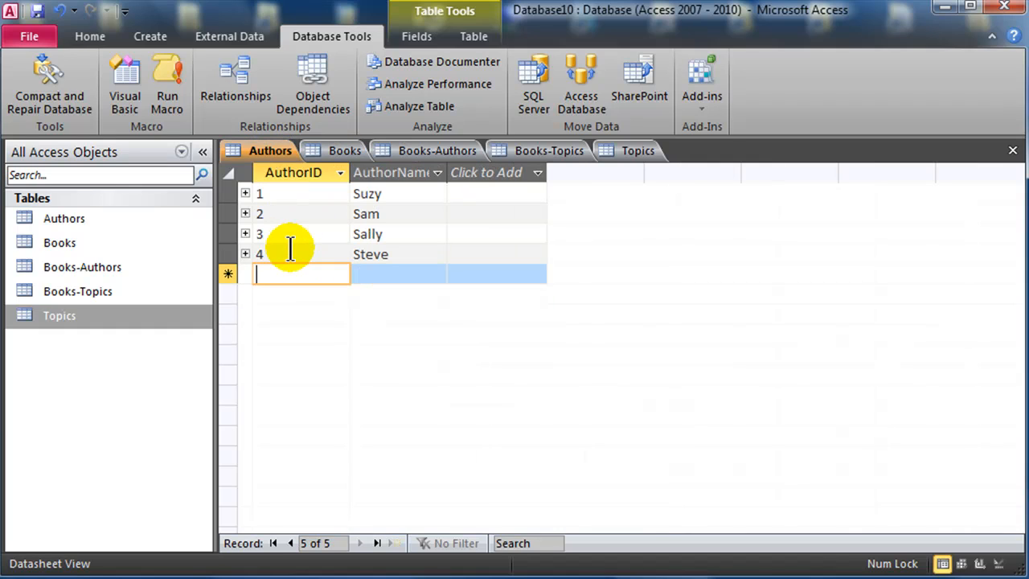
{"action": "left_click", "coordinate": [438, 150]}
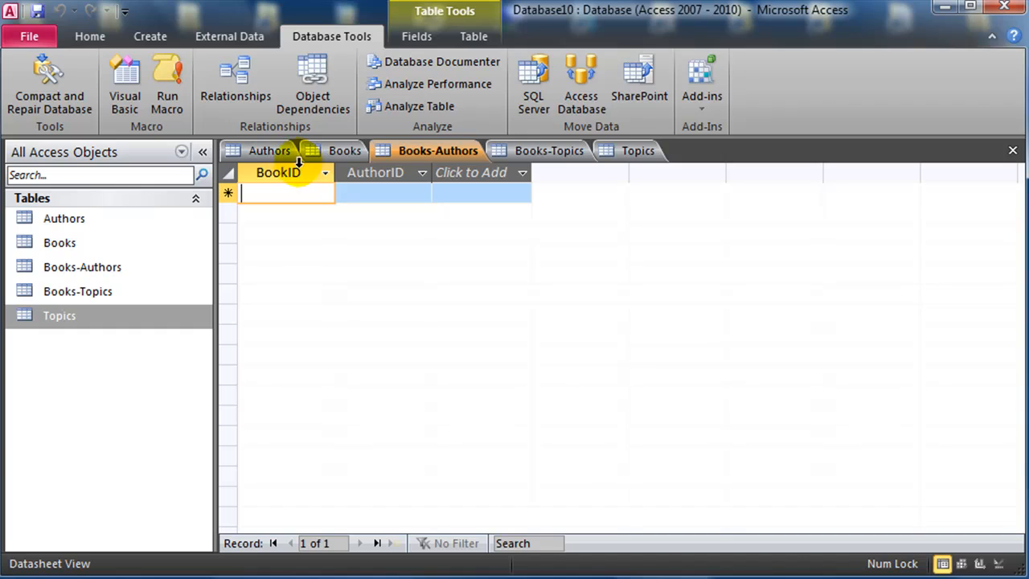
{"action": "mouse_move", "coordinate": [369, 202]}
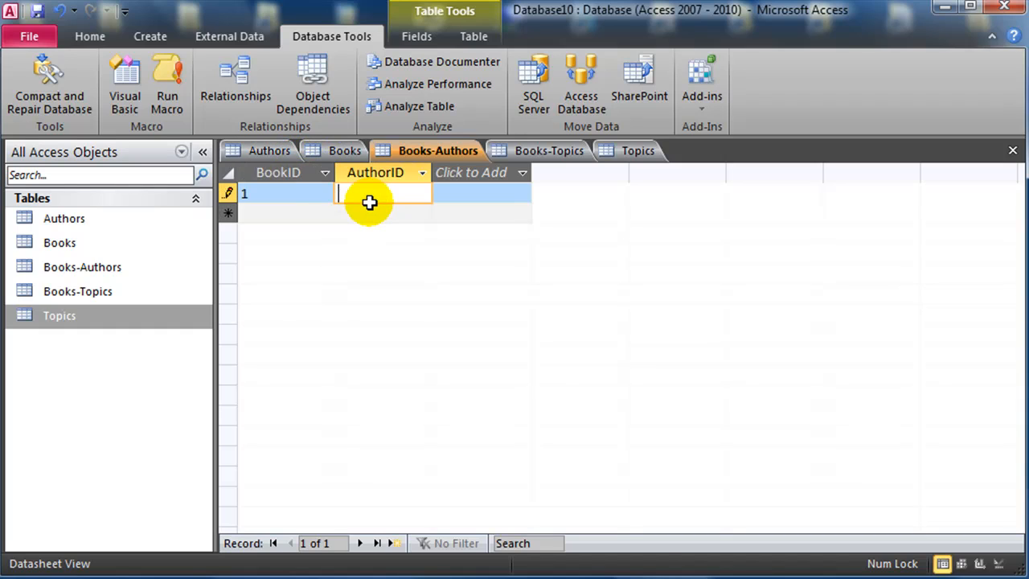
- Link books 1 and 2 to author 1, book 3 to author 2 and book 4 to author 5, checking IDs in Authors
{"action": "type", "text": "1"}
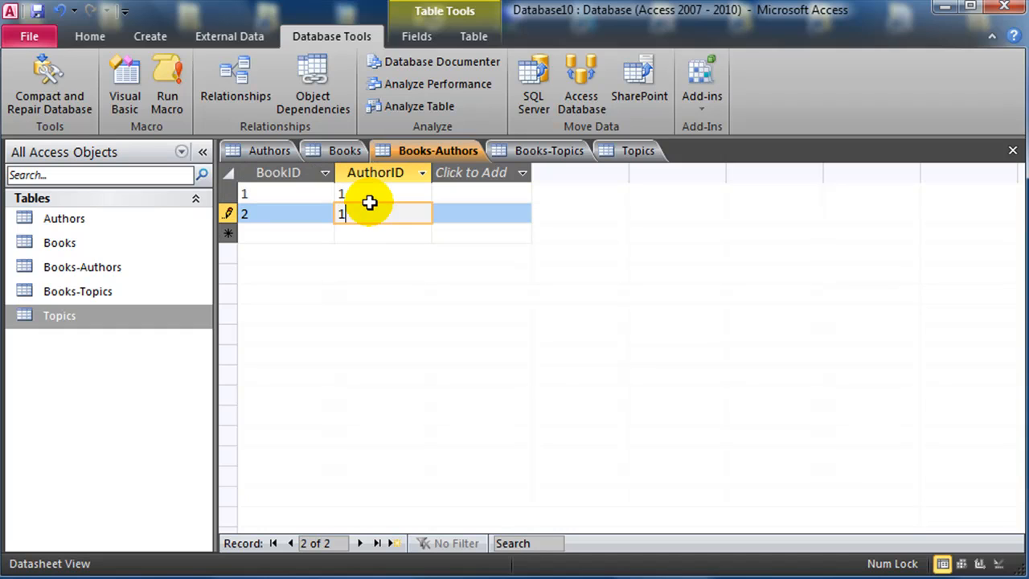
{"action": "type", "text": "3"}
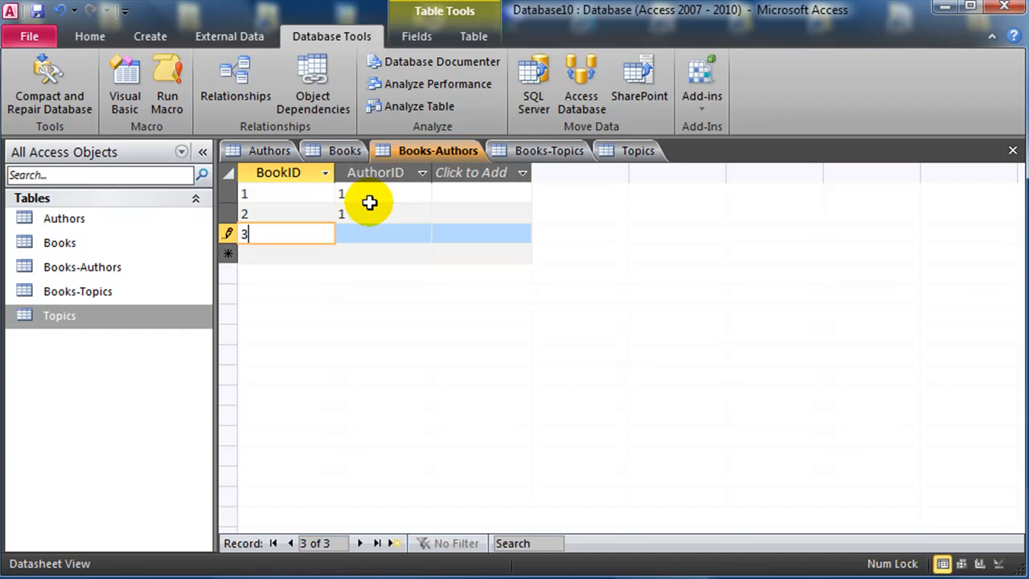
{"action": "type", "text": "2"}
{"action": "left_click", "coordinate": [286, 253]}
{"action": "type", "text": "4"}
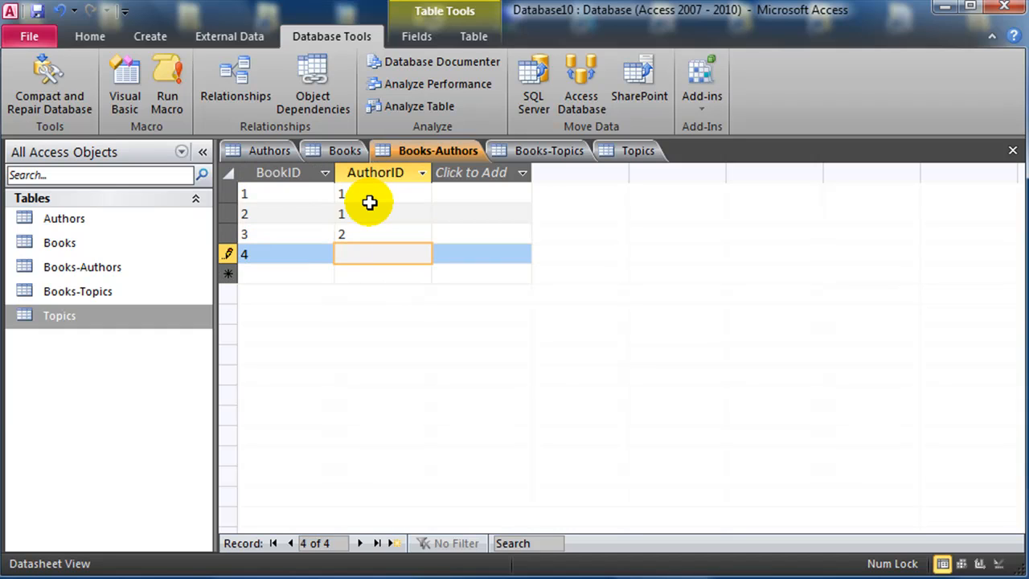
{"action": "type", "text": "5"}
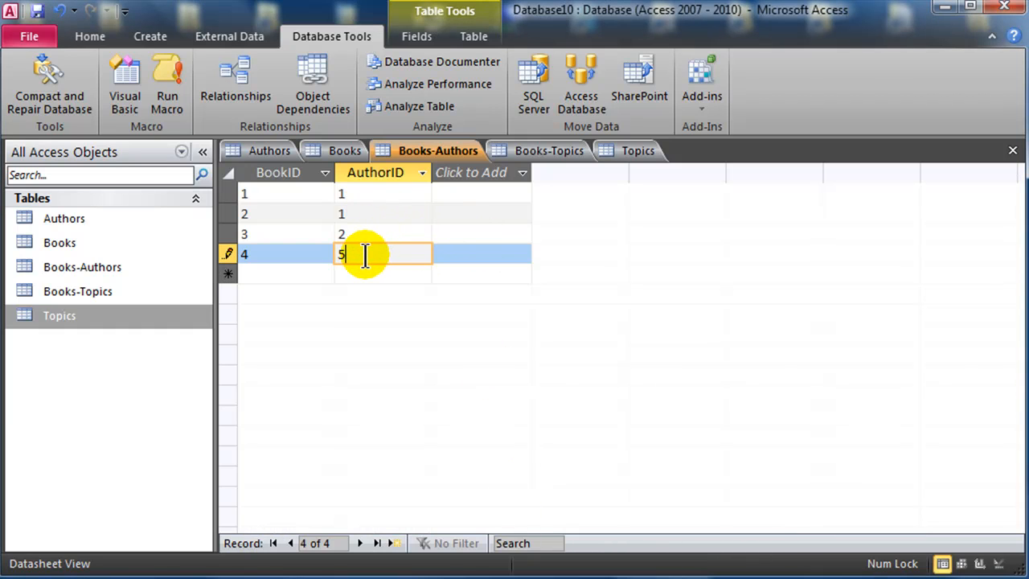
{"action": "left_click", "coordinate": [269, 151]}
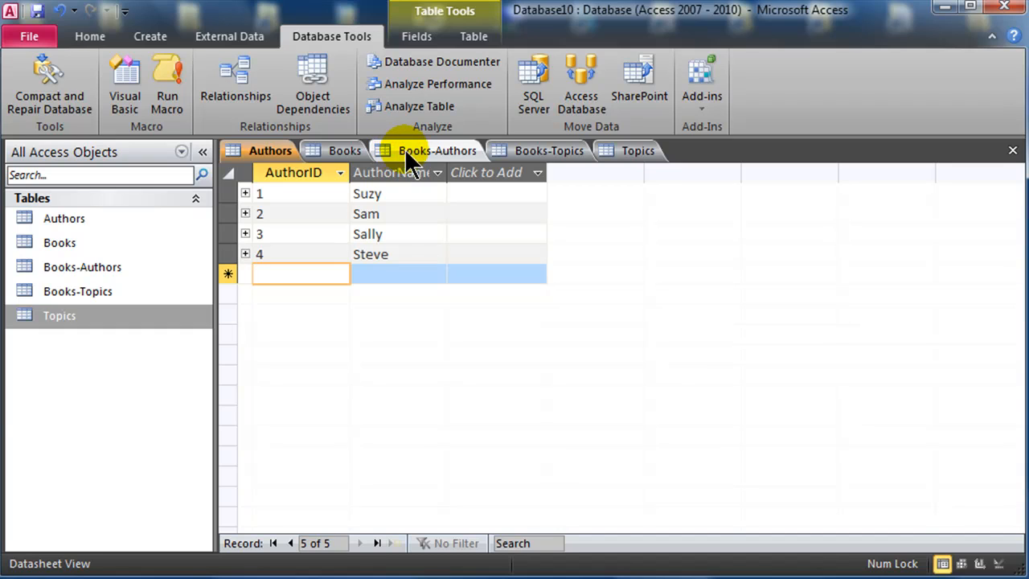
{"action": "left_click", "coordinate": [438, 150]}
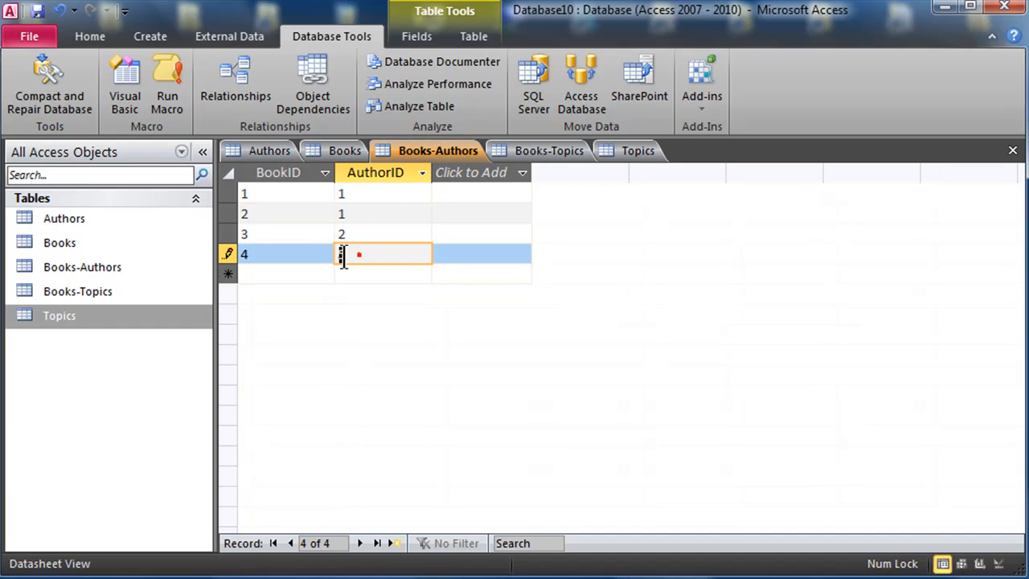
{"action": "type", "text": "5"}
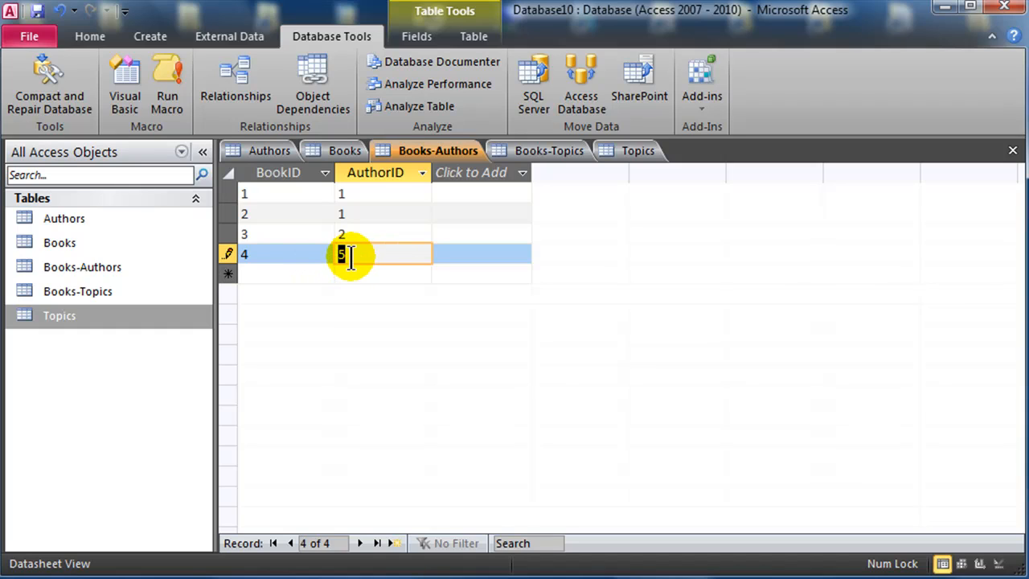
{"action": "mouse_move", "coordinate": [366, 255]}
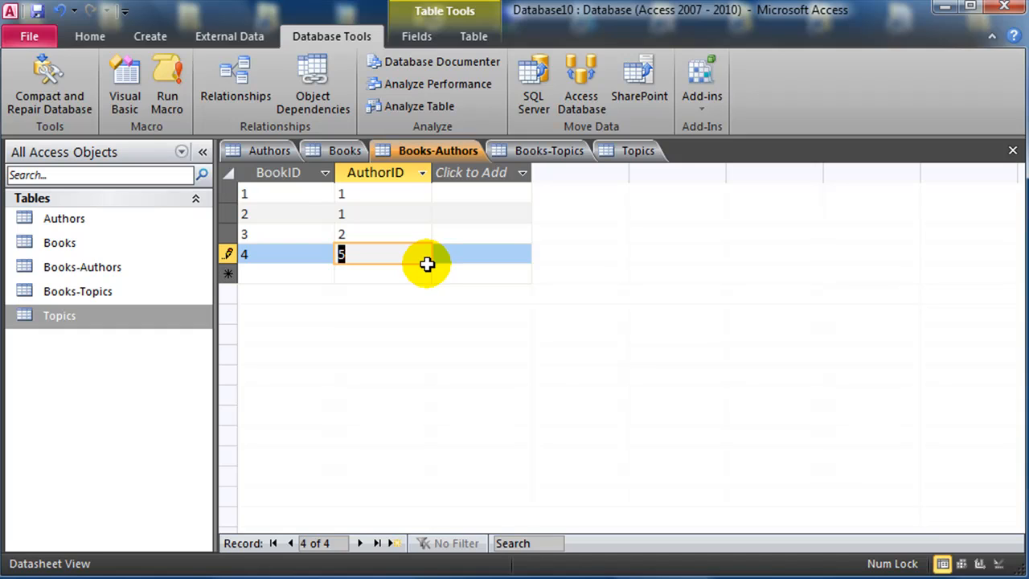
- Add rows linking book 4 to author 4, book 5 to authors 4, 3 and 2, and book 6 to author 3
{"action": "type", "text": "4"}
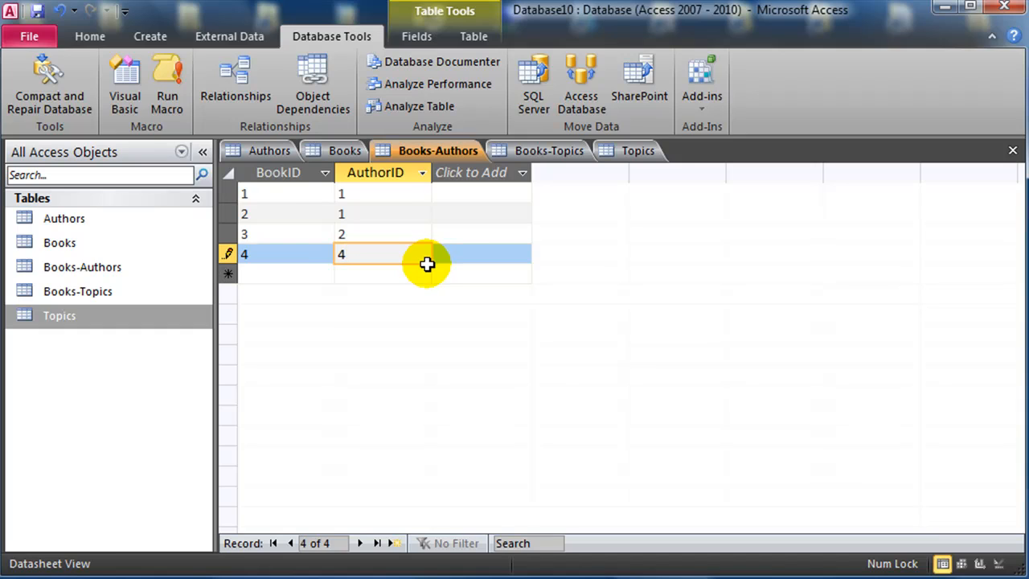
{"action": "type", "text": "5"}
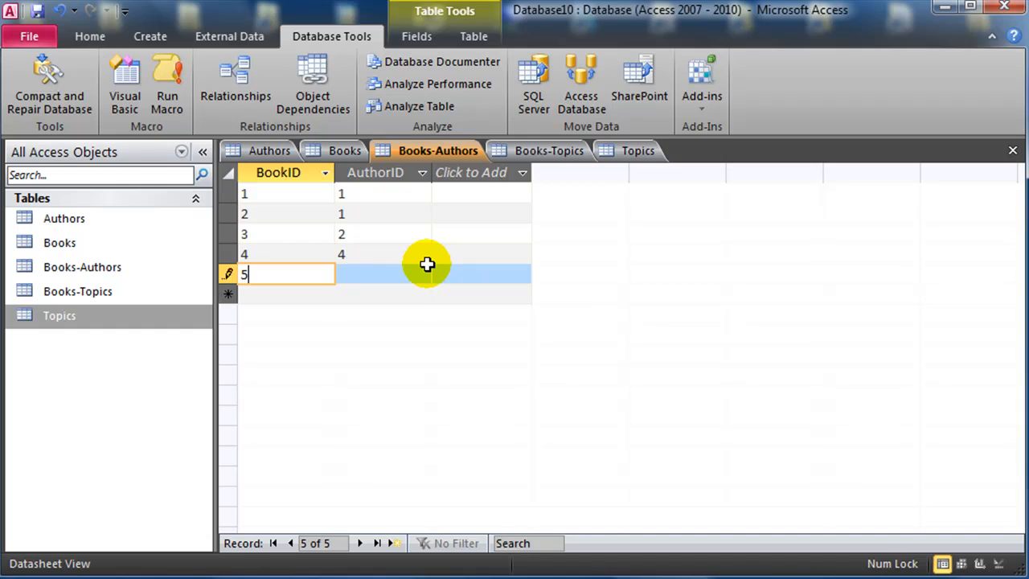
{"action": "type", "text": "4"}
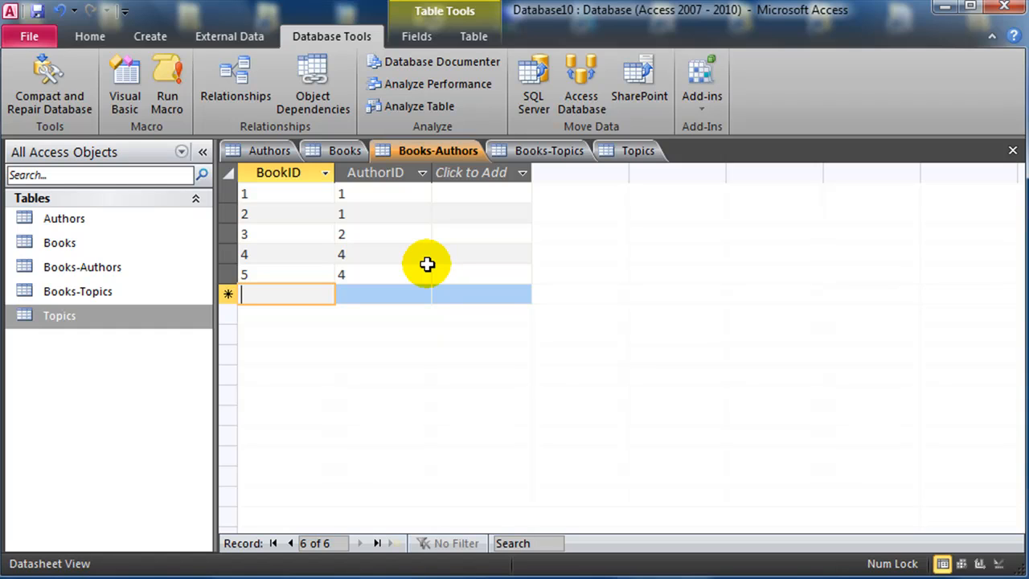
{"action": "mouse_move", "coordinate": [379, 213]}
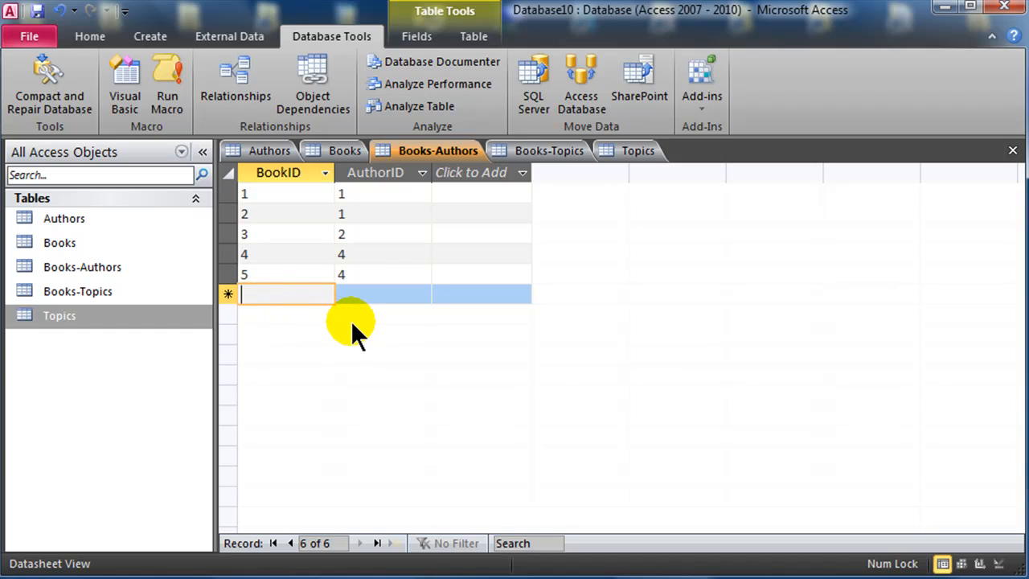
{"action": "type", "text": "5"}
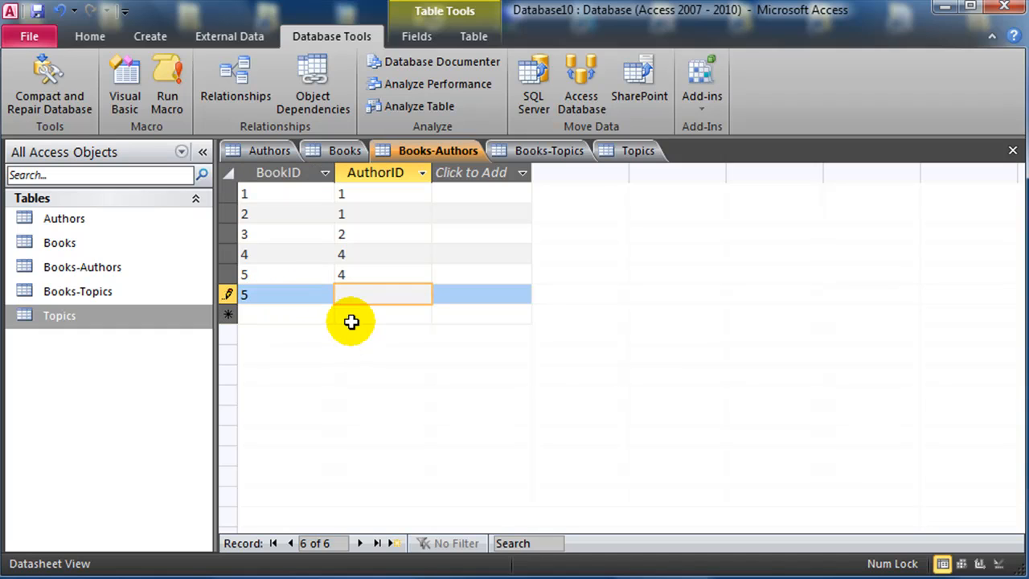
{"action": "type", "text": "3"}
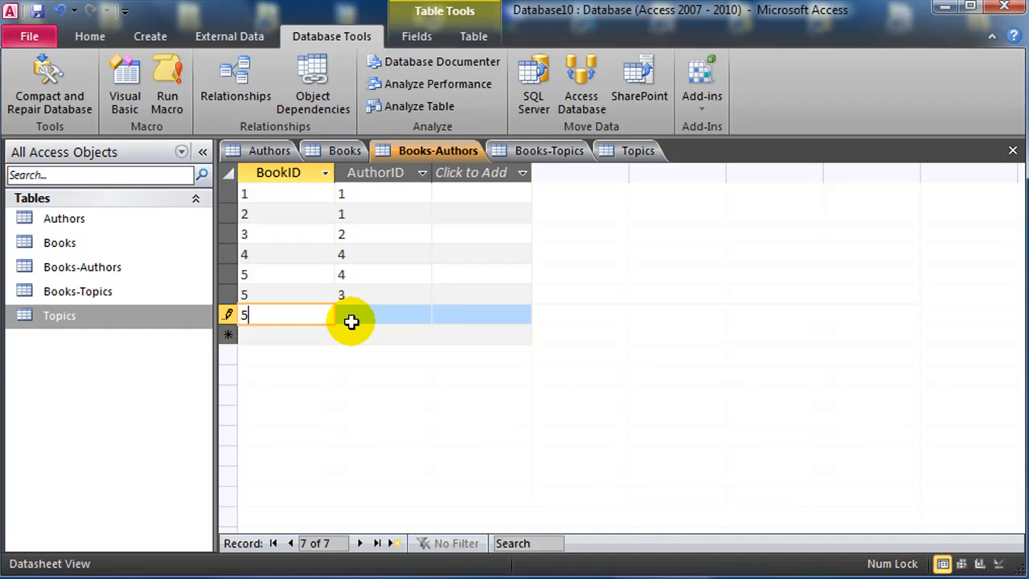
{"action": "type", "text": "2"}
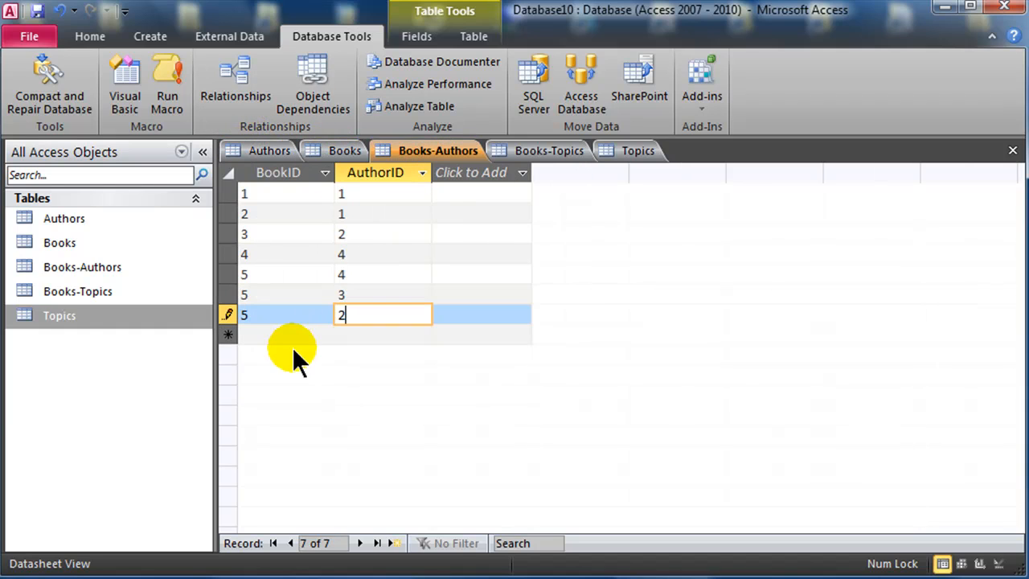
{"action": "type", "text": "6"}
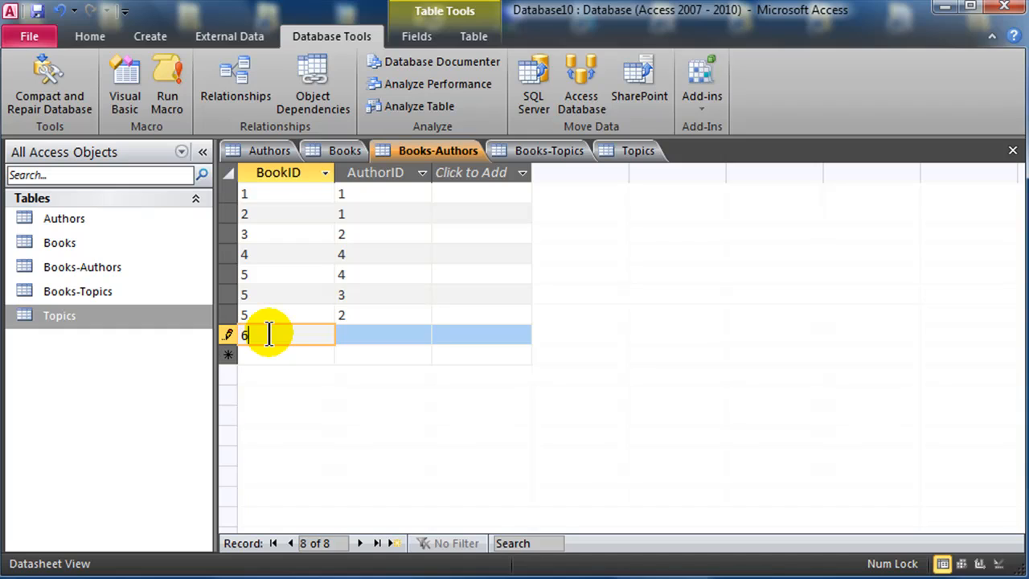
{"action": "left_click", "coordinate": [383, 334]}
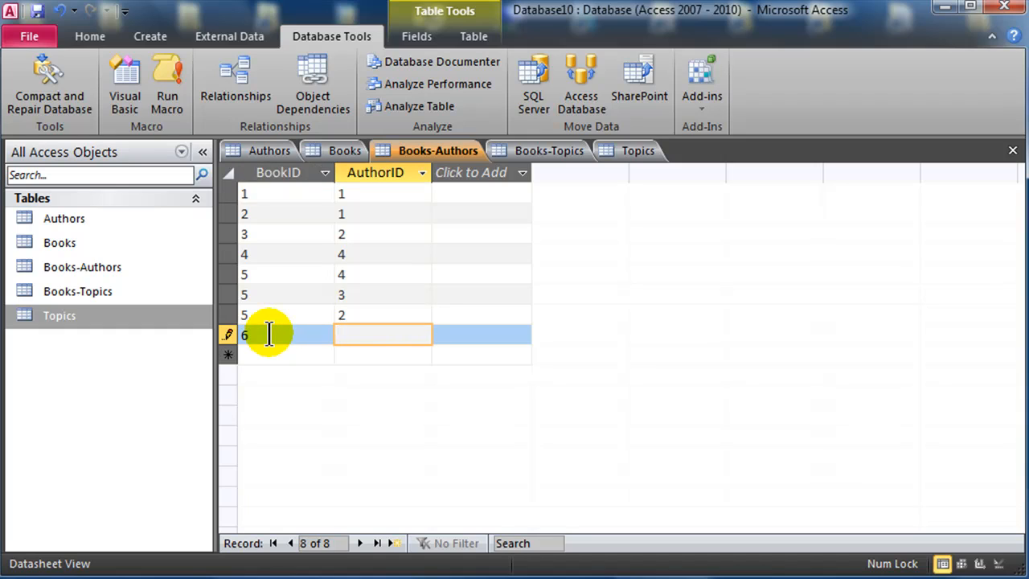
{"action": "type", "text": "3"}
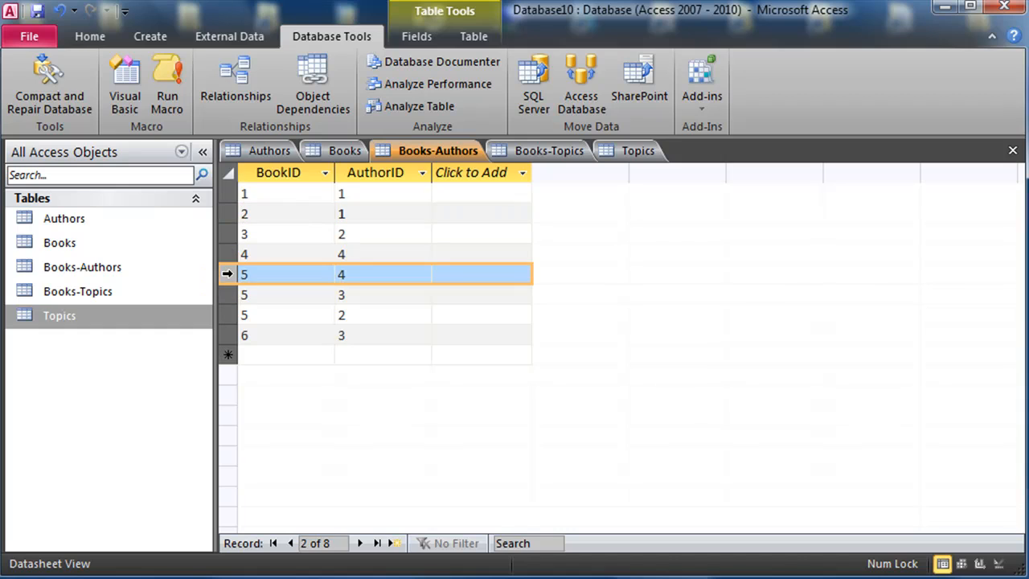
{"action": "left_click_drag", "start_coordinate": [227, 274], "coordinate": [228, 314]}
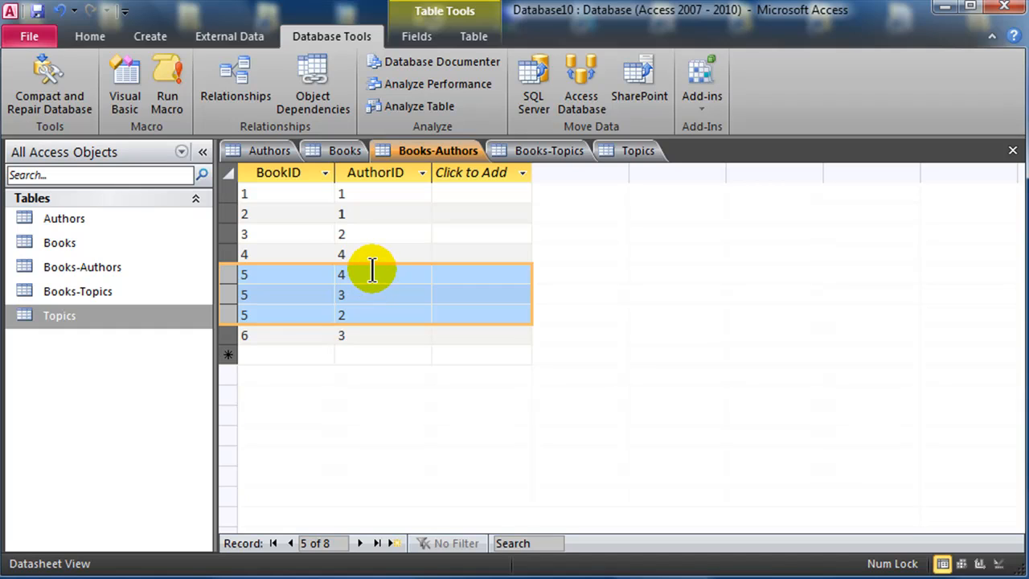
{"action": "mouse_move", "coordinate": [372, 335]}
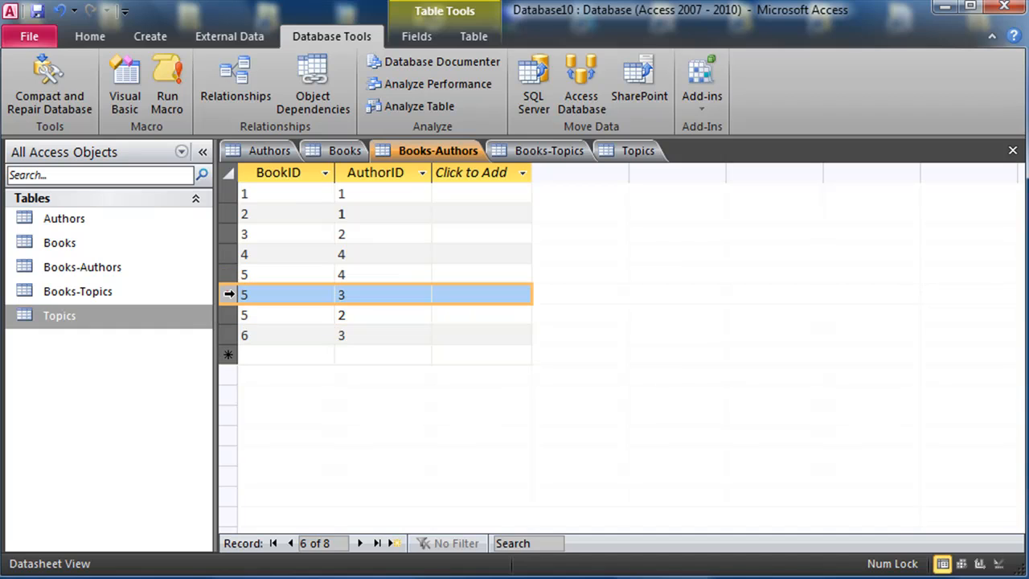
{"action": "left_click", "coordinate": [228, 338]}
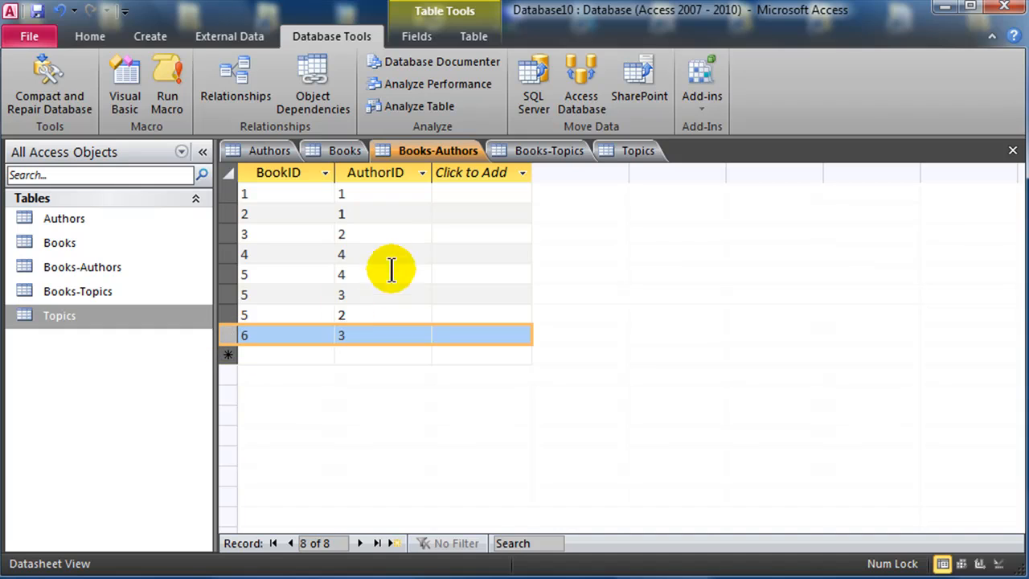
{"action": "mouse_move", "coordinate": [374, 278]}
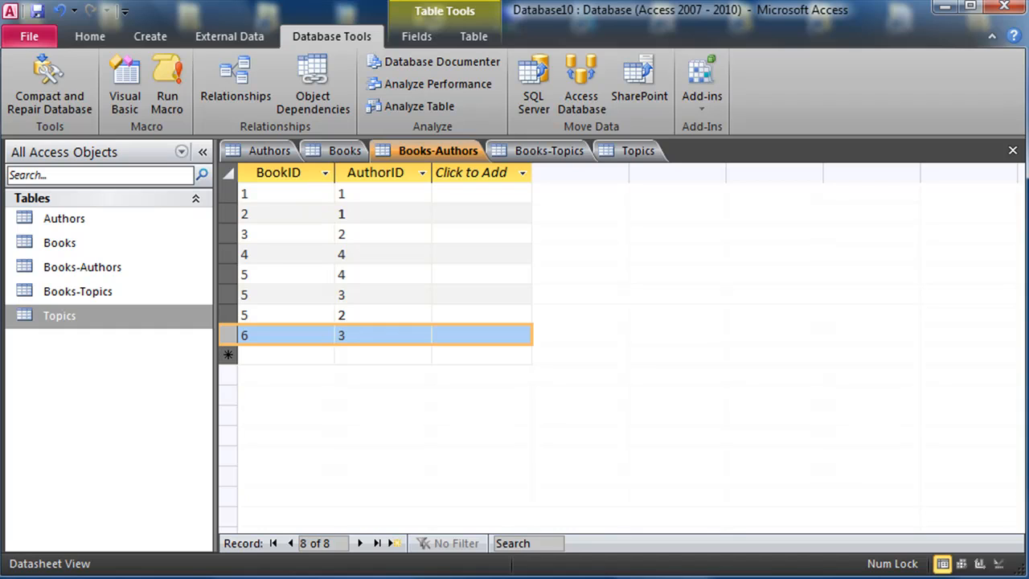
- Enter Books-Topics pairings 1/1, 1/2, 2/3, 3/2 and 4/4
{"action": "left_click", "coordinate": [549, 150]}
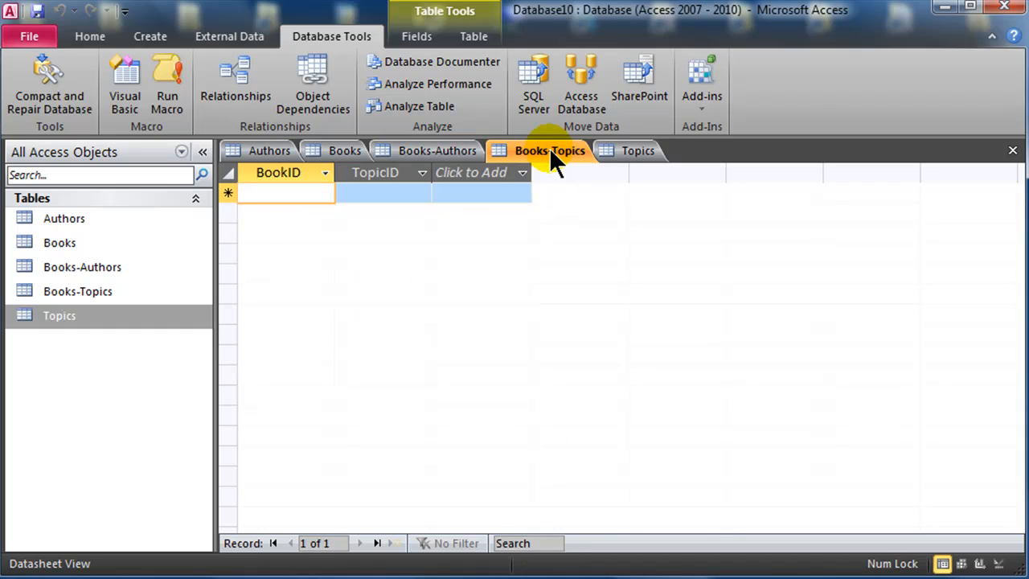
{"action": "type", "text": "1"}
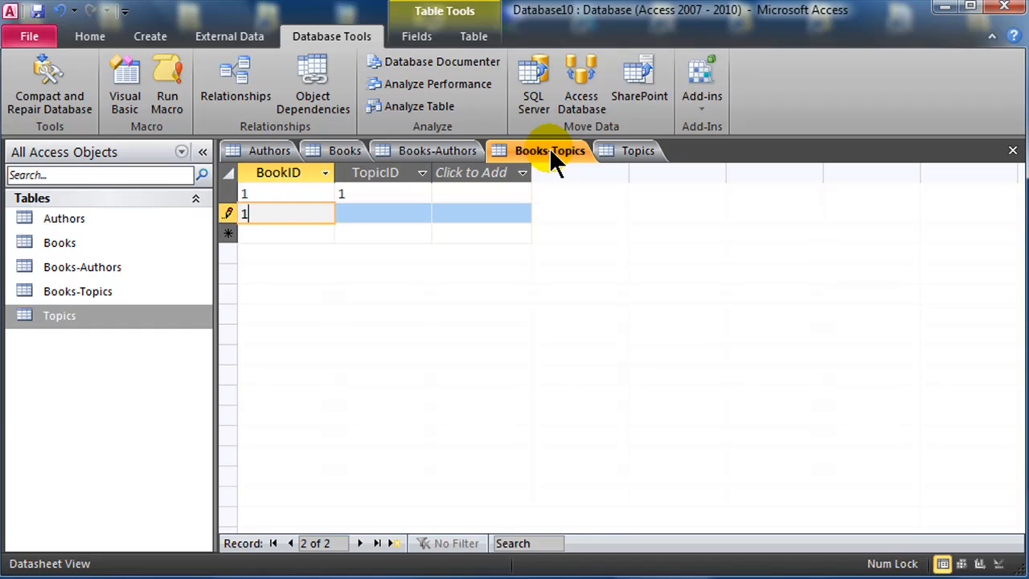
{"action": "type", "text": "2"}
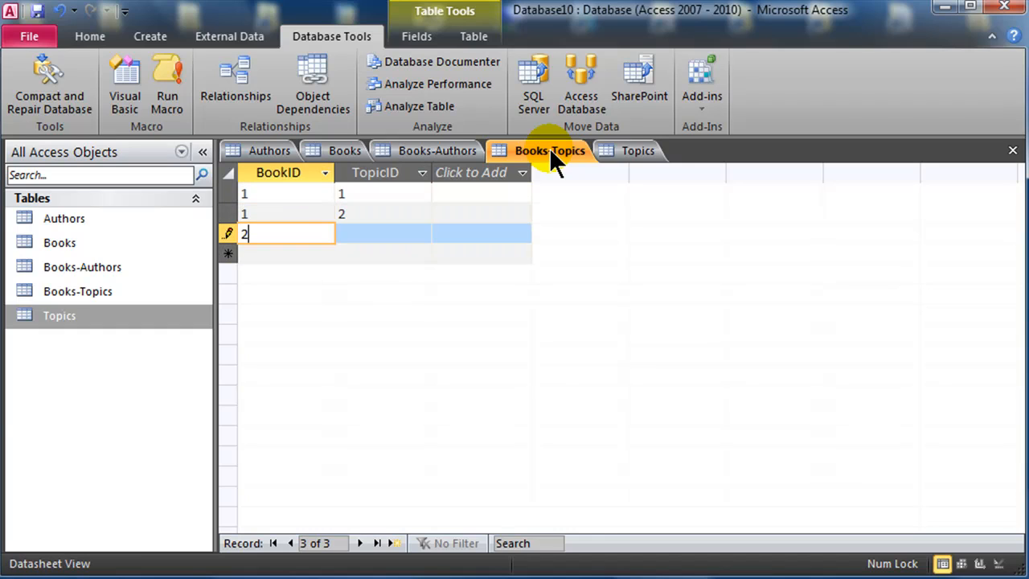
{"action": "type", "text": "3"}
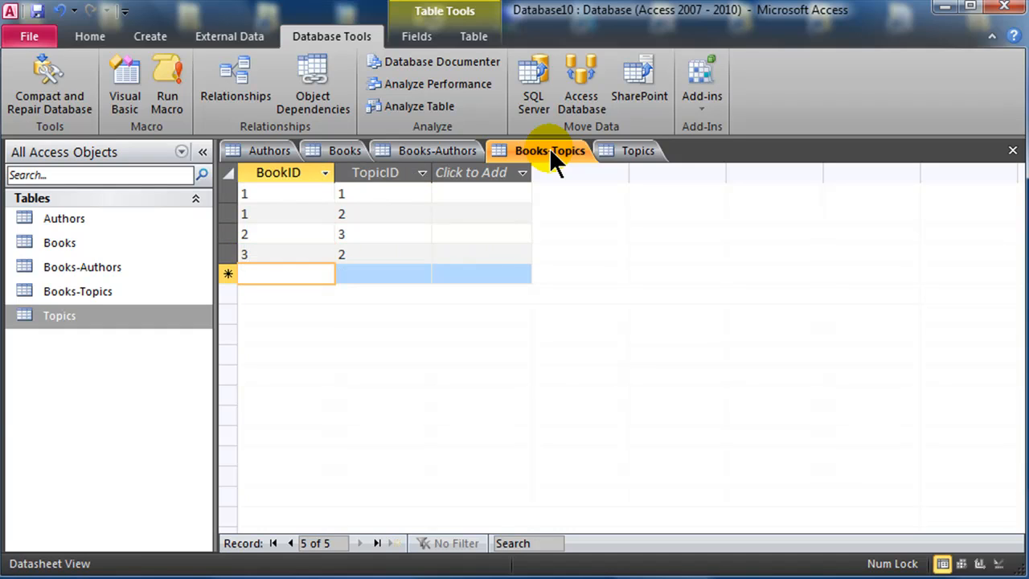
{"action": "type", "text": "4"}
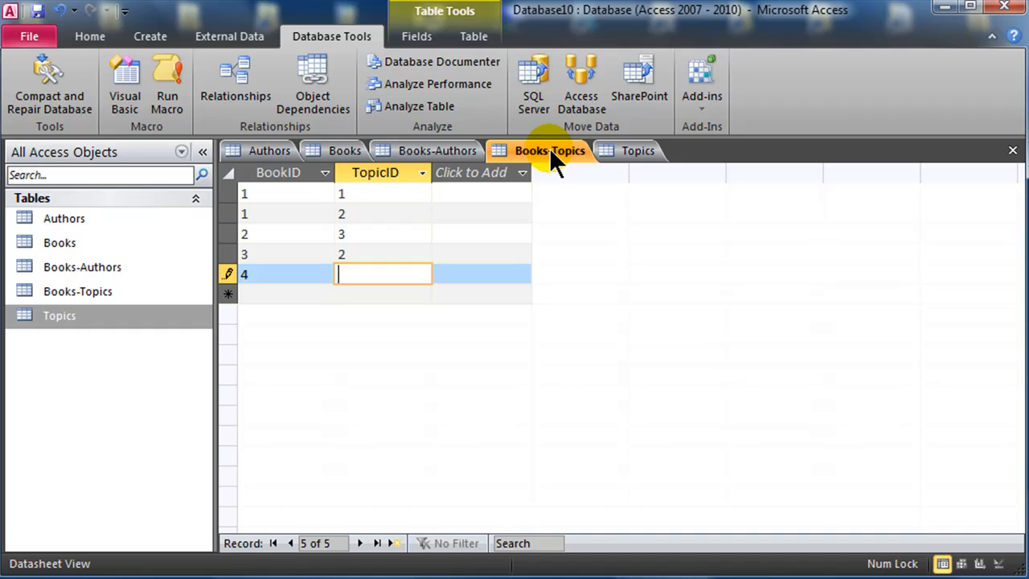
{"action": "type", "text": "4"}
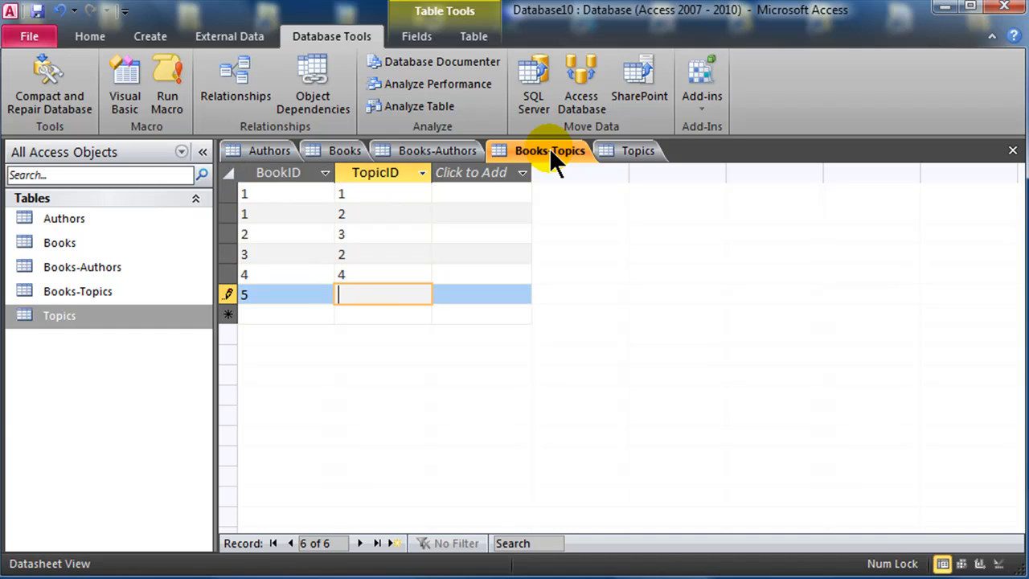
{"action": "mouse_move", "coordinate": [623, 157]}
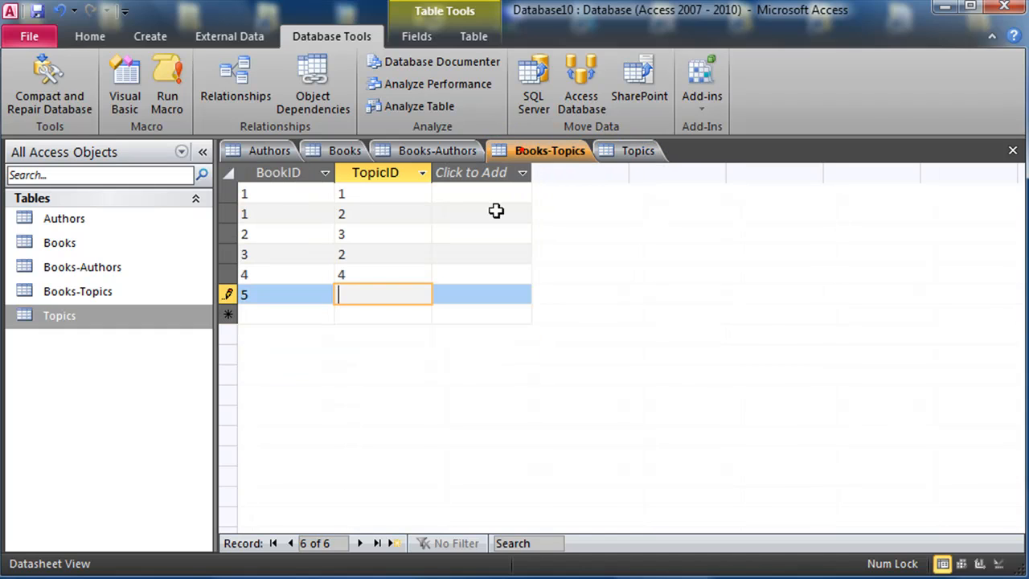
- Add pairings for book 5 with topic 8 and book 6 with topics 8 and 5
{"action": "type", "text": "8"}
{"action": "left_click", "coordinate": [287, 315]}
{"action": "type", "text": "6"}
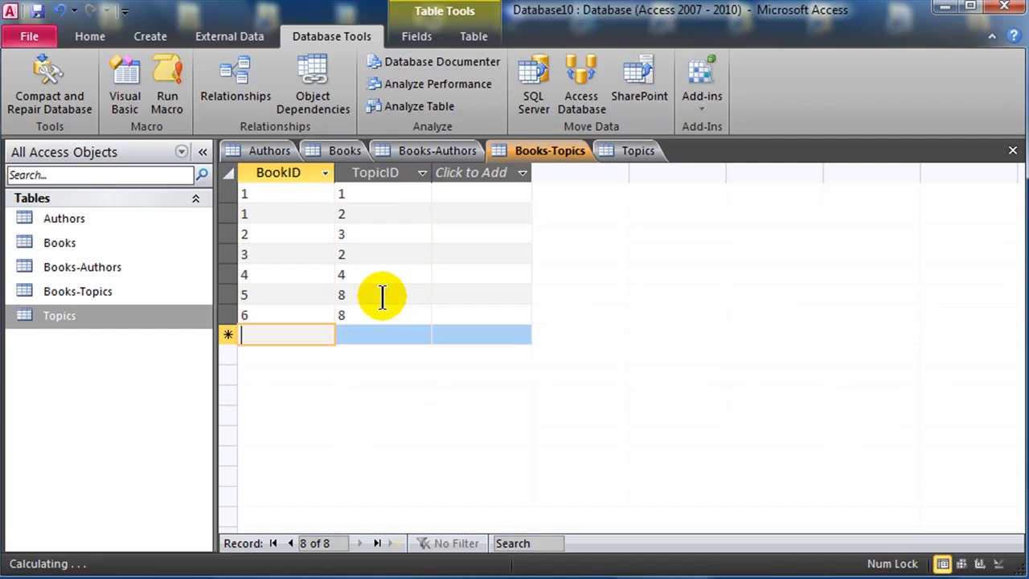
{"action": "type", "text": "7"}
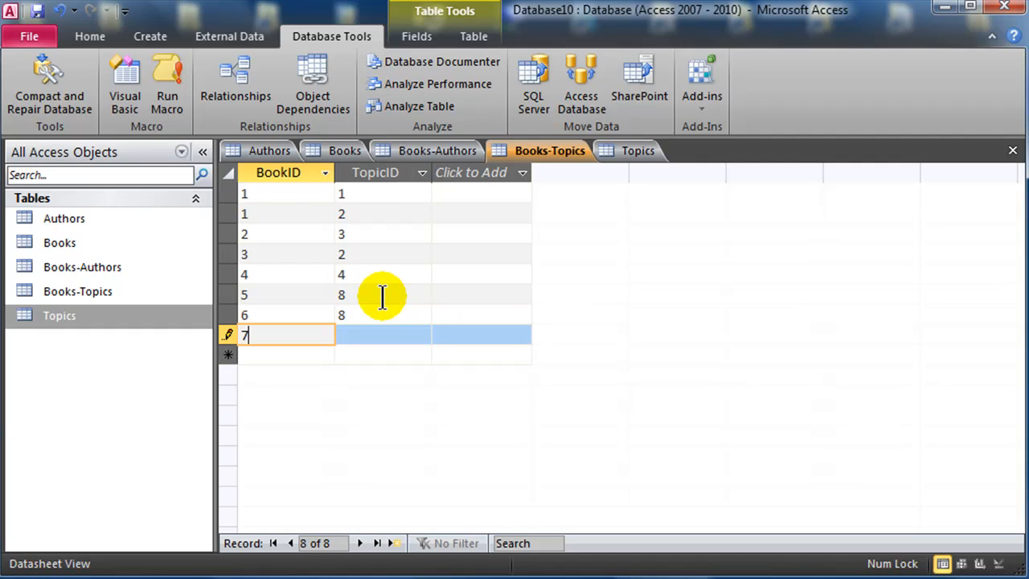
{"action": "type", "text": "5"}
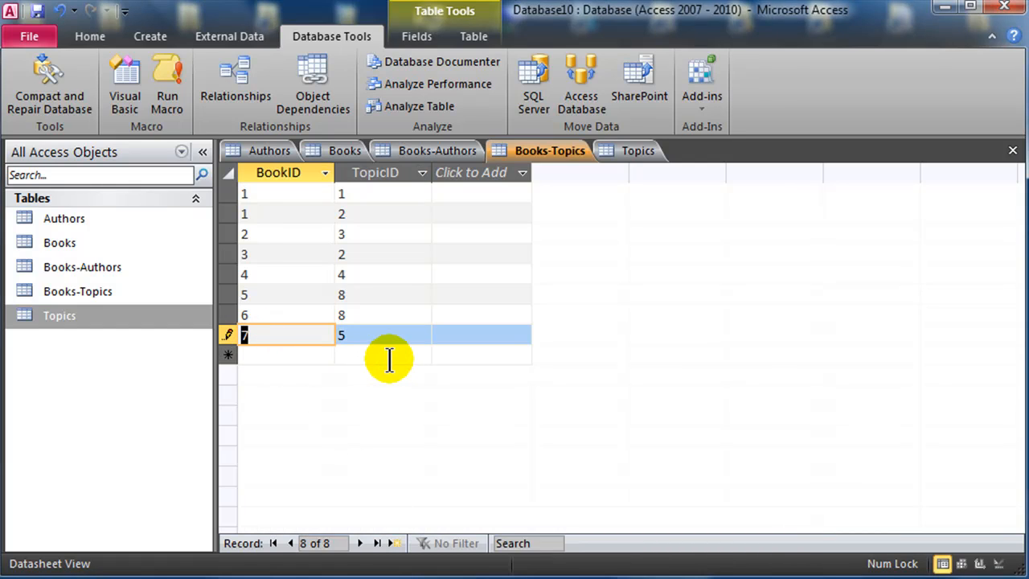
{"action": "type", "text": "6"}
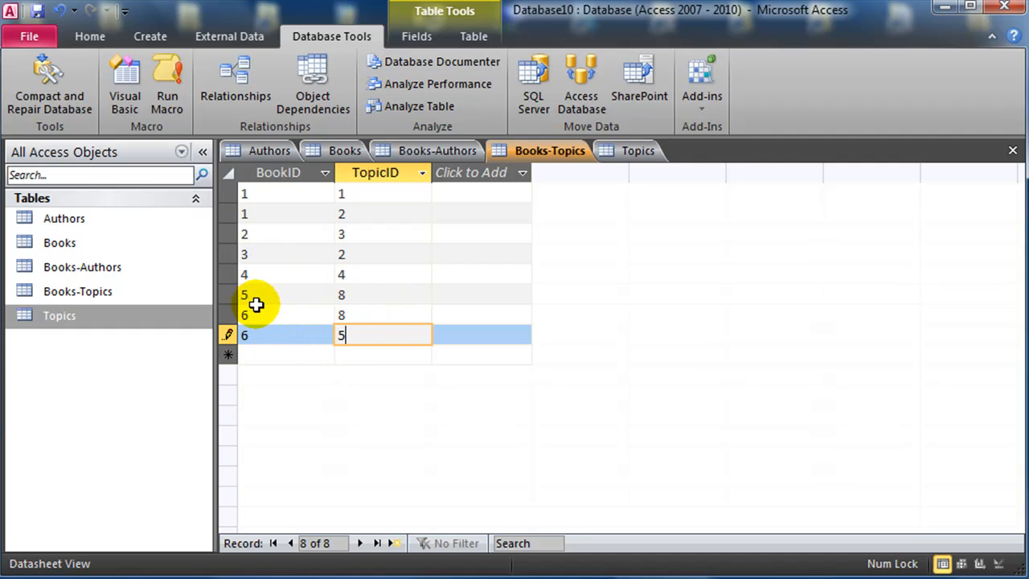
{"action": "mouse_move", "coordinate": [227, 195]}
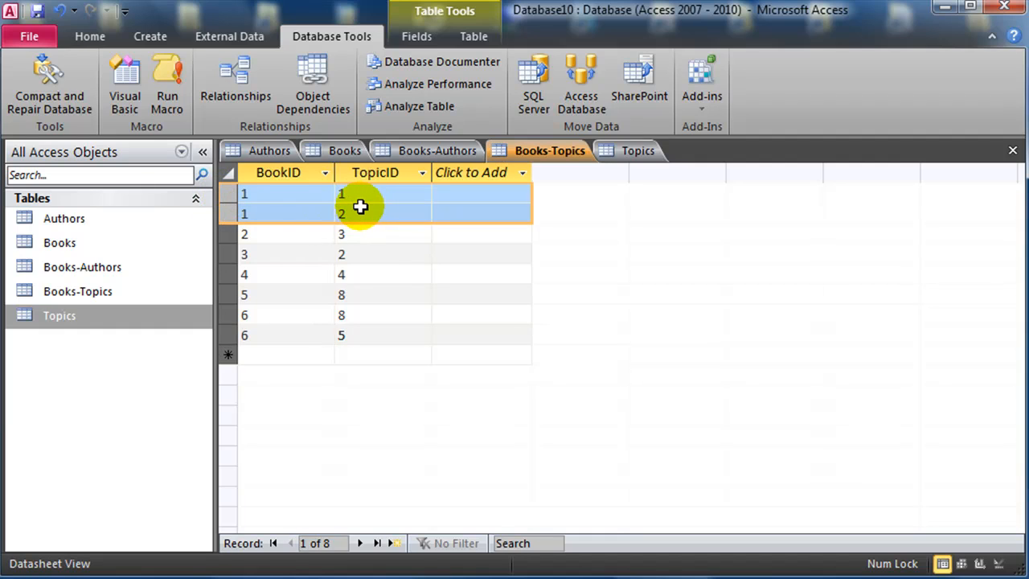
- Commit the last Books-Topics row and bring the Topics table back into view
{"action": "left_click", "coordinate": [362, 234]}
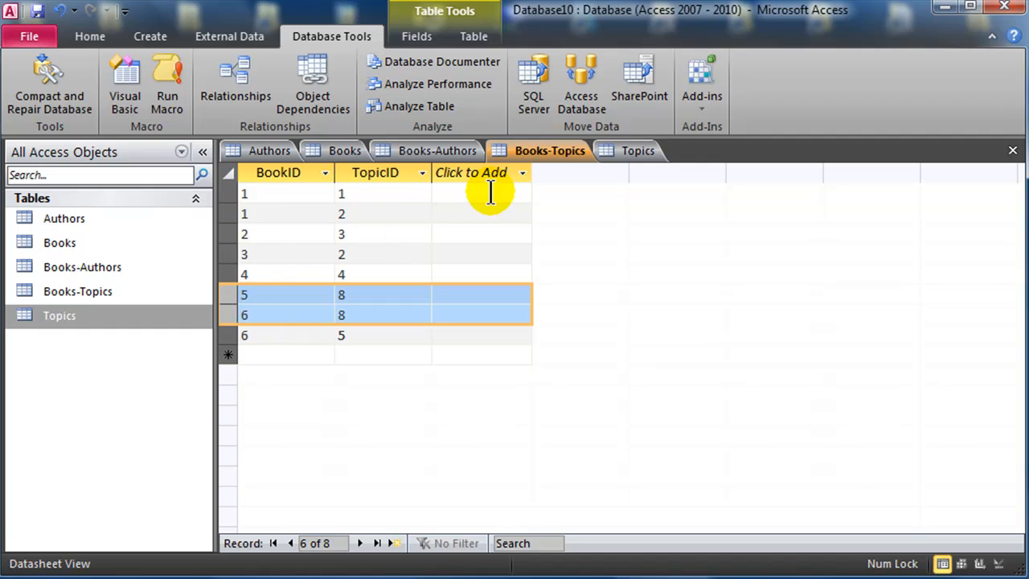
{"action": "left_click", "coordinate": [638, 150]}
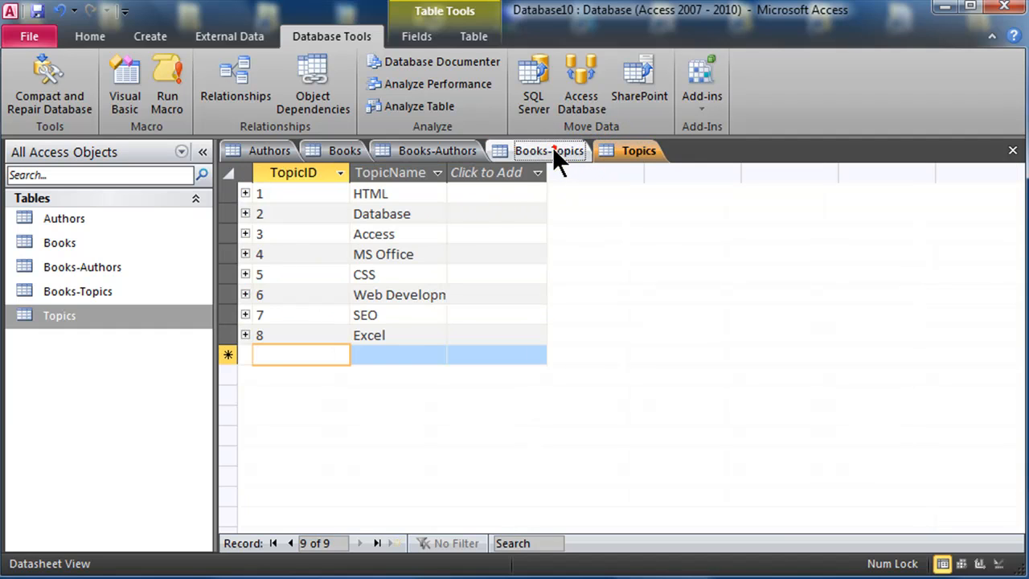
- Review the one-to-many relationships diagram for all five tables, then close it
{"action": "left_click", "coordinate": [269, 150]}
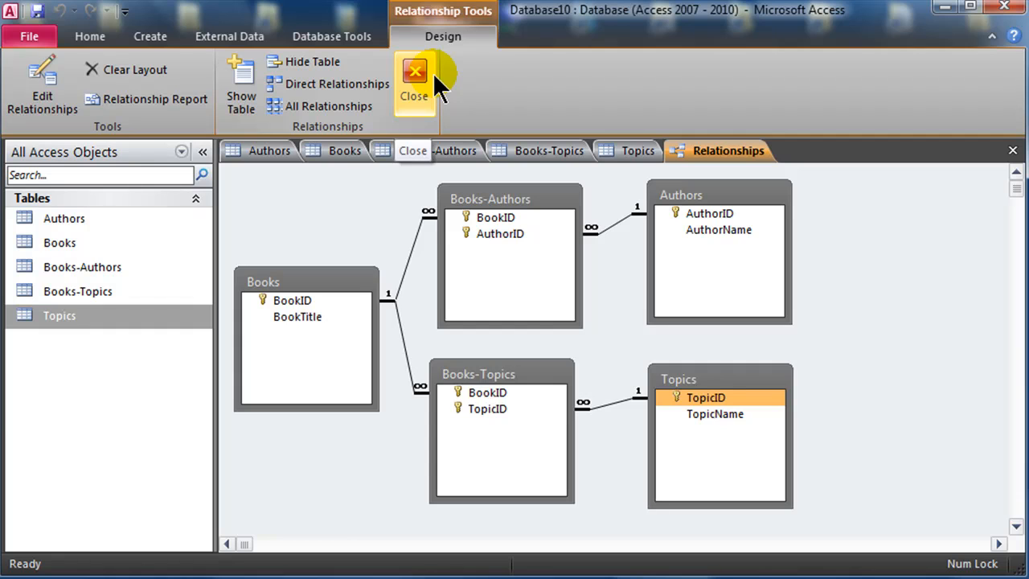
{"action": "left_click", "coordinate": [413, 84]}
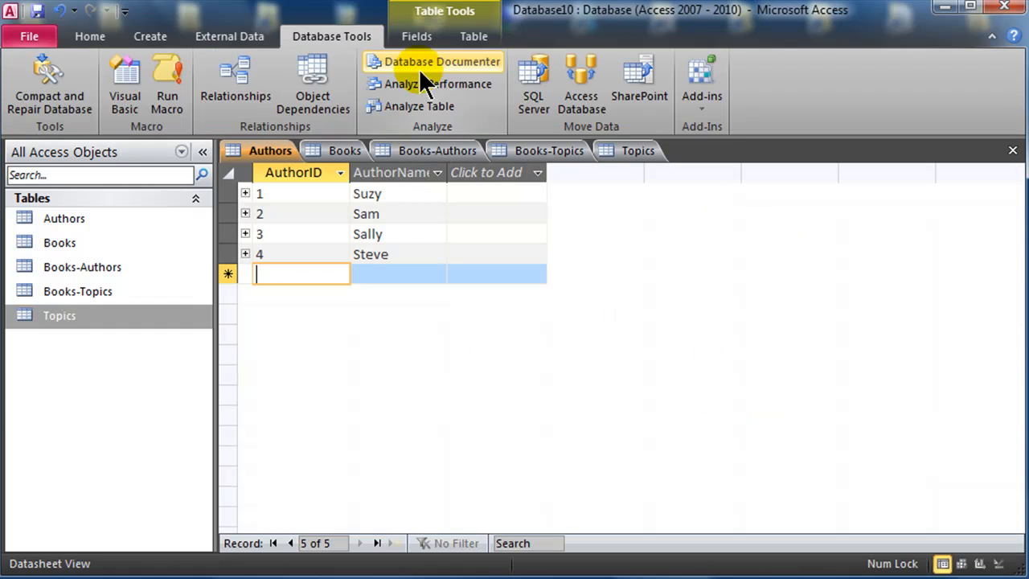